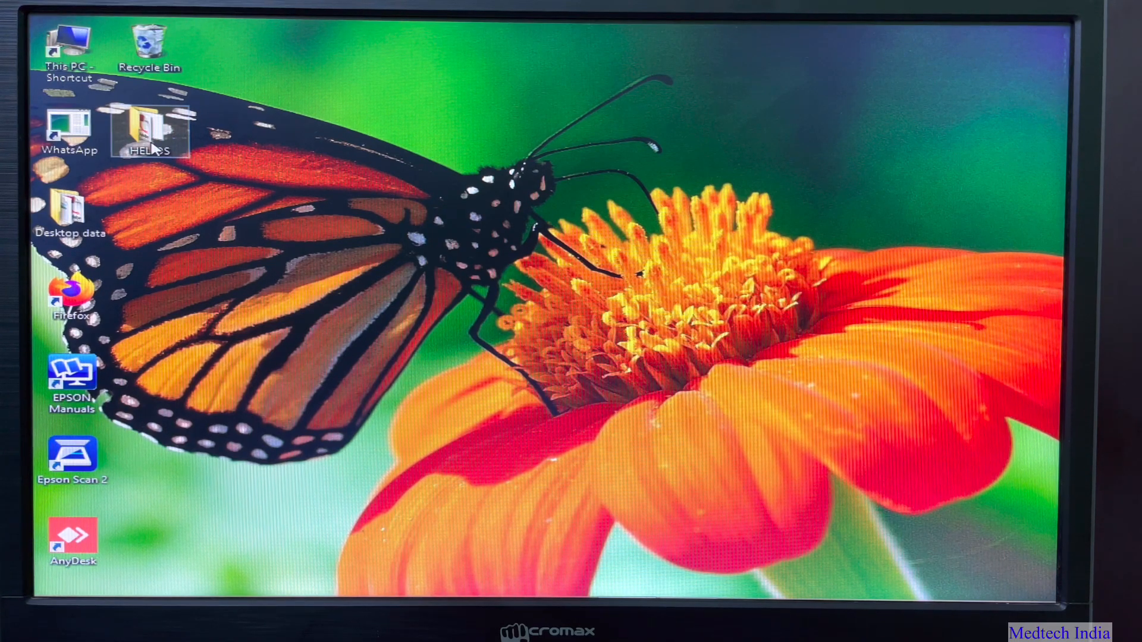
Open the desktop HELIOS folder and go into its Setup subfolder with the installer packages.
{"action": "double_click", "coordinate": [150, 131]}
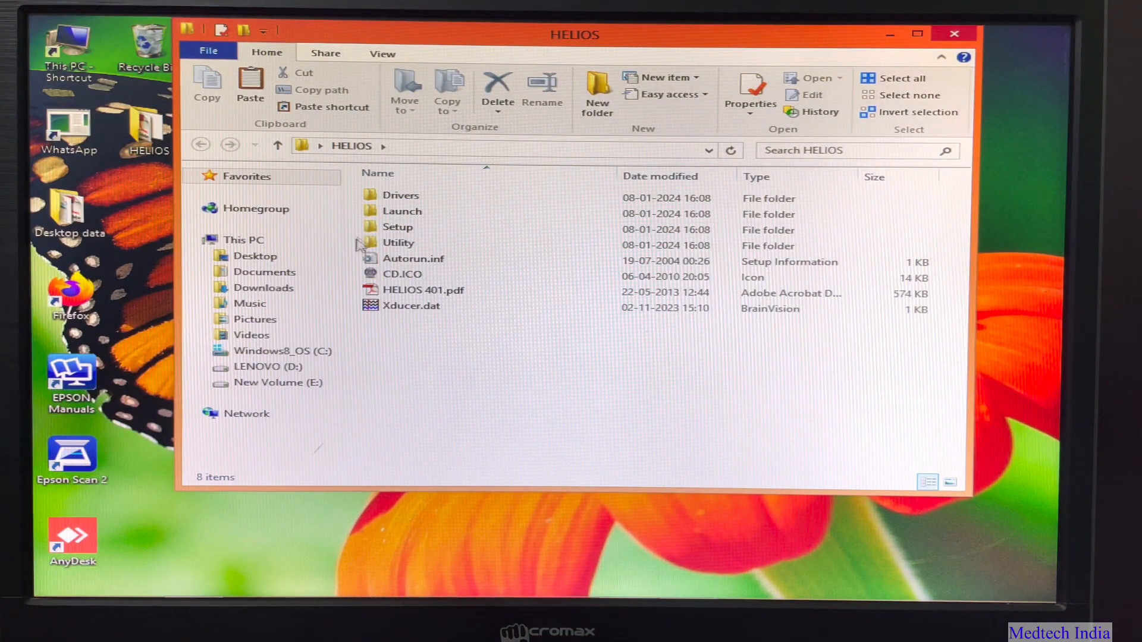
{"action": "left_click", "coordinate": [401, 210]}
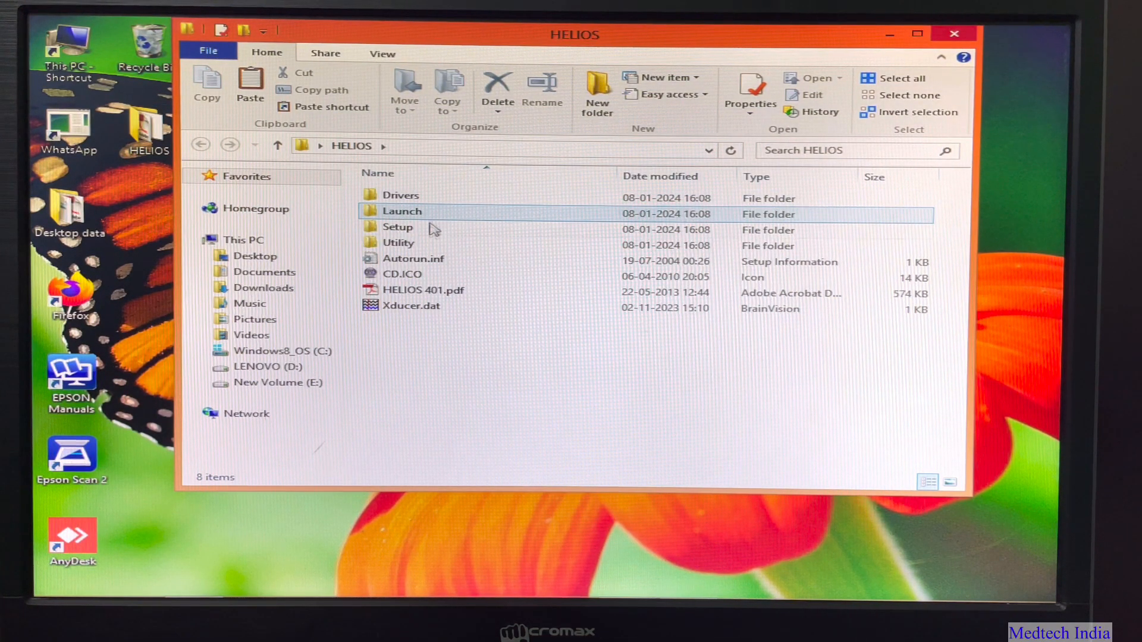
{"action": "left_click", "coordinate": [398, 243]}
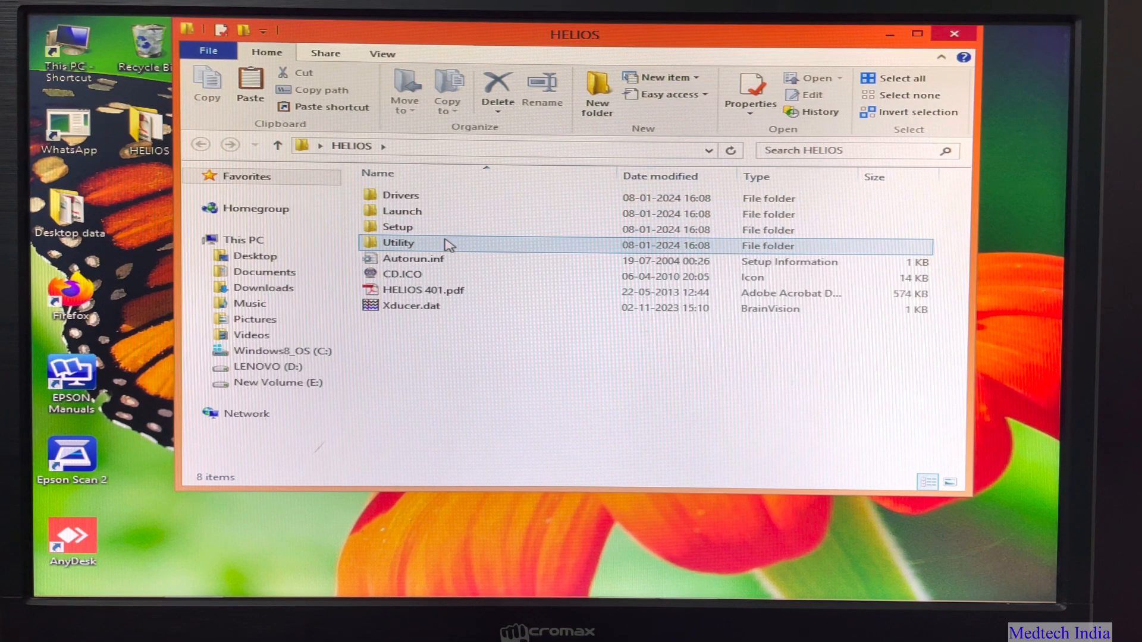
{"action": "left_click", "coordinate": [397, 226]}
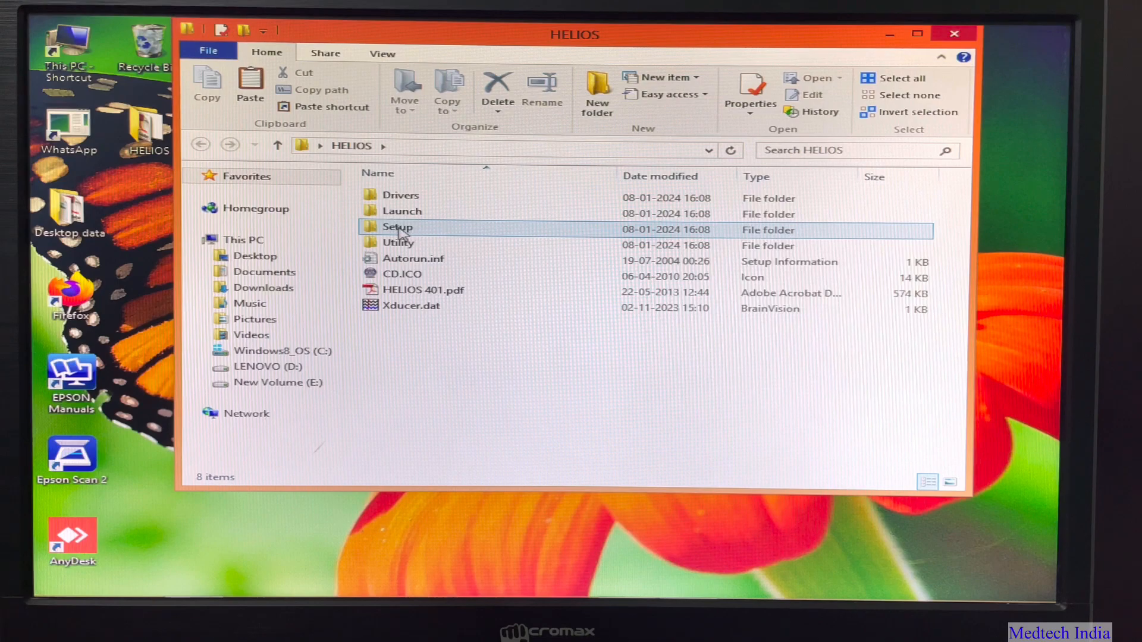
{"action": "left_click", "coordinate": [397, 226]}
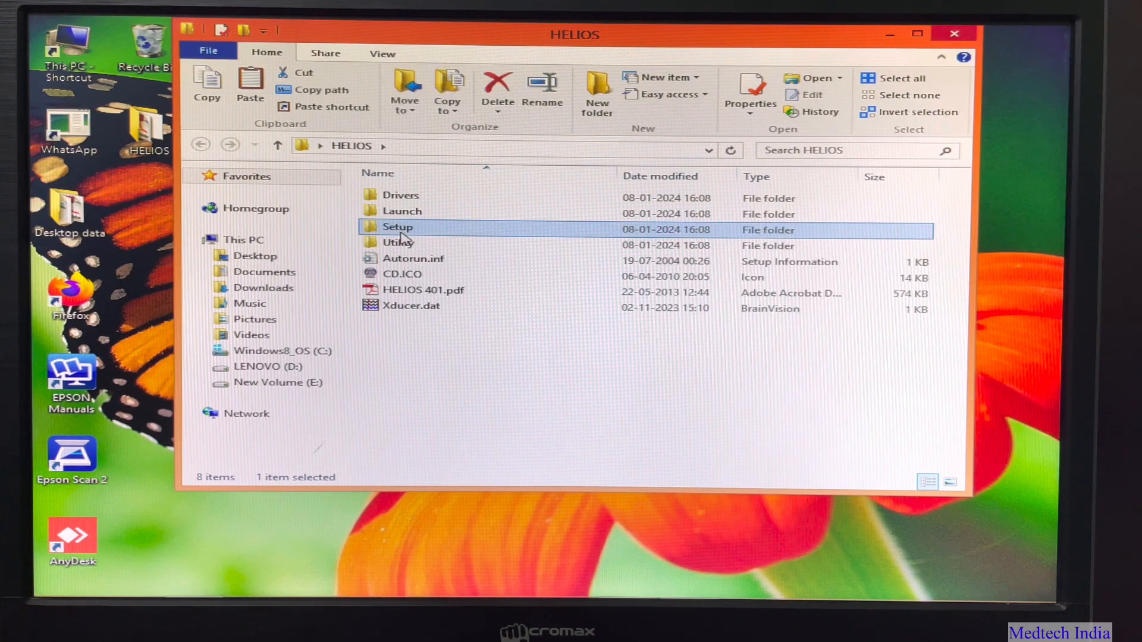
{"action": "double_click", "coordinate": [398, 226]}
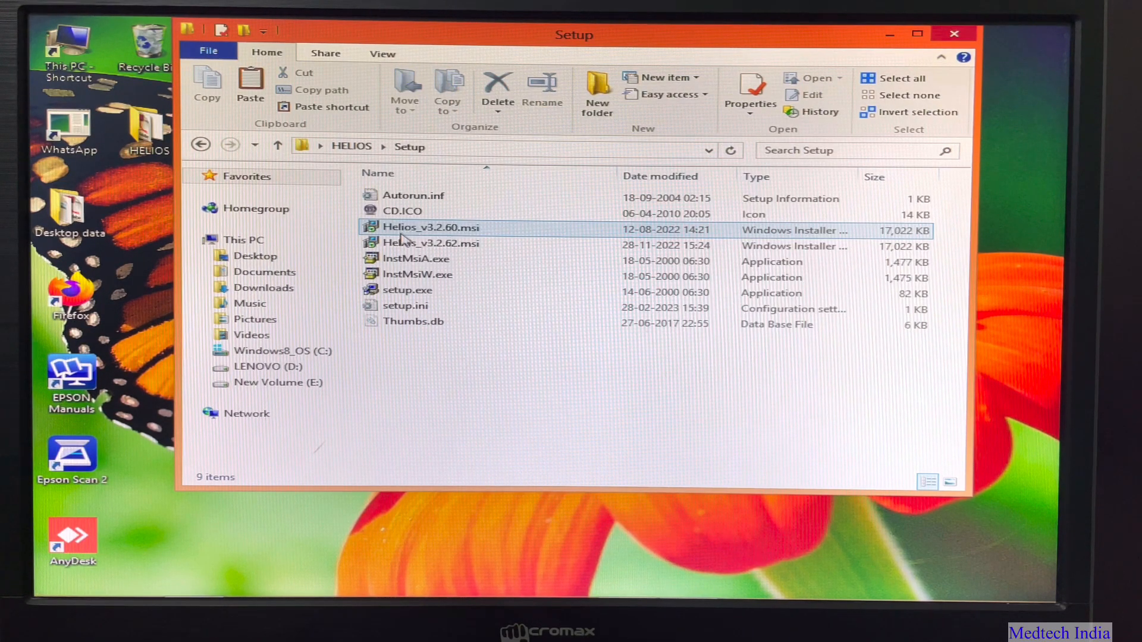
Run Helios_v3.2.60.msi and install Helios to C:\Program Files (x86)\Helios with defaults, then close the wizard.
{"action": "double_click", "coordinate": [431, 243]}
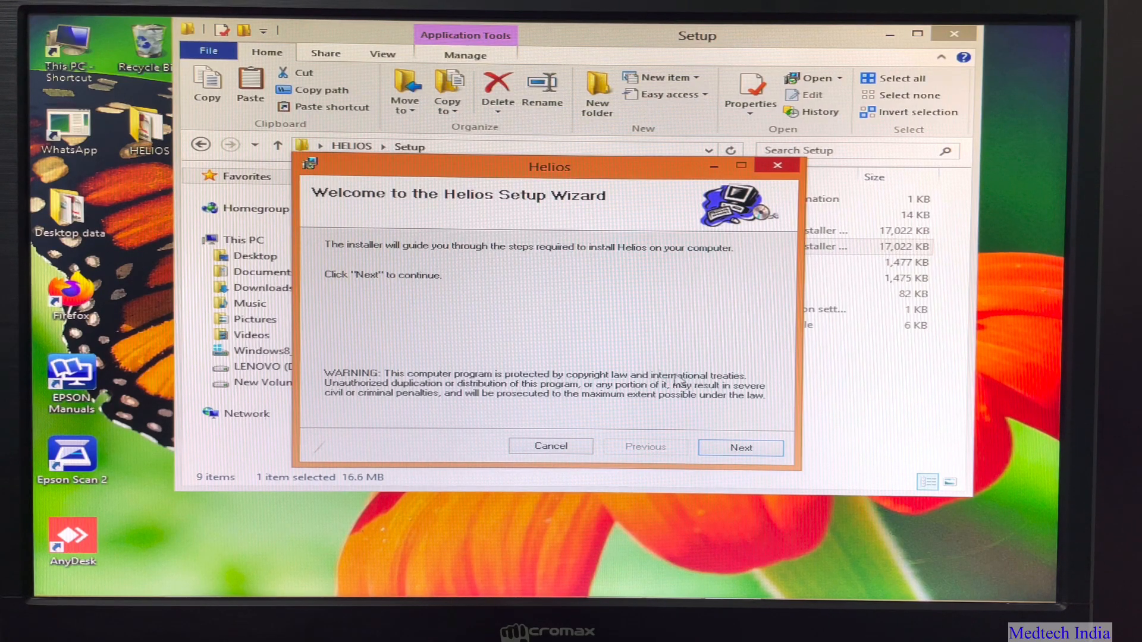
{"action": "left_click", "coordinate": [740, 448]}
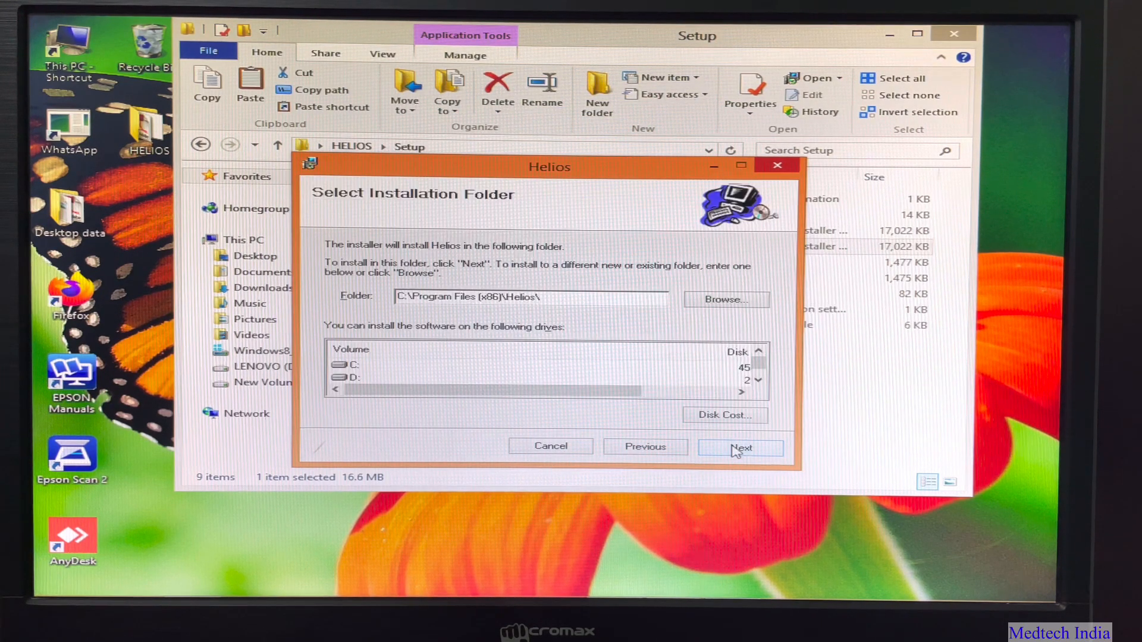
{"action": "left_click", "coordinate": [740, 446]}
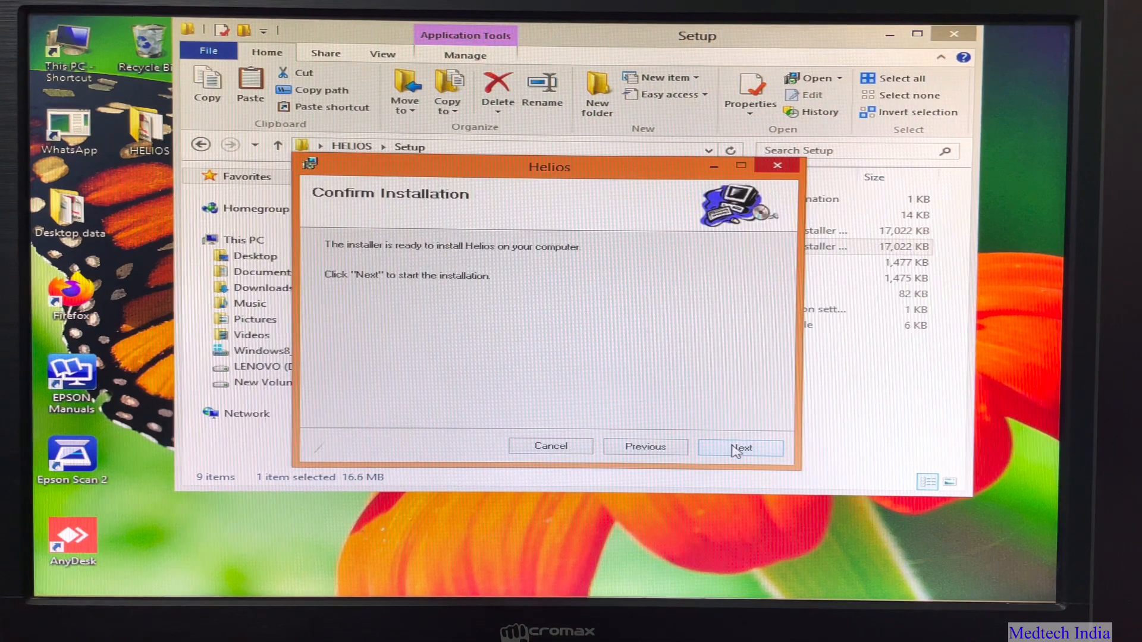
{"action": "left_click", "coordinate": [741, 446]}
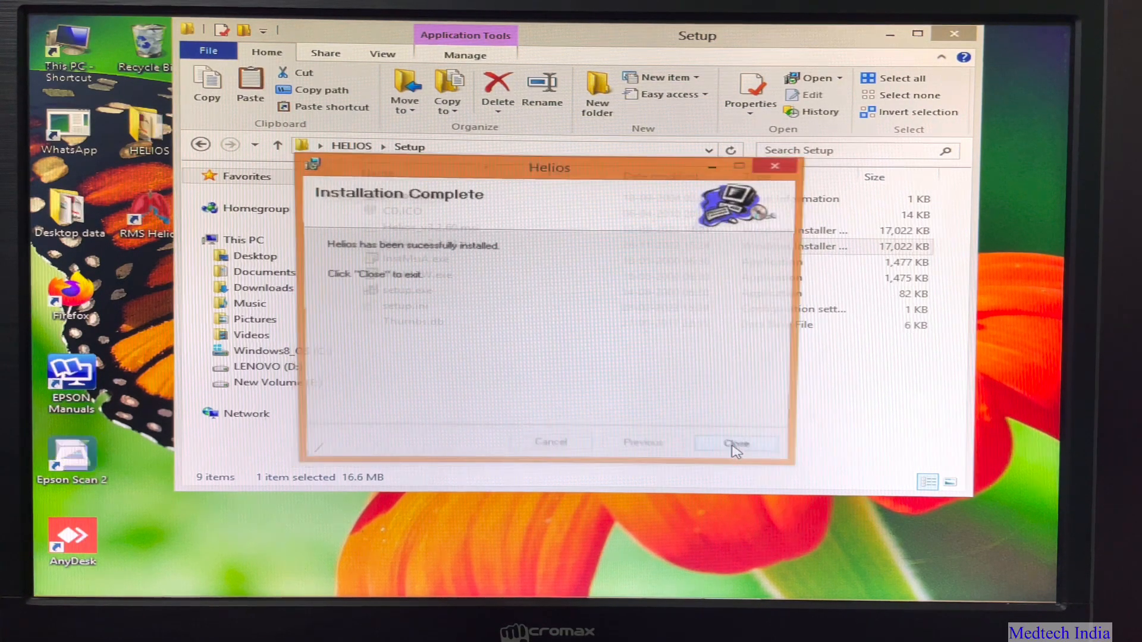
{"action": "left_click", "coordinate": [735, 443]}
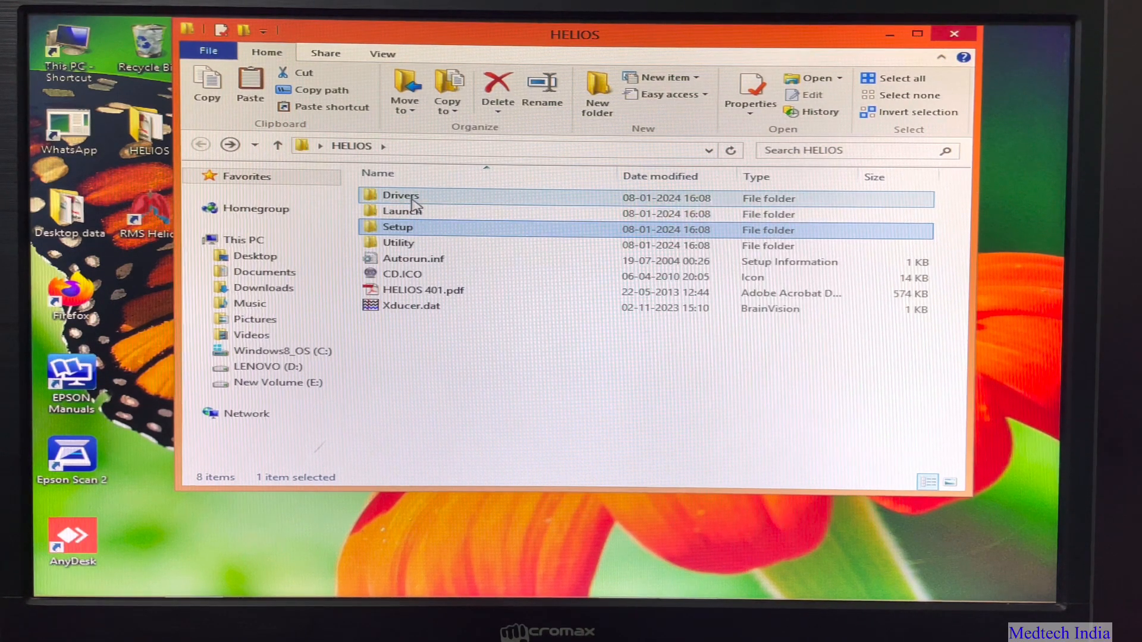
Run RMS_USB_Driver.exe from the Drivers folder to install the FTDI CDM driver, then close its window.
{"action": "double_click", "coordinate": [399, 196]}
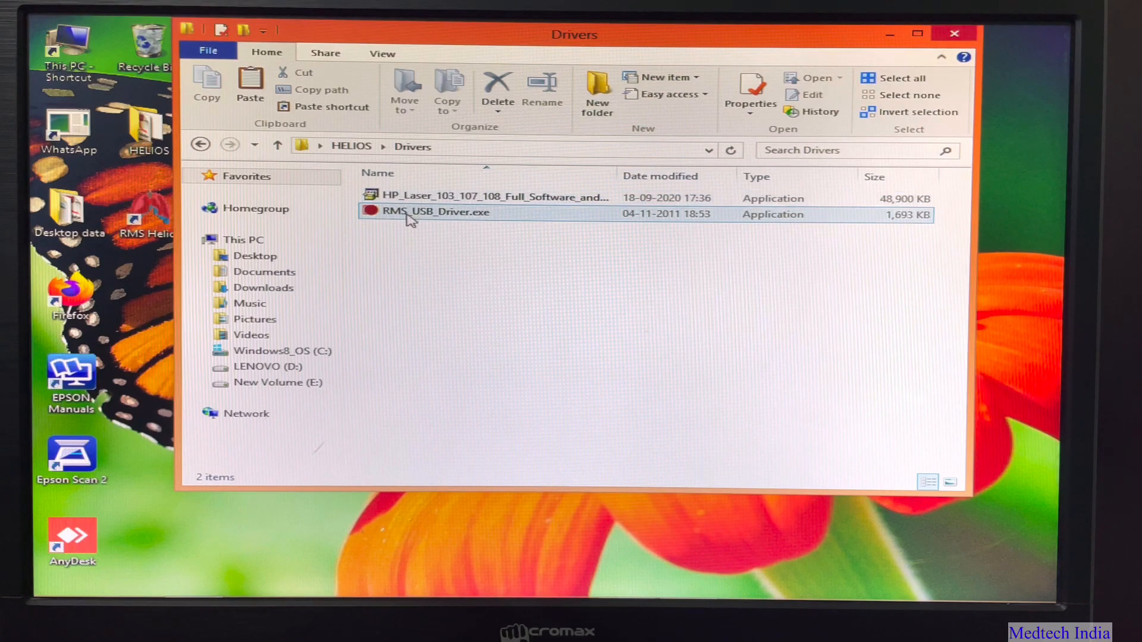
{"action": "double_click", "coordinate": [436, 212]}
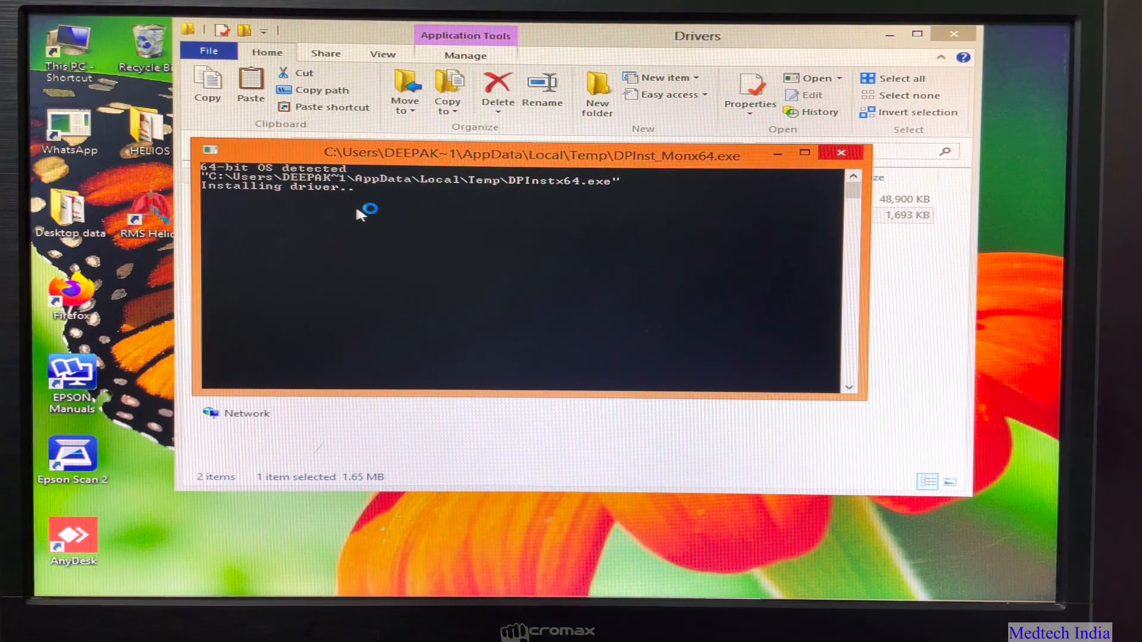
{"action": "mouse_move", "coordinate": [414, 217]}
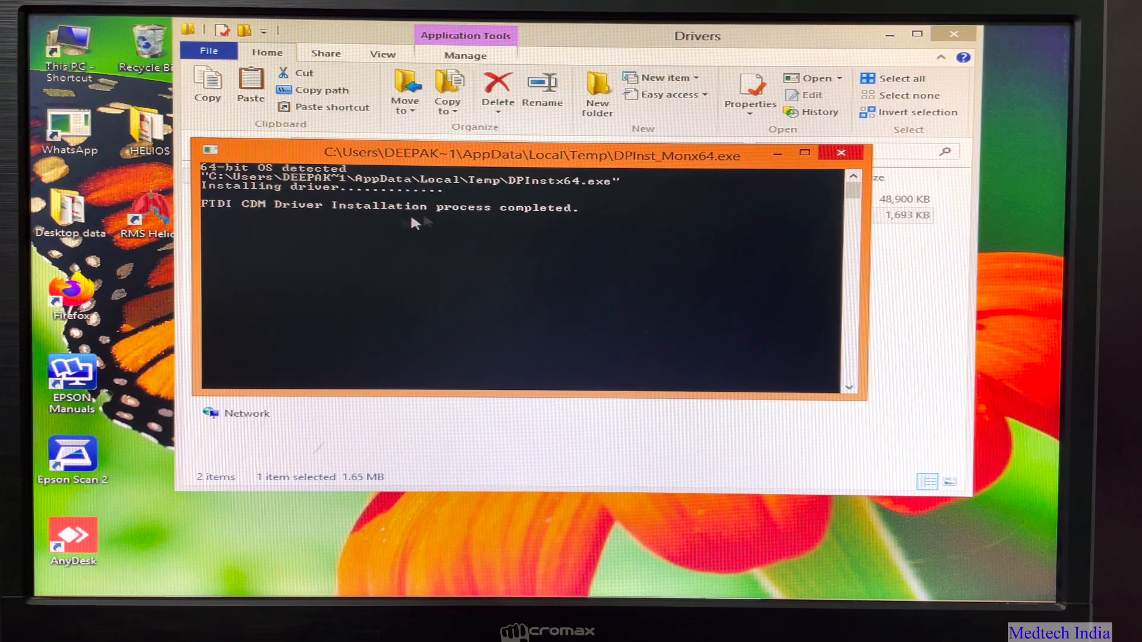
{"action": "left_click", "coordinate": [841, 153]}
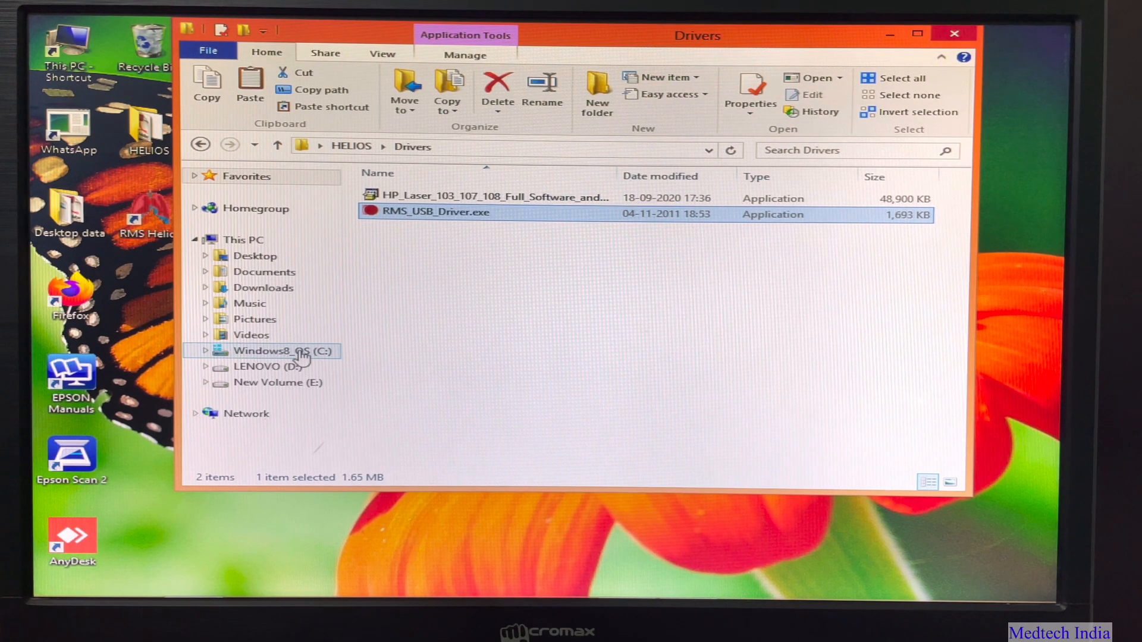
Browse to C:\Program Files (x86) and bring up the context menu for the Helios folder.
{"action": "left_click", "coordinate": [283, 351]}
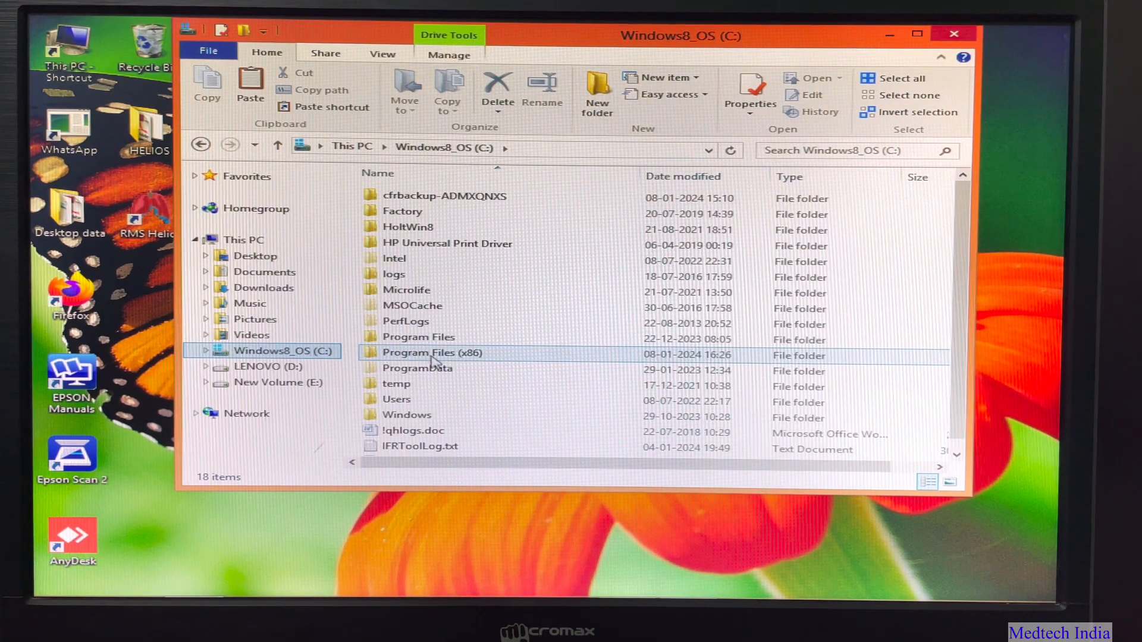
{"action": "double_click", "coordinate": [433, 352]}
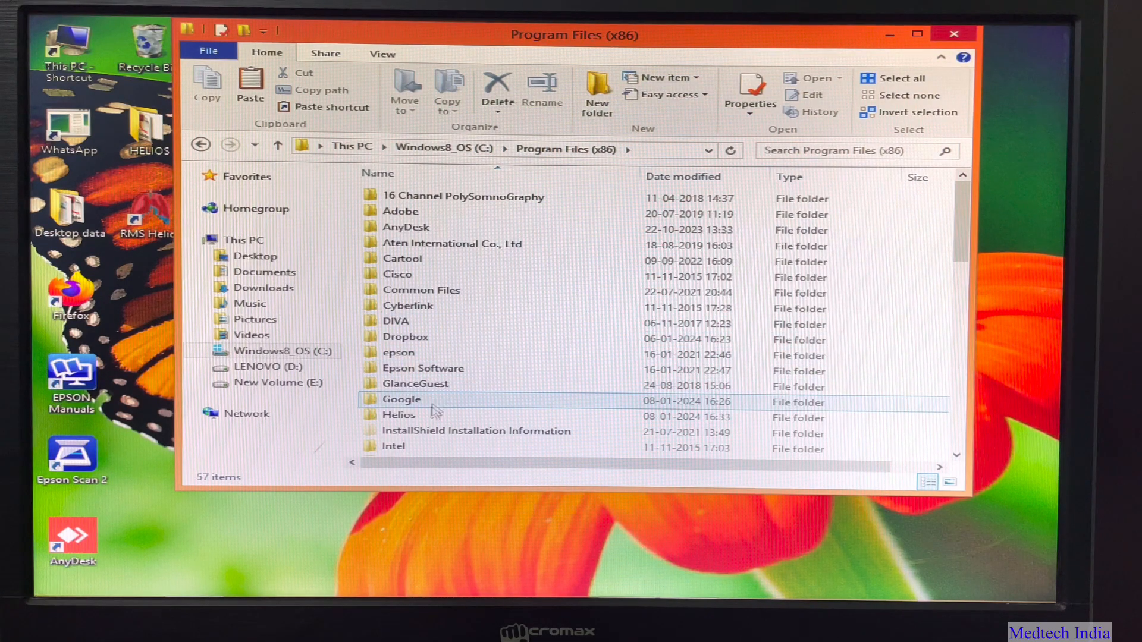
{"action": "mouse_move", "coordinate": [399, 414]}
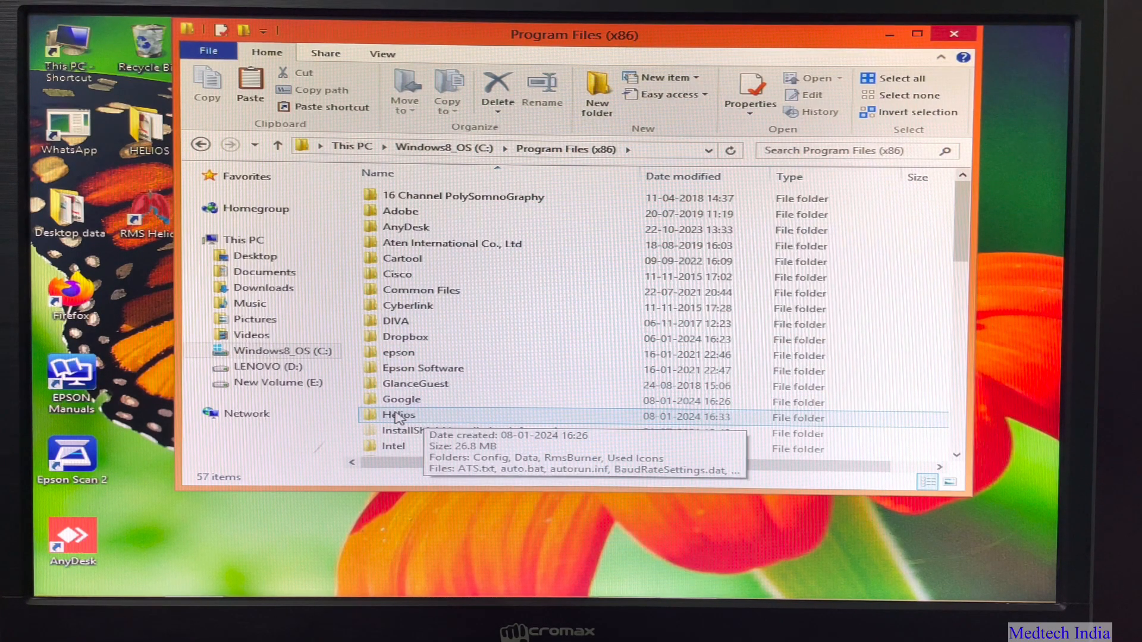
{"action": "right_click", "coordinate": [397, 416]}
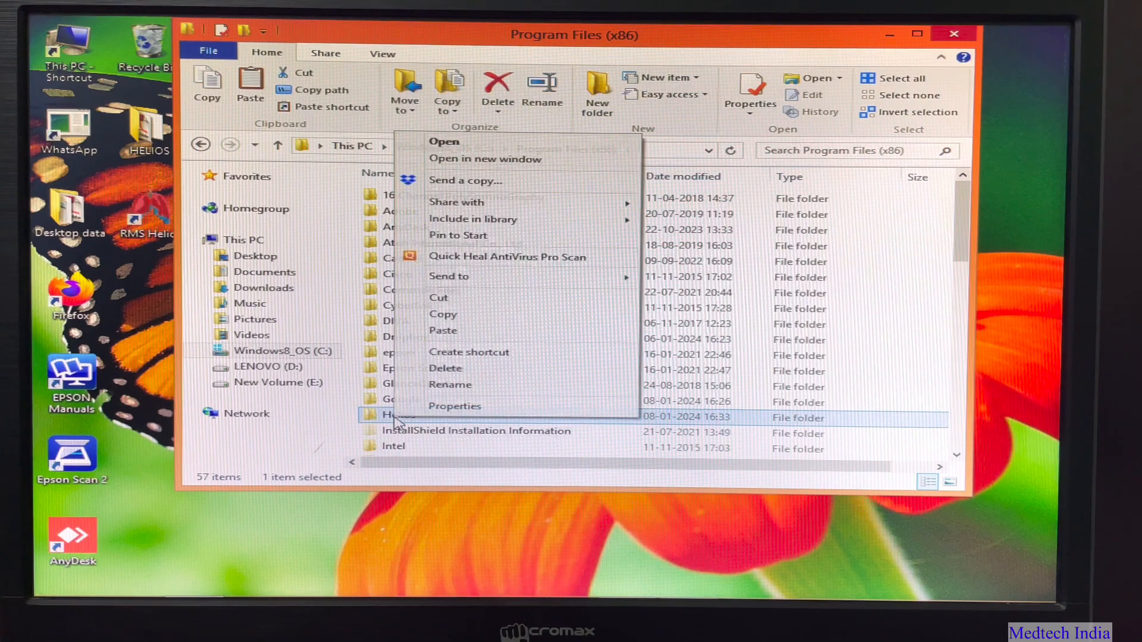
{"action": "mouse_move", "coordinate": [453, 405]}
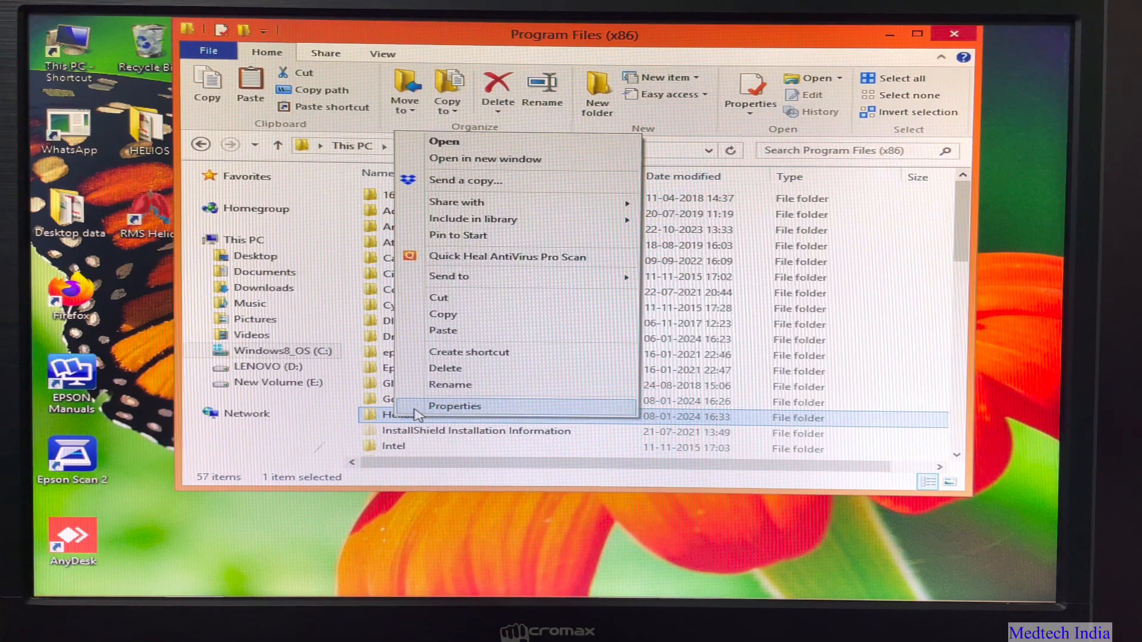
In the Helios folder's Security permissions, give the Users group Full control.
{"action": "left_click", "coordinate": [454, 406]}
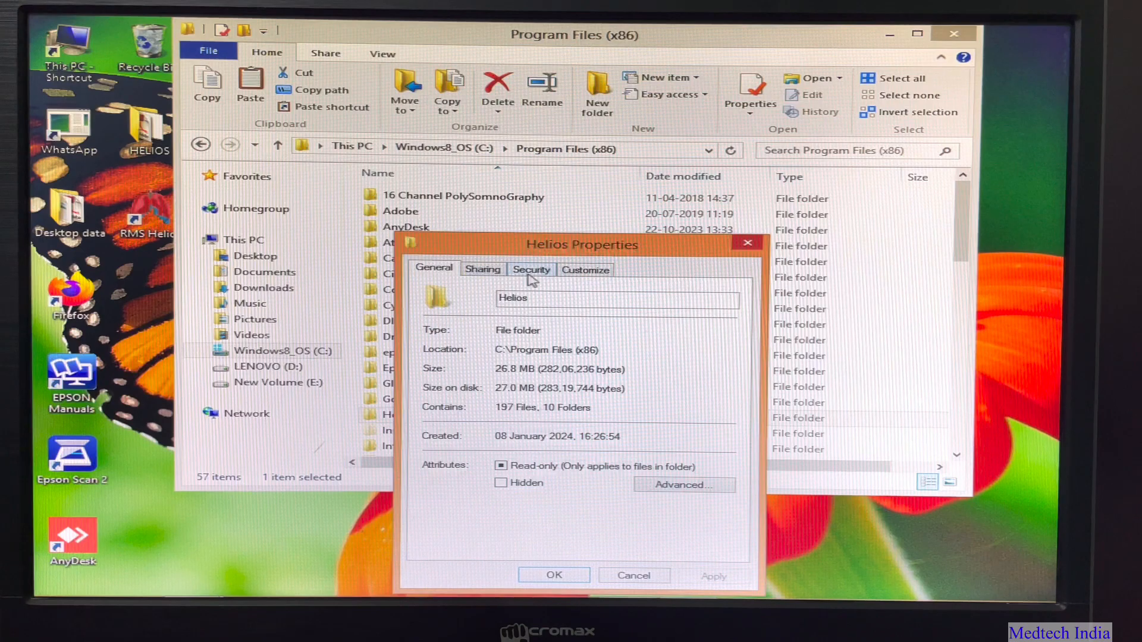
{"action": "left_click", "coordinate": [531, 270]}
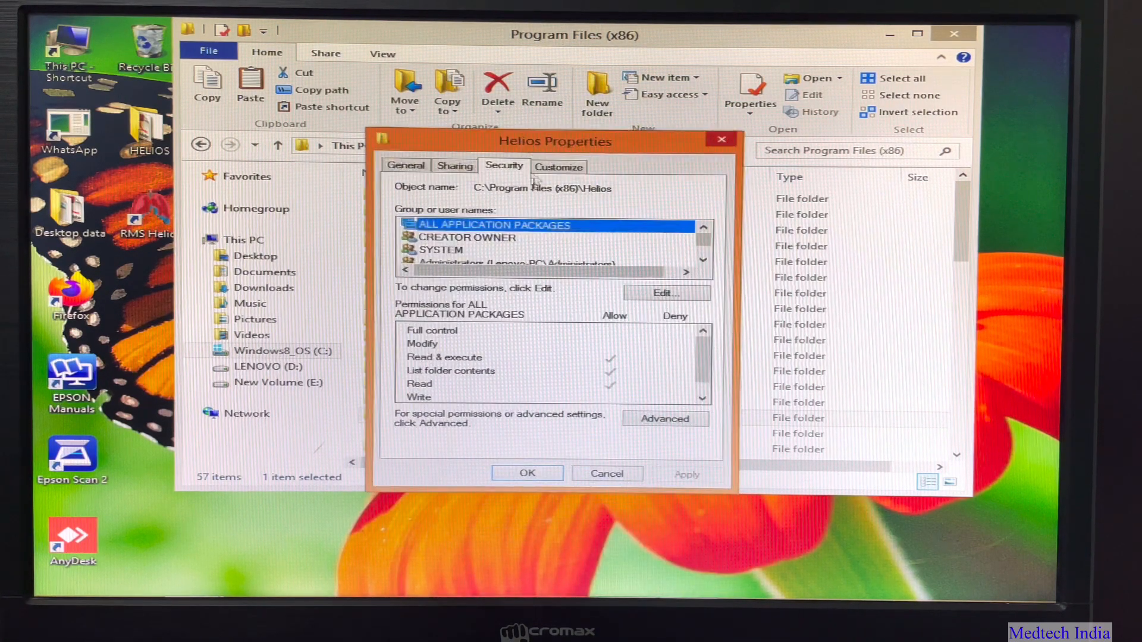
{"action": "scroll", "scroll_direction": "down", "scroll_amount": 3}
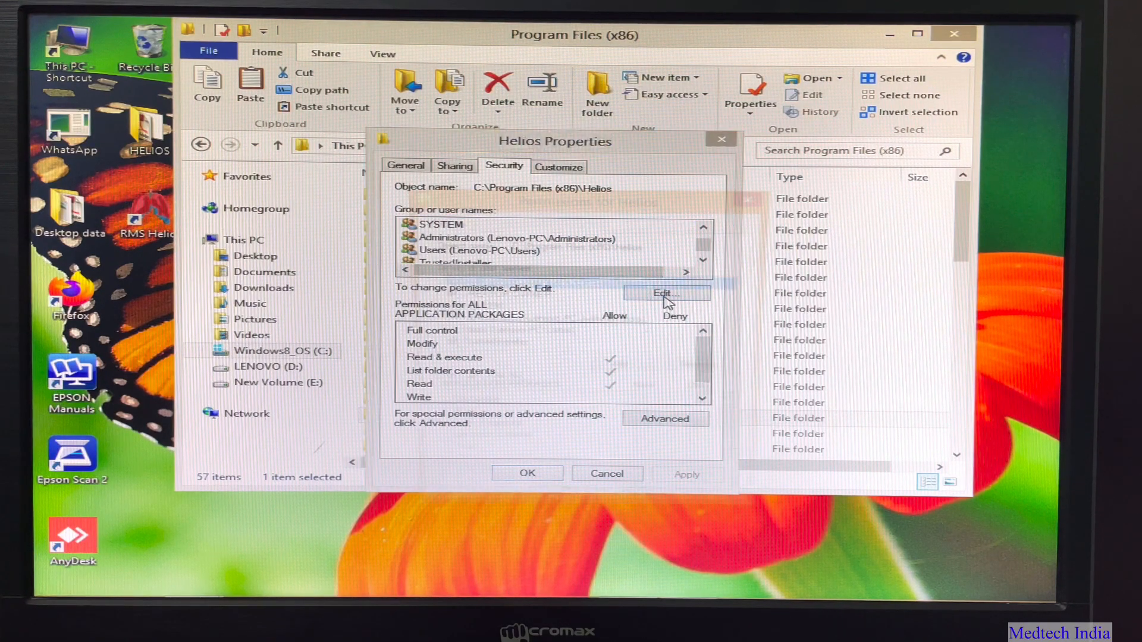
{"action": "left_click", "coordinate": [664, 292]}
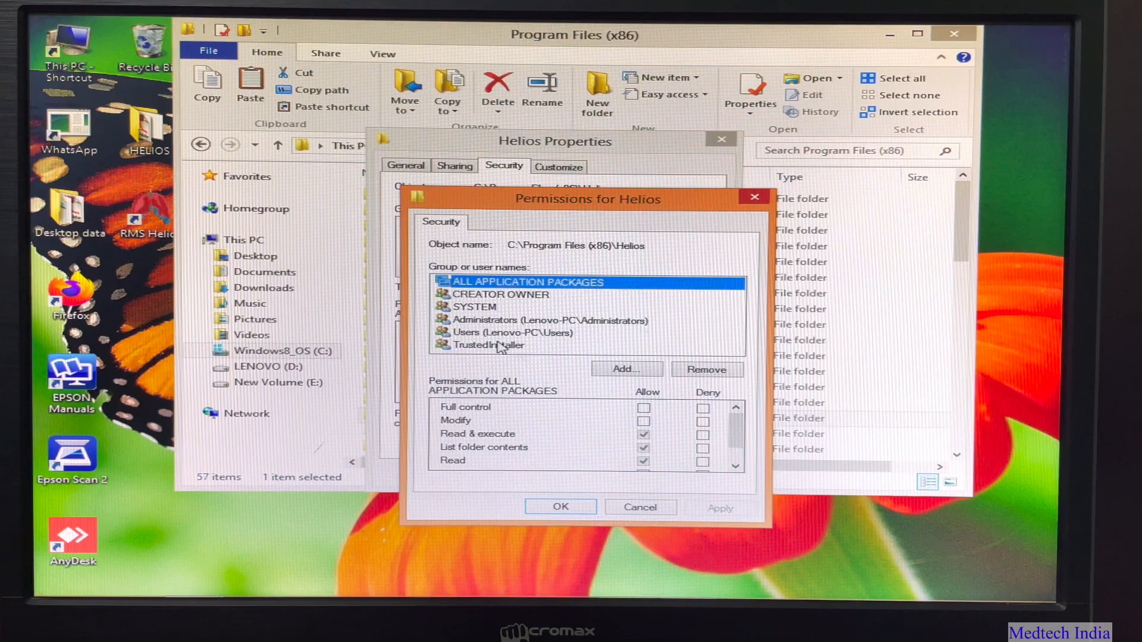
{"action": "left_click", "coordinate": [508, 333]}
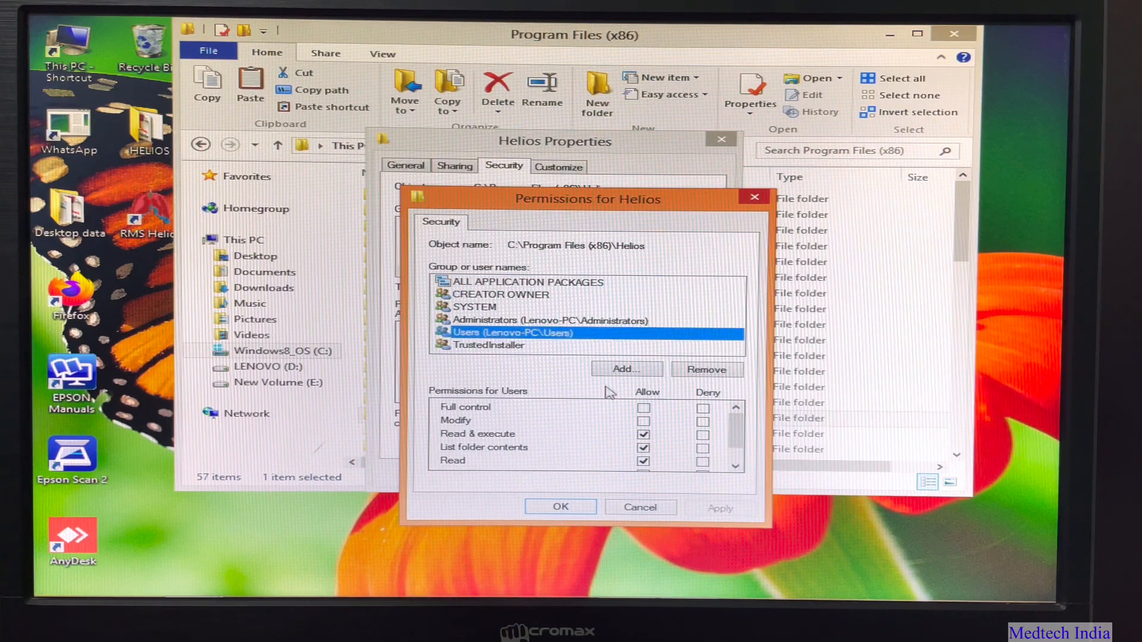
{"action": "left_click", "coordinate": [643, 408]}
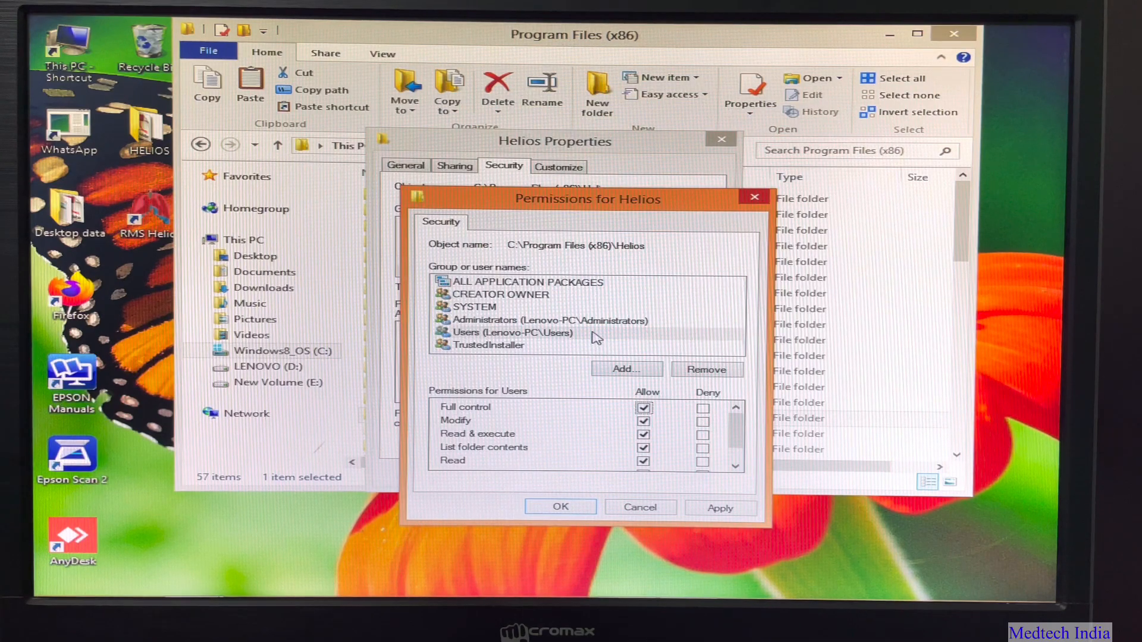
Give Administrators Full control, apply and close Properties and Explorer, then reopen the desktop HELIOS folder.
{"action": "left_click", "coordinate": [543, 320]}
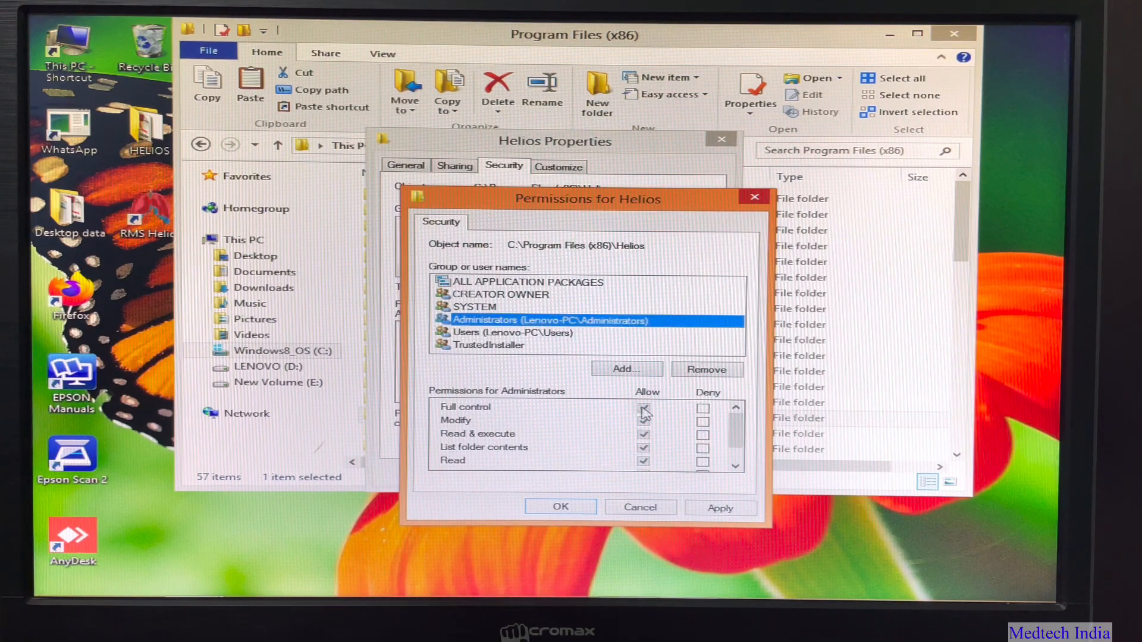
{"action": "left_click", "coordinate": [719, 508]}
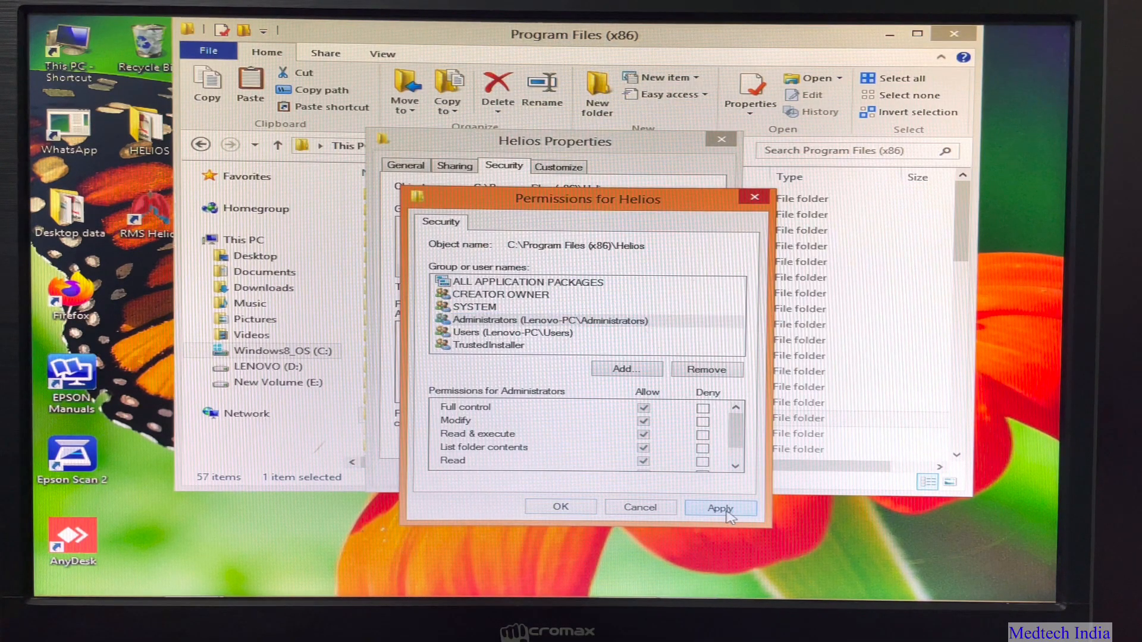
{"action": "left_click", "coordinate": [721, 508]}
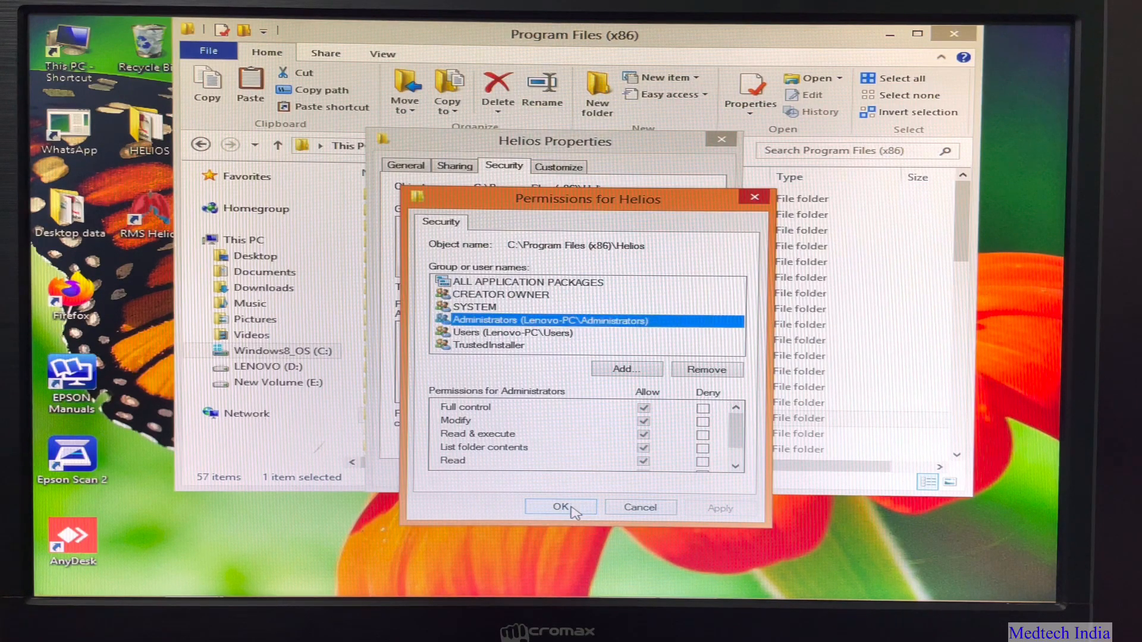
{"action": "left_click", "coordinate": [560, 506]}
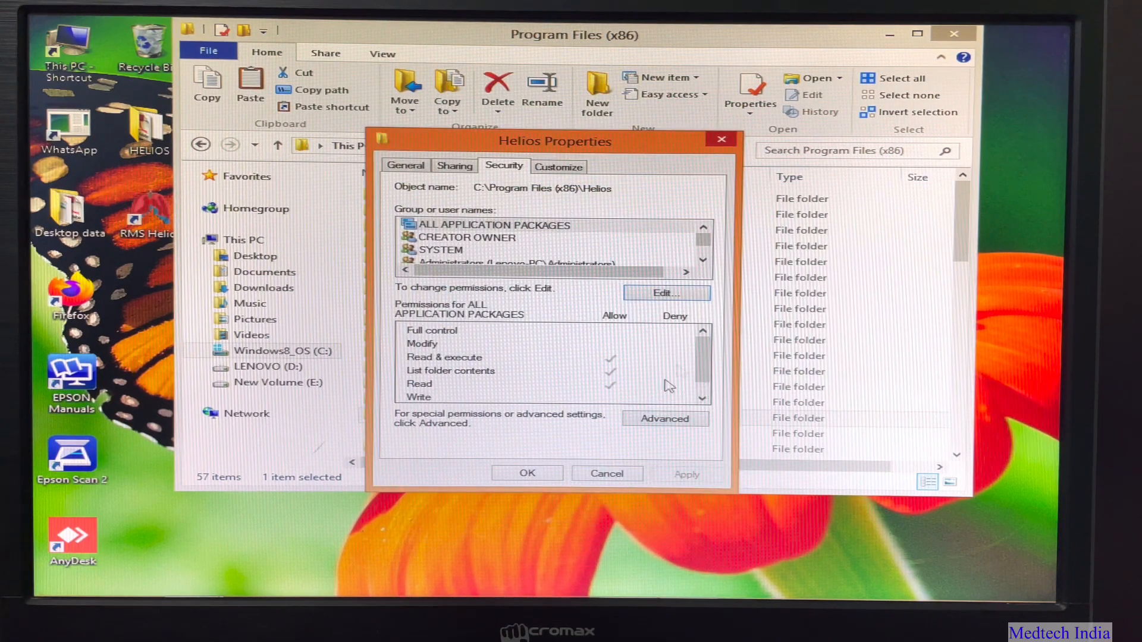
{"action": "left_click", "coordinate": [526, 473]}
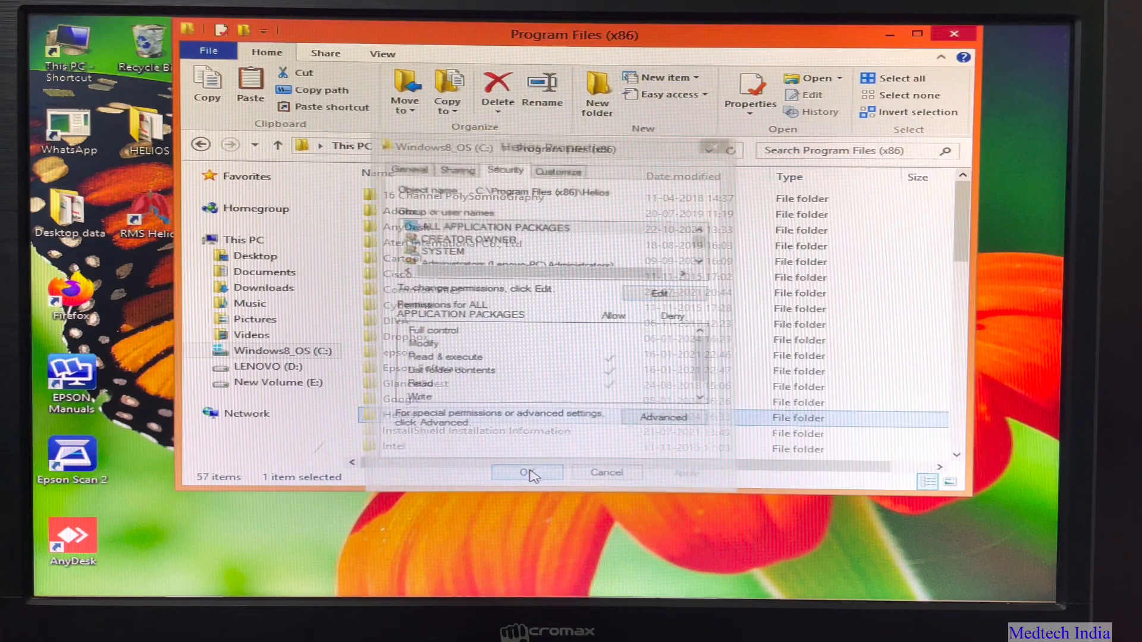
{"action": "left_click", "coordinate": [526, 472]}
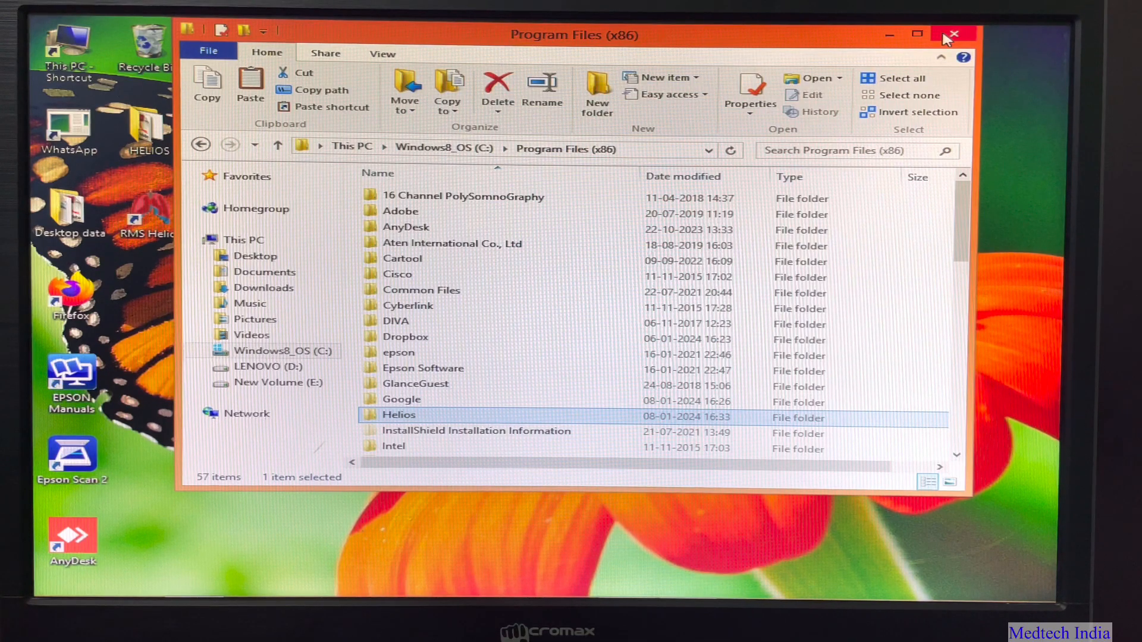
{"action": "left_click", "coordinate": [955, 34]}
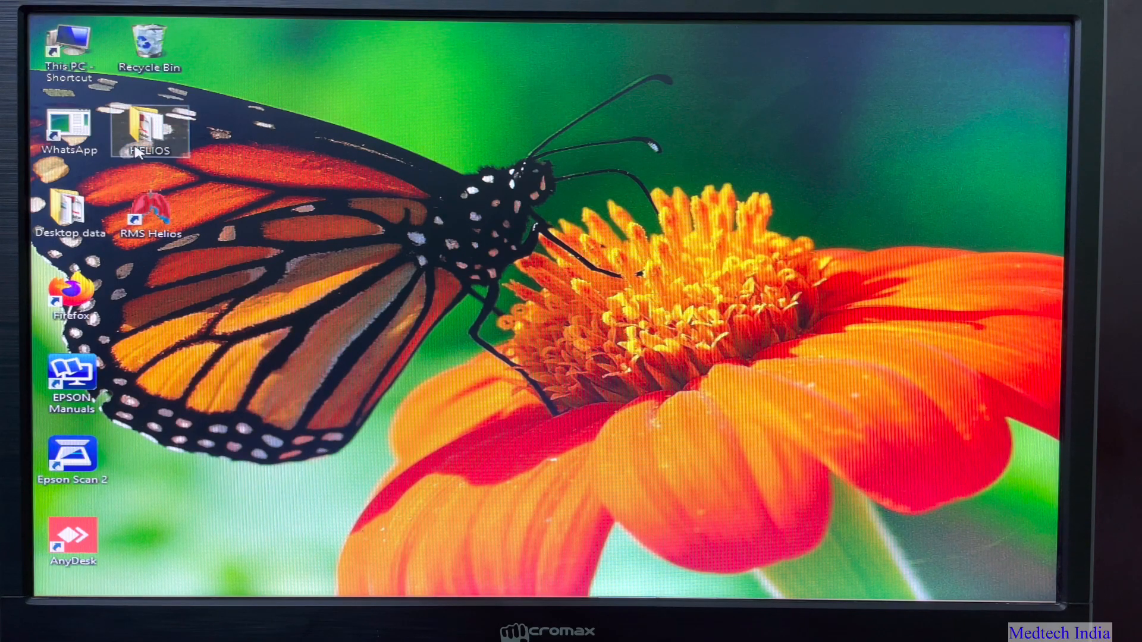
{"action": "double_click", "coordinate": [149, 131]}
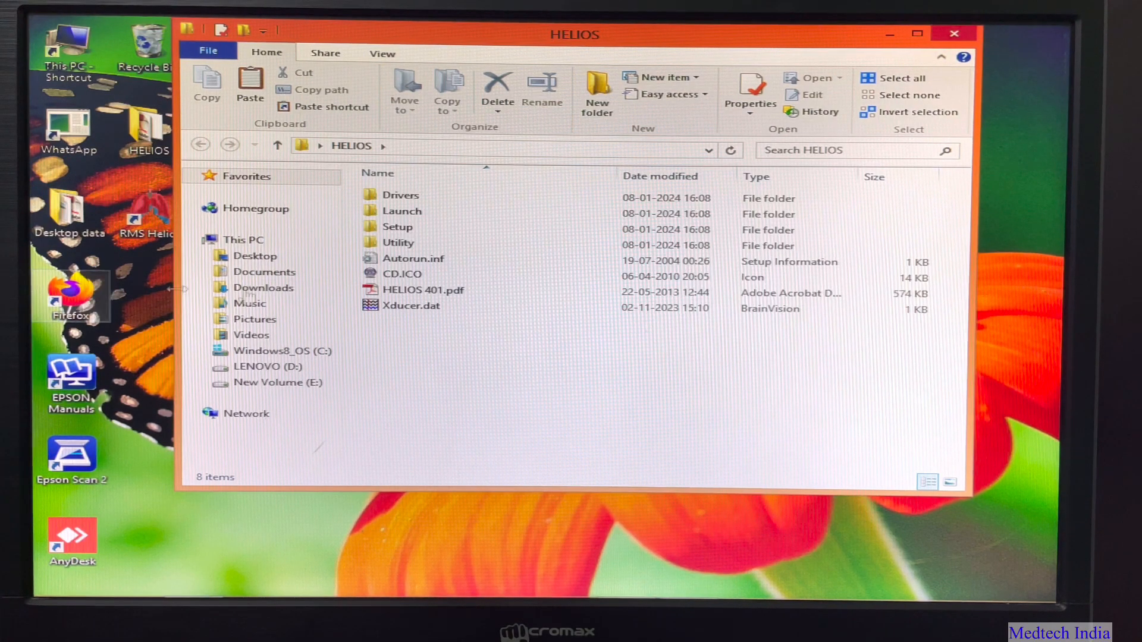
Copy Xducer.dat from the desktop HELIOS folder.
{"action": "left_click", "coordinate": [410, 305]}
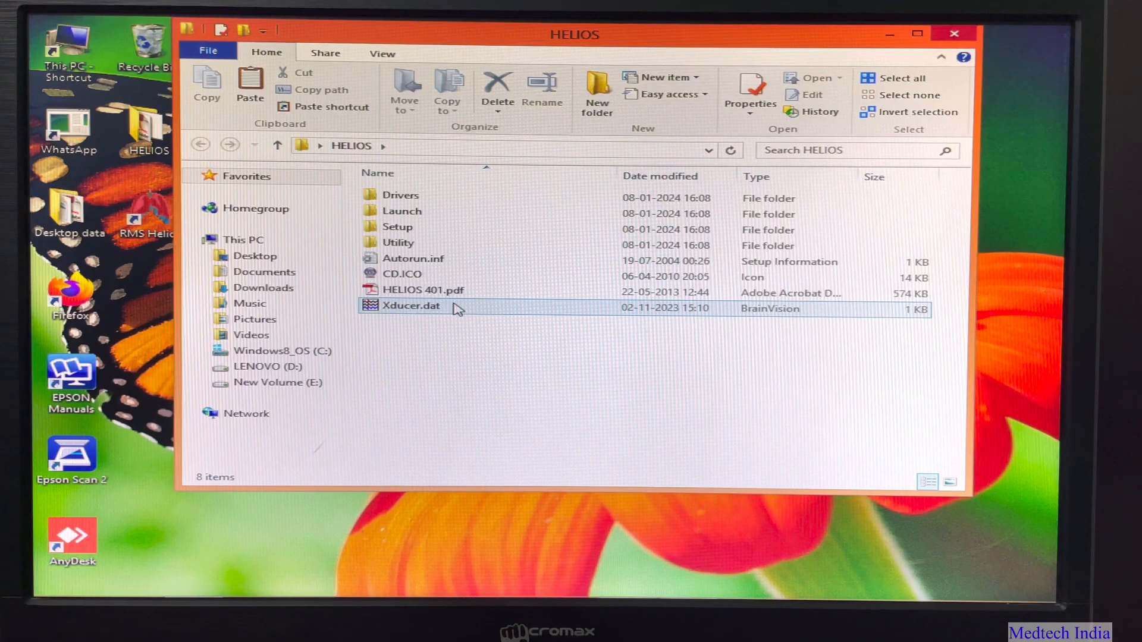
{"action": "right_click", "coordinate": [411, 305]}
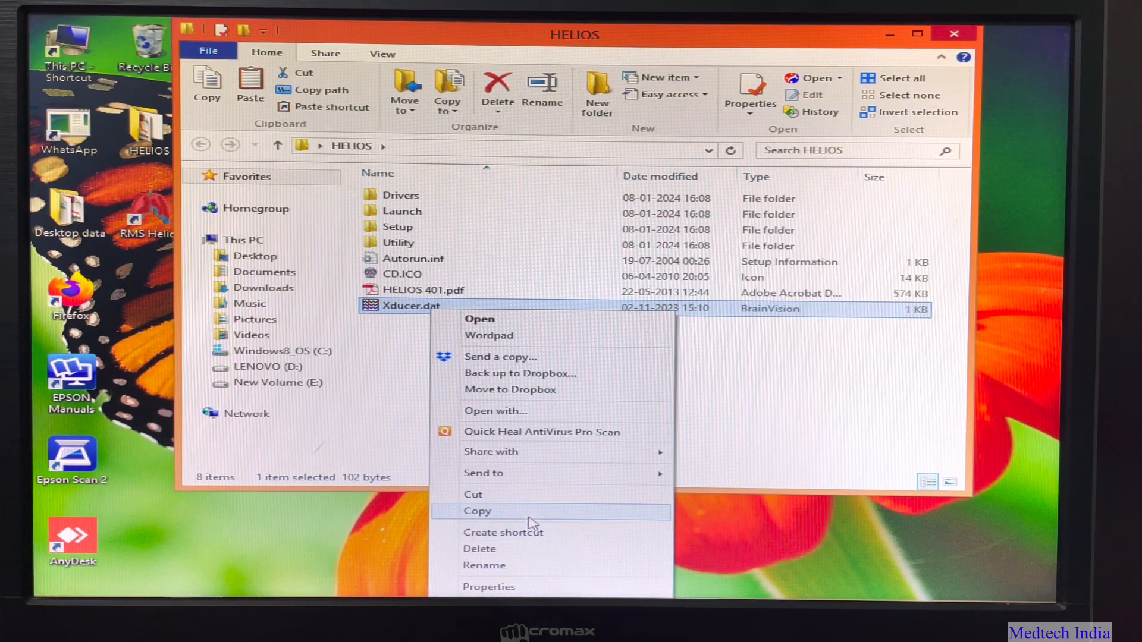
{"action": "mouse_move", "coordinate": [529, 518]}
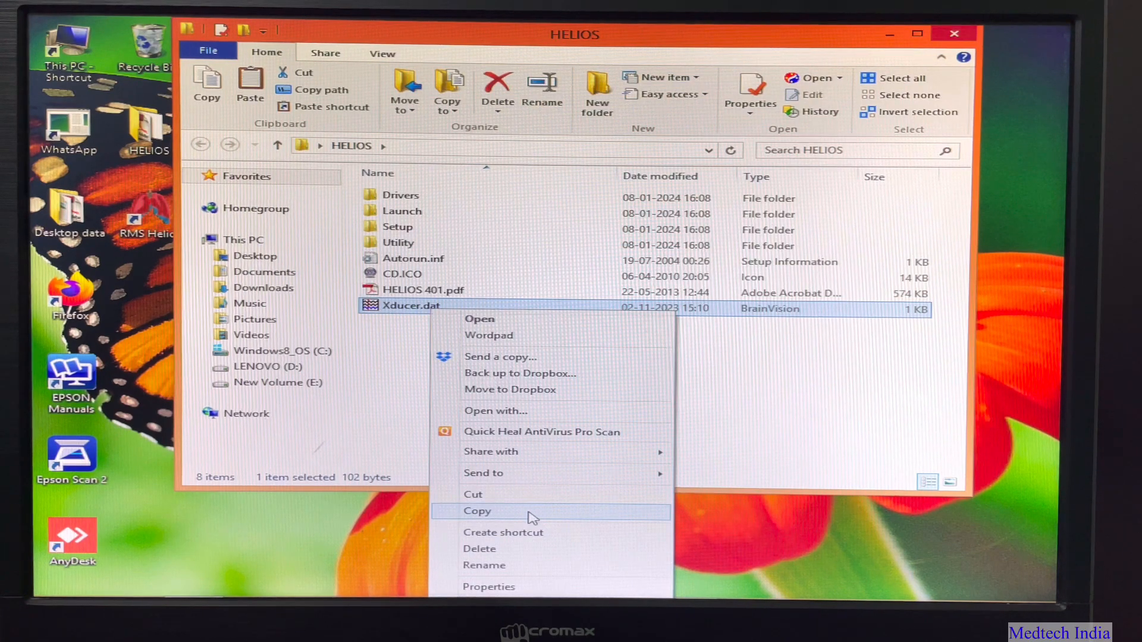
{"action": "left_click", "coordinate": [477, 510]}
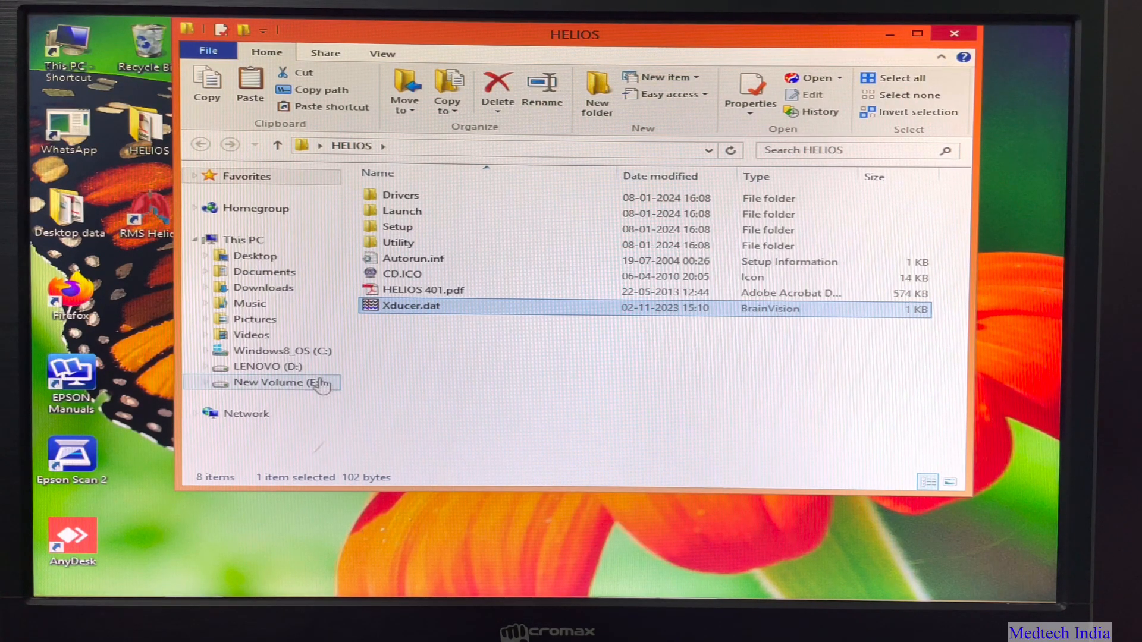
Paste Xducer.dat into C:\Program Files (x86)\Helios\Config.
{"action": "left_click", "coordinate": [284, 351]}
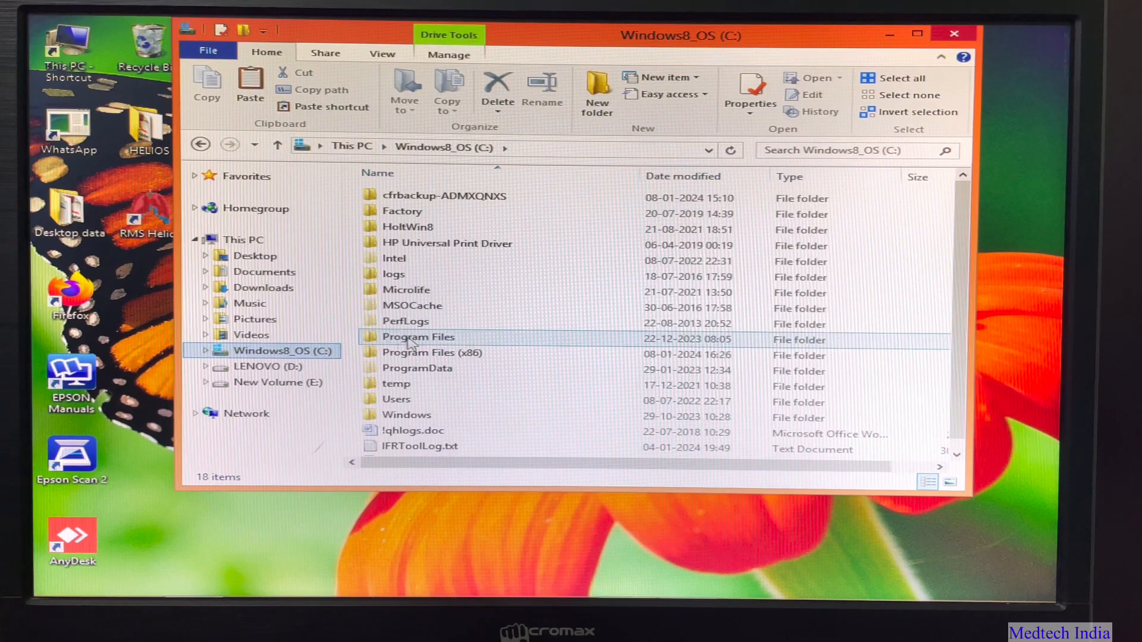
{"action": "left_click", "coordinate": [432, 352]}
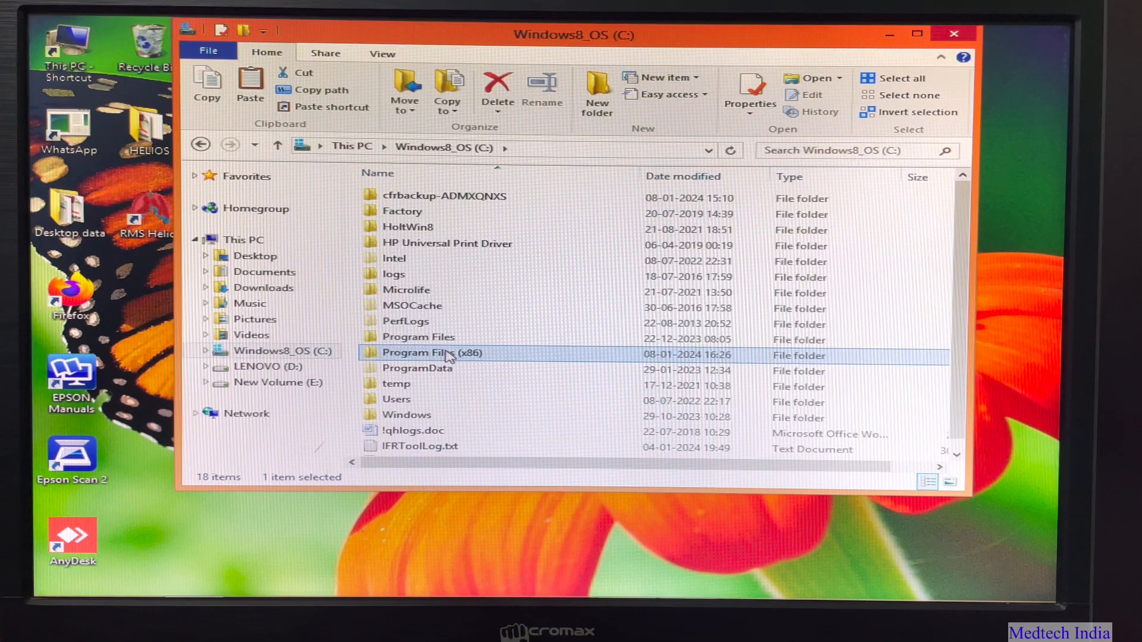
{"action": "double_click", "coordinate": [433, 353]}
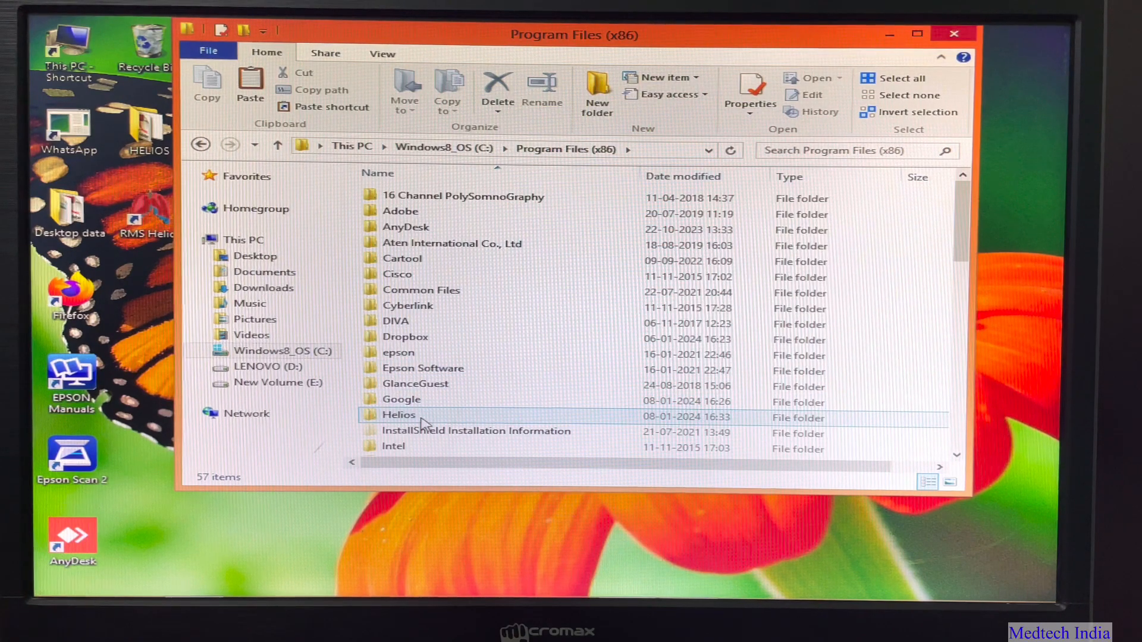
{"action": "double_click", "coordinate": [397, 416]}
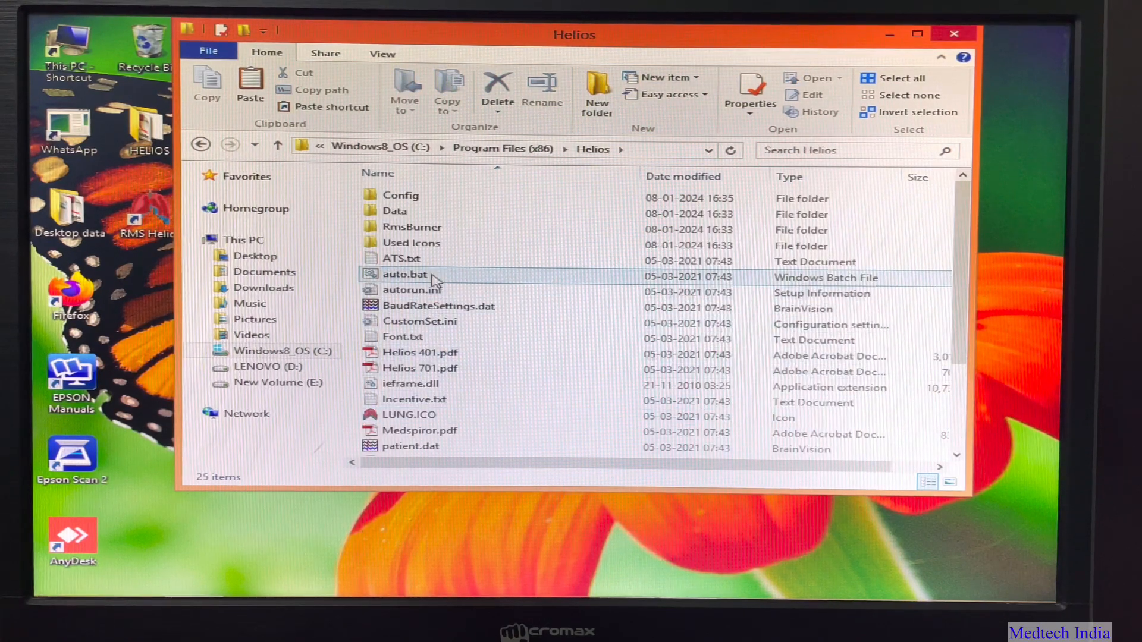
{"action": "left_click", "coordinate": [401, 195]}
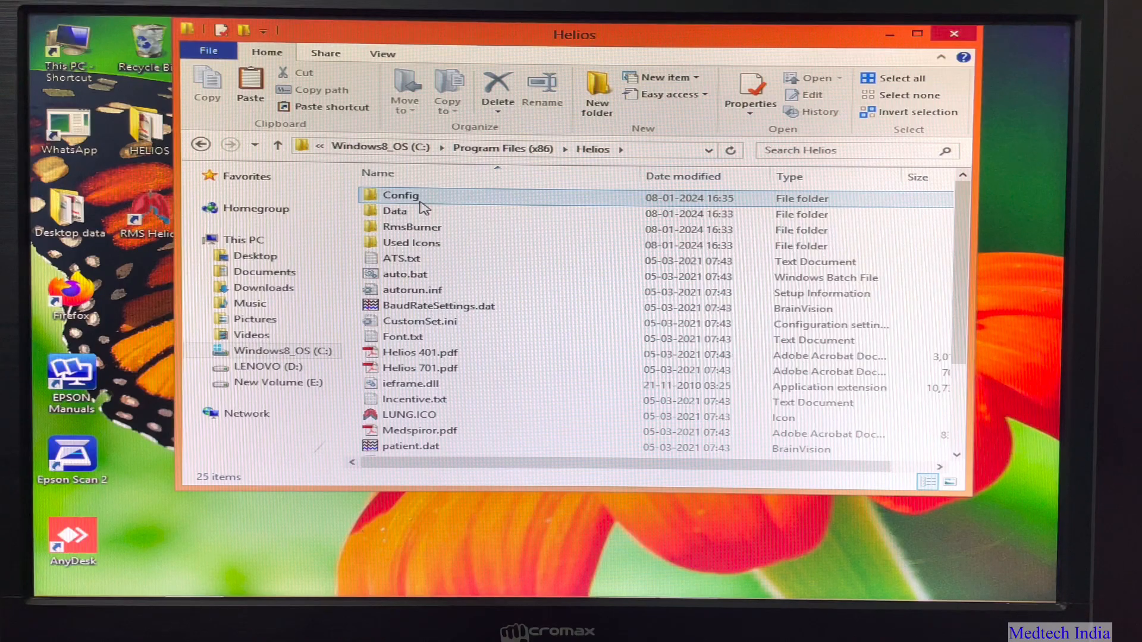
{"action": "double_click", "coordinate": [401, 194]}
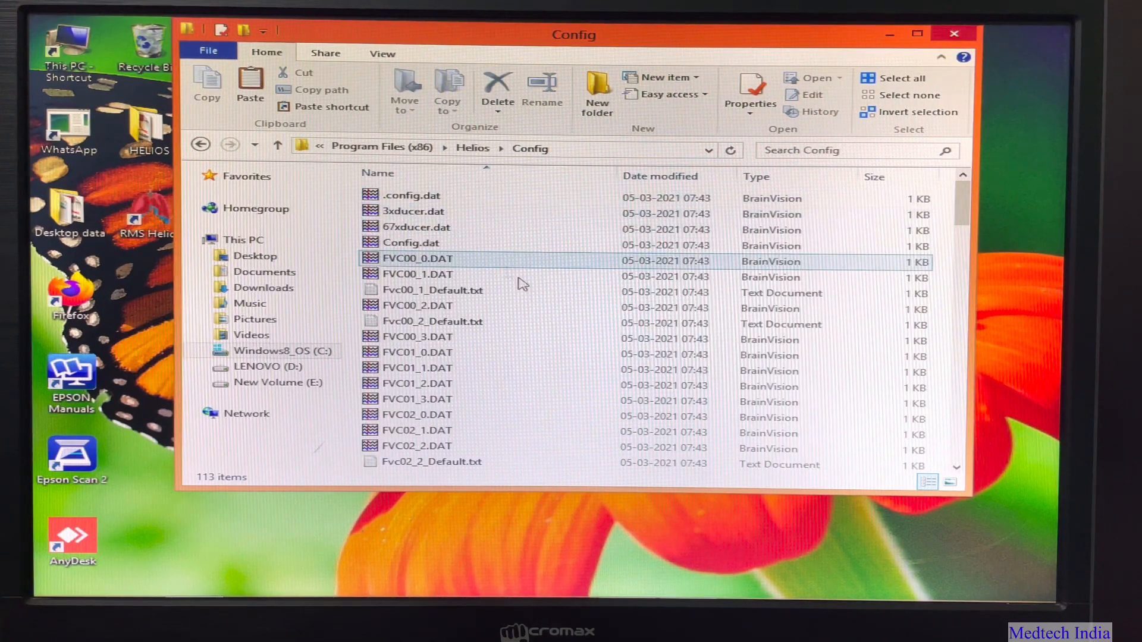
{"action": "left_click", "coordinate": [418, 368]}
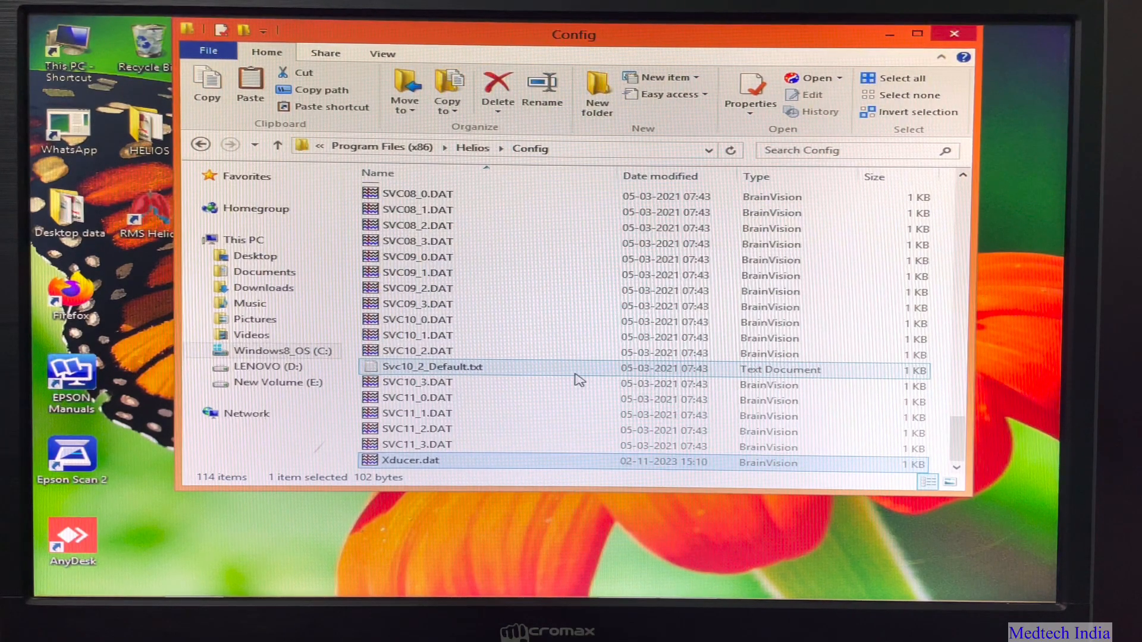
{"action": "left_click", "coordinate": [408, 460]}
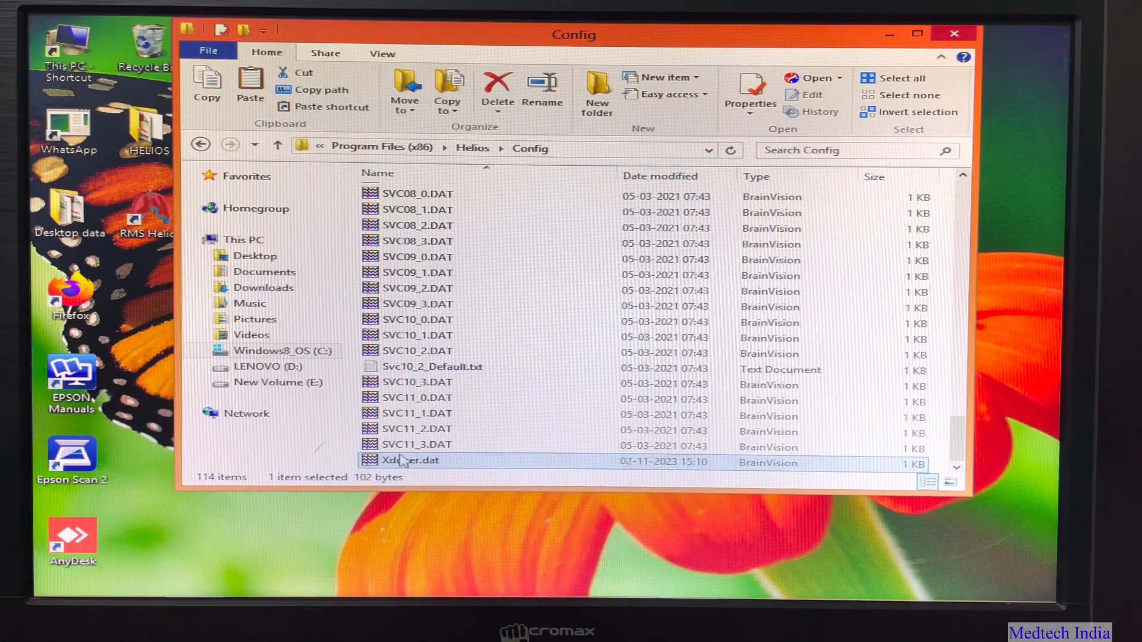
{"action": "mouse_move", "coordinate": [473, 470]}
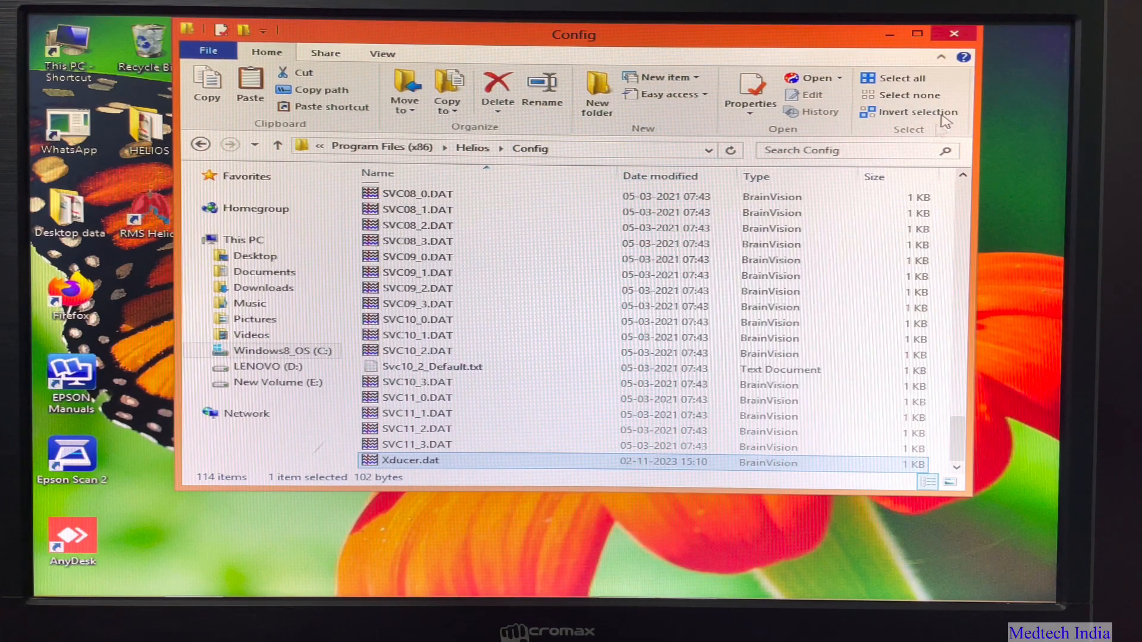
{"action": "mouse_move", "coordinate": [952, 35]}
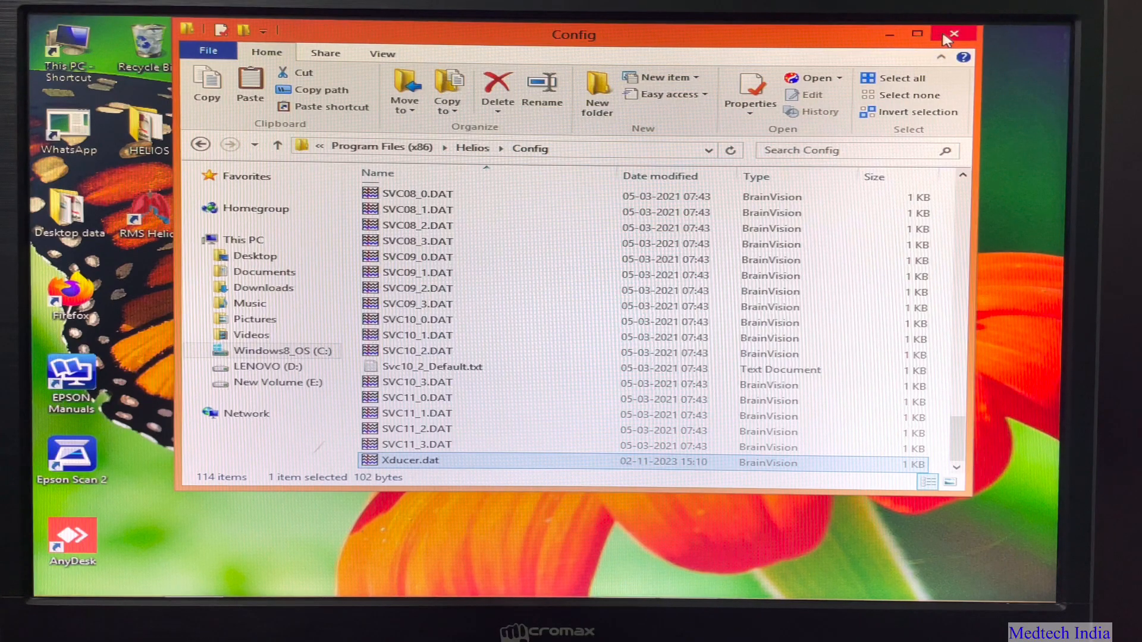
Close Explorer and open Computer Management via Manage on This PC.
{"action": "left_click", "coordinate": [955, 34]}
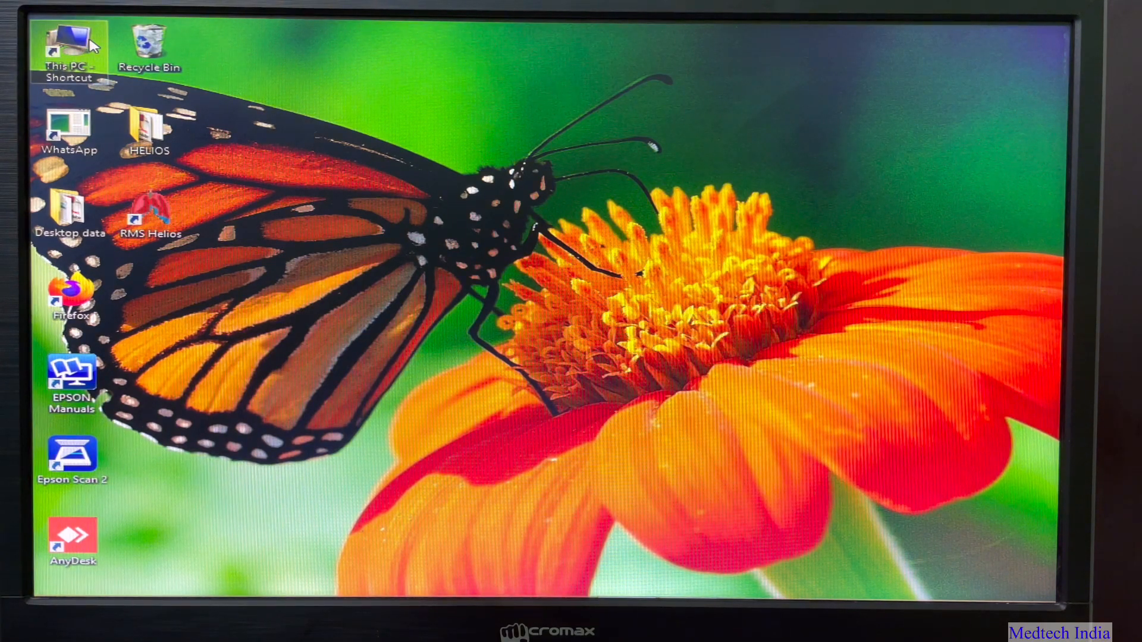
{"action": "double_click", "coordinate": [70, 48]}
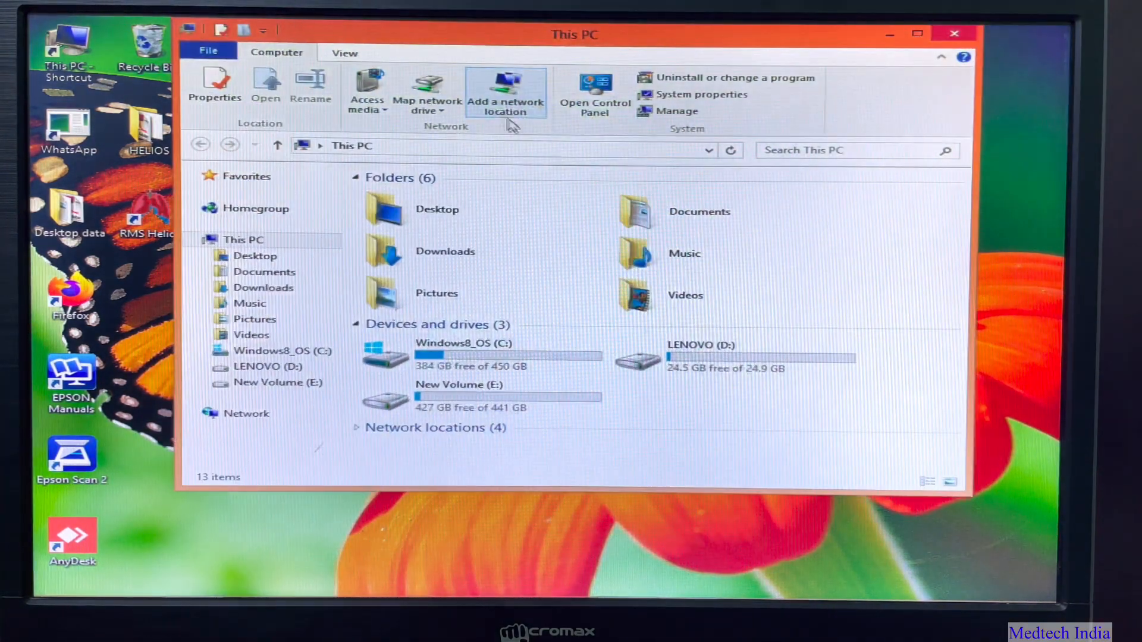
{"action": "left_click", "coordinate": [444, 251]}
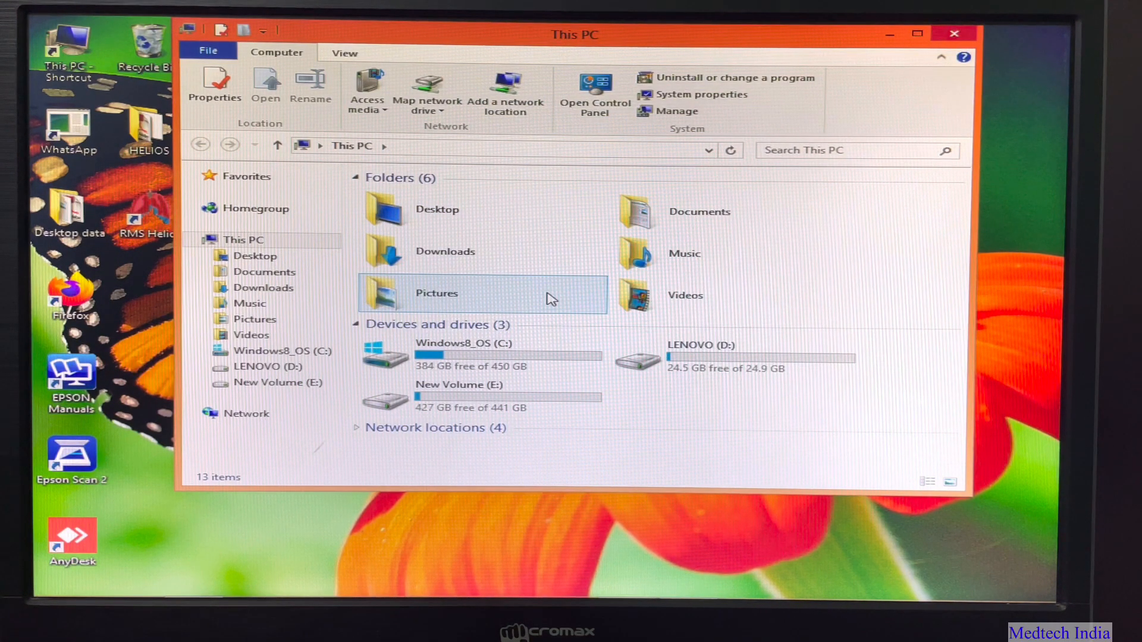
{"action": "left_click", "coordinate": [243, 239]}
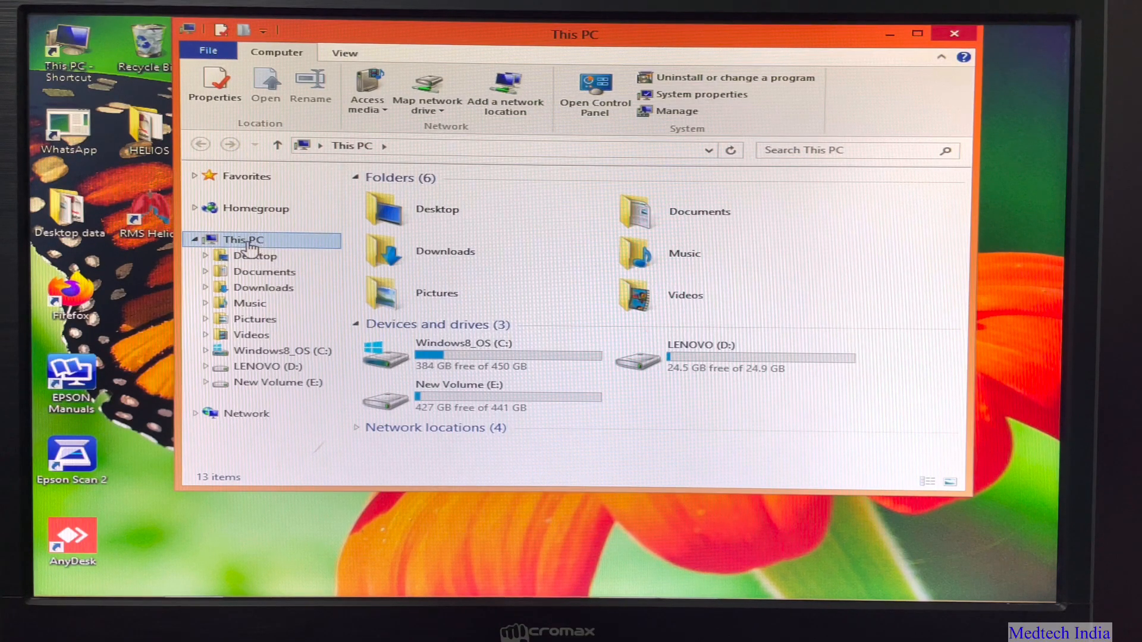
{"action": "right_click", "coordinate": [243, 239]}
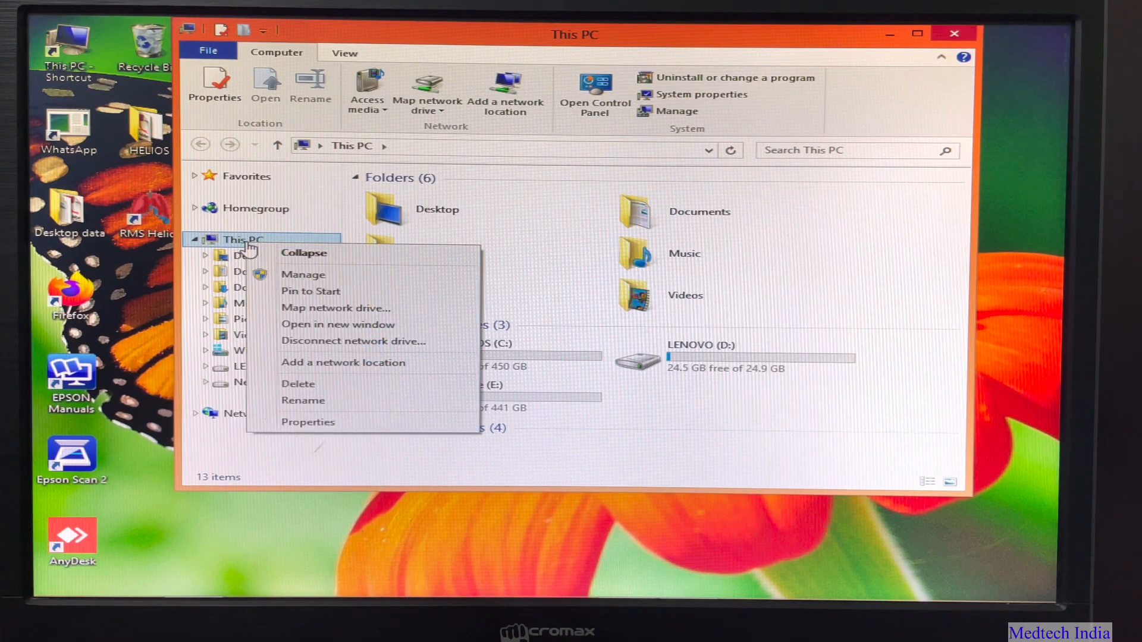
{"action": "mouse_move", "coordinate": [302, 275]}
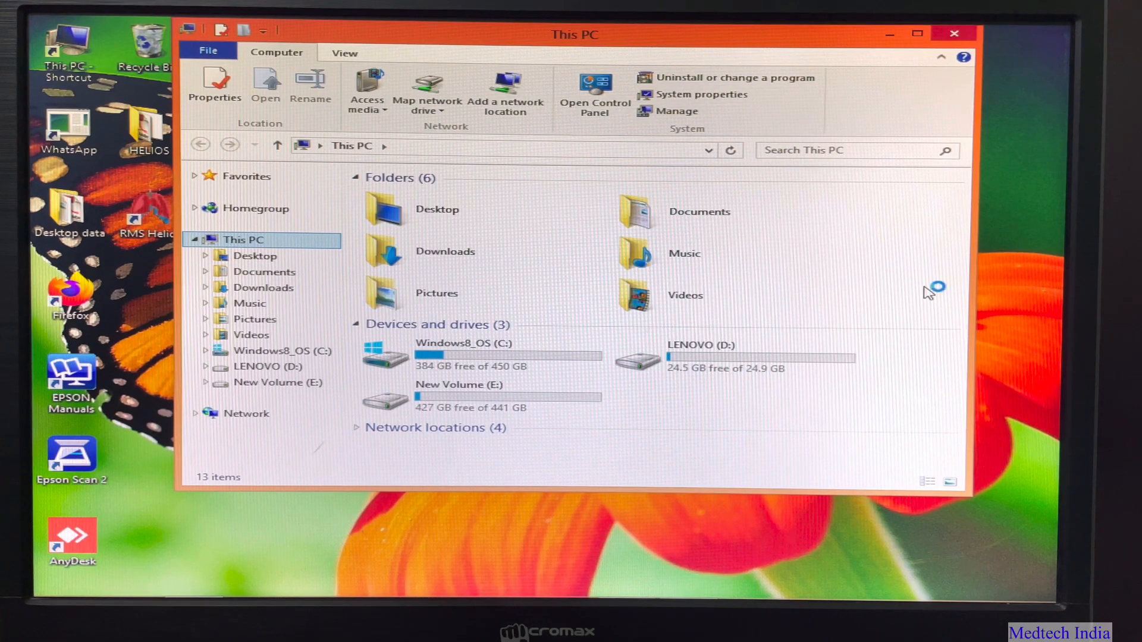
{"action": "left_click", "coordinate": [674, 110]}
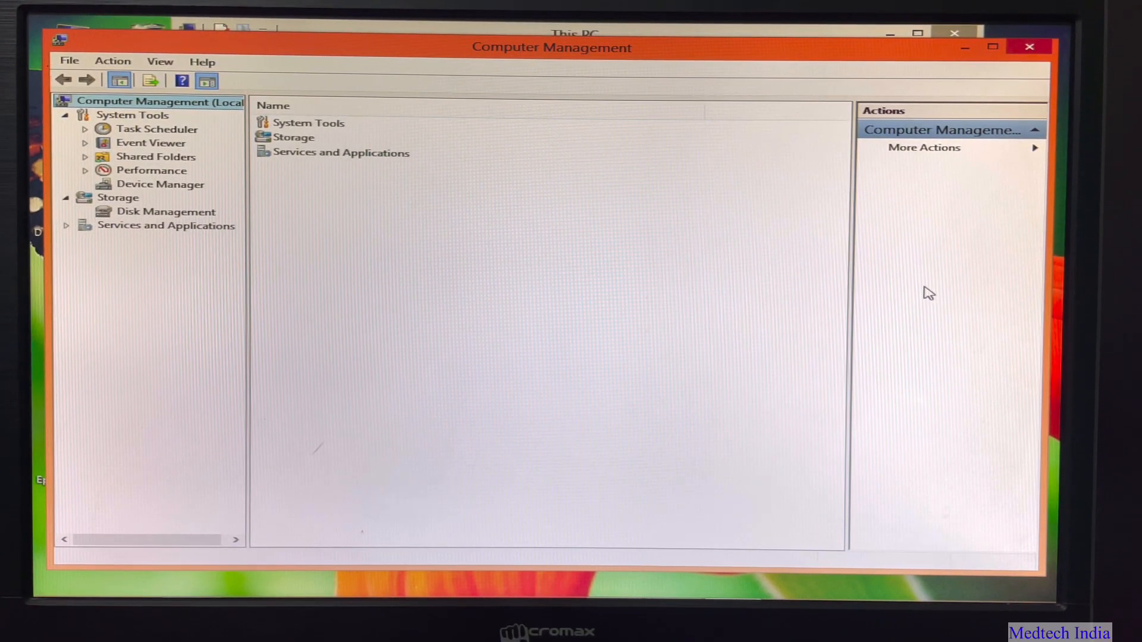
{"action": "mouse_move", "coordinate": [925, 292]}
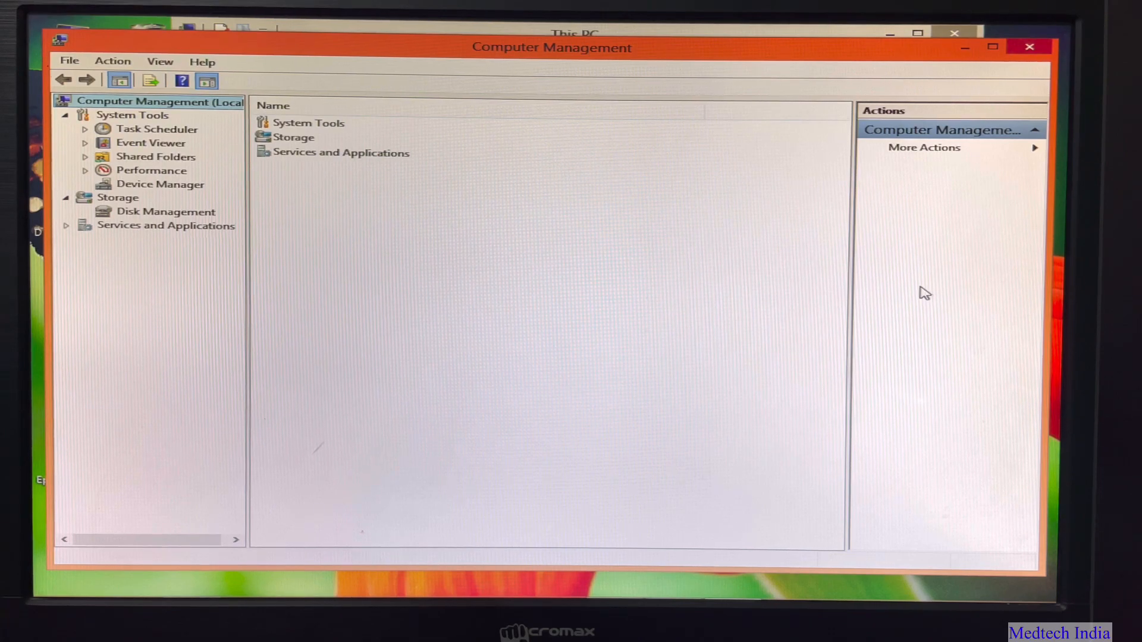
{"action": "mouse_move", "coordinate": [735, 305]}
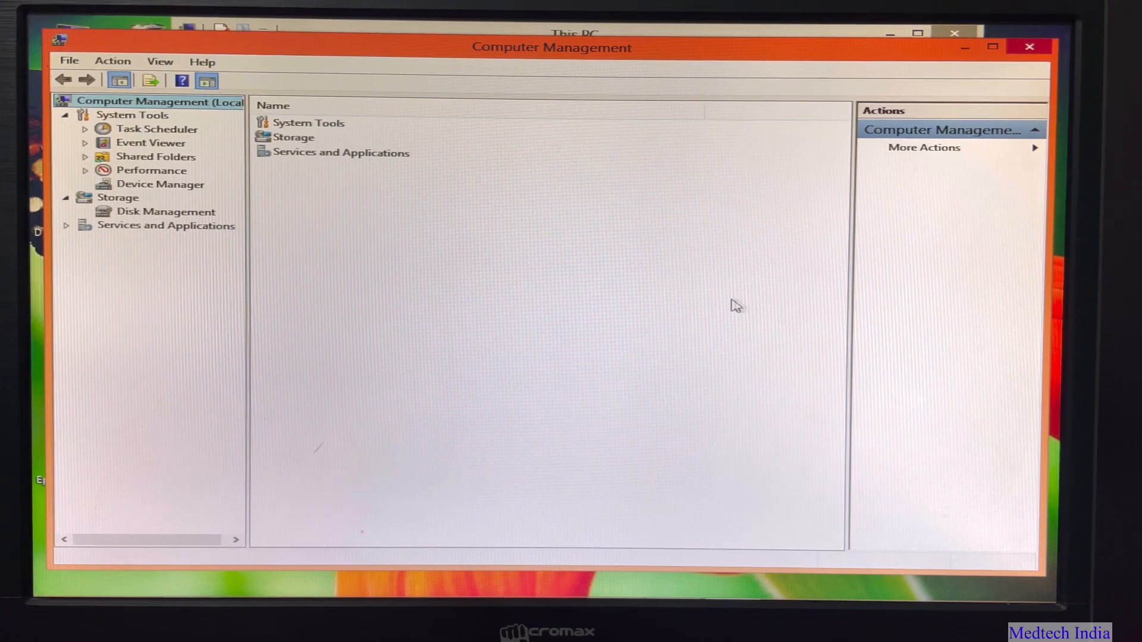
{"action": "mouse_move", "coordinate": [150, 198]}
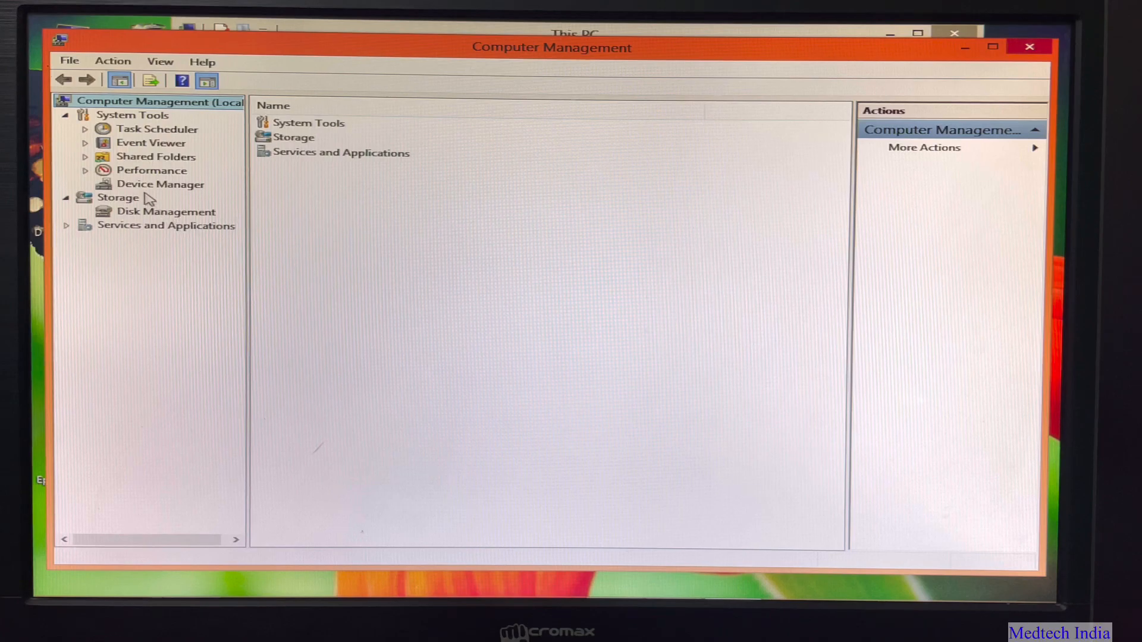
Show Device Manager under System Tools with the PC's hardware categories.
{"action": "left_click", "coordinate": [161, 184]}
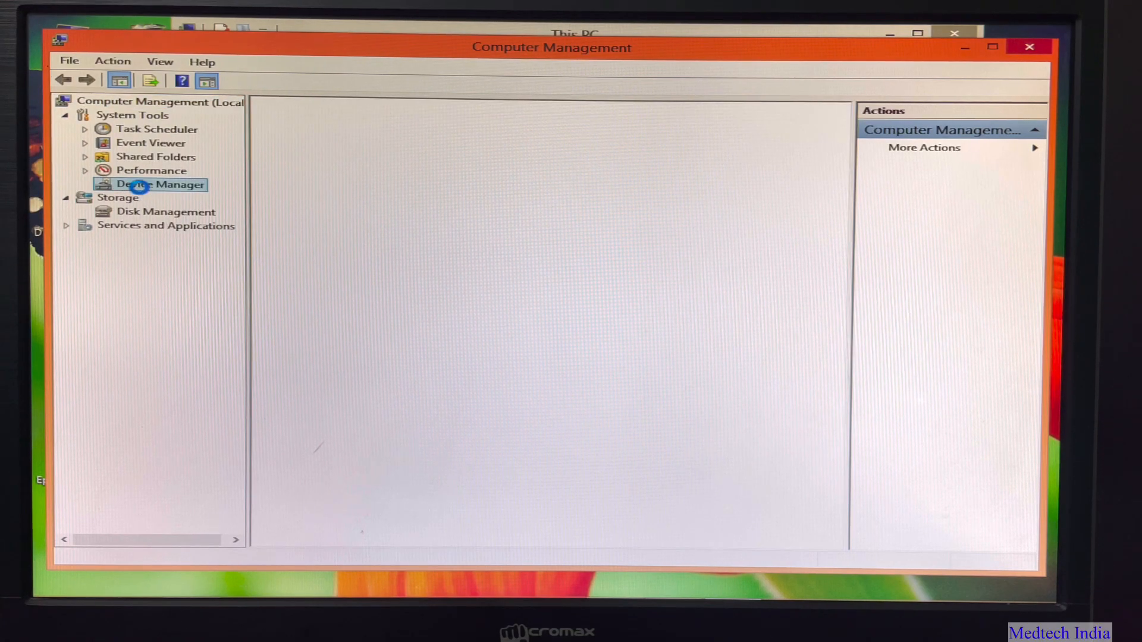
{"action": "left_click", "coordinate": [158, 184]}
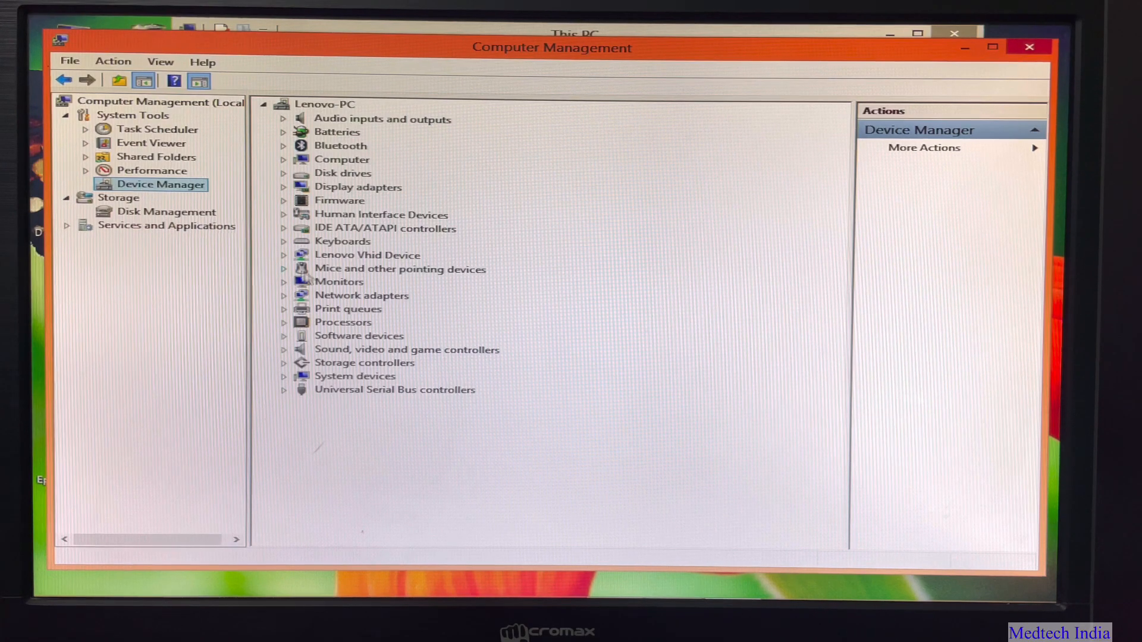
{"action": "mouse_move", "coordinate": [540, 331]}
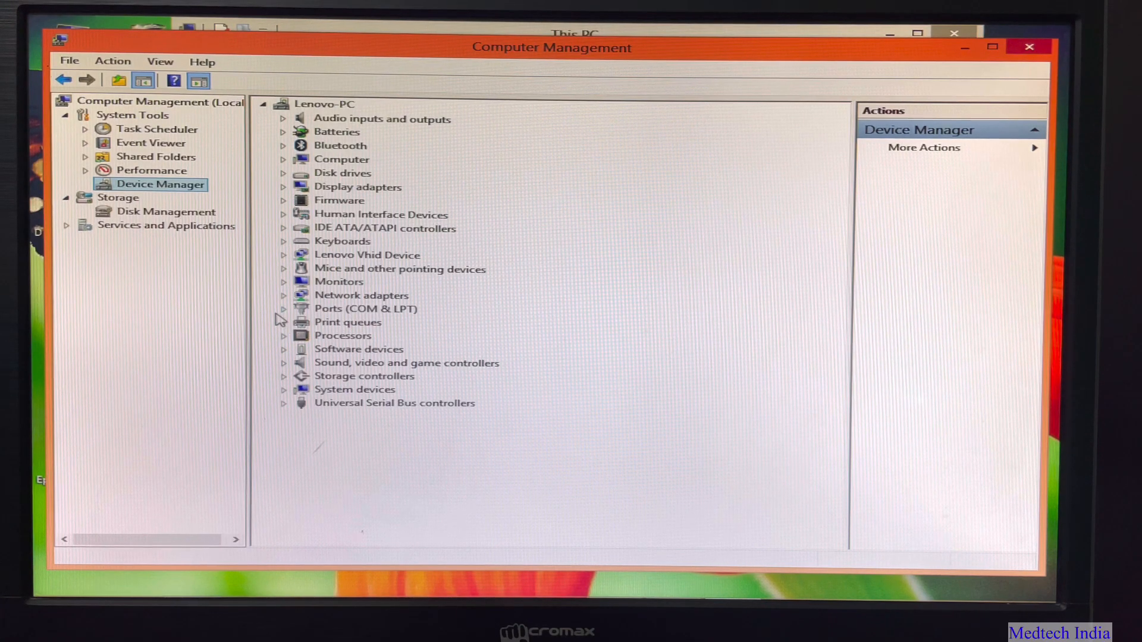
Expand Ports (COM & LPT) and bring up options for USB Serial Port (COM3).
{"action": "left_click", "coordinate": [283, 308]}
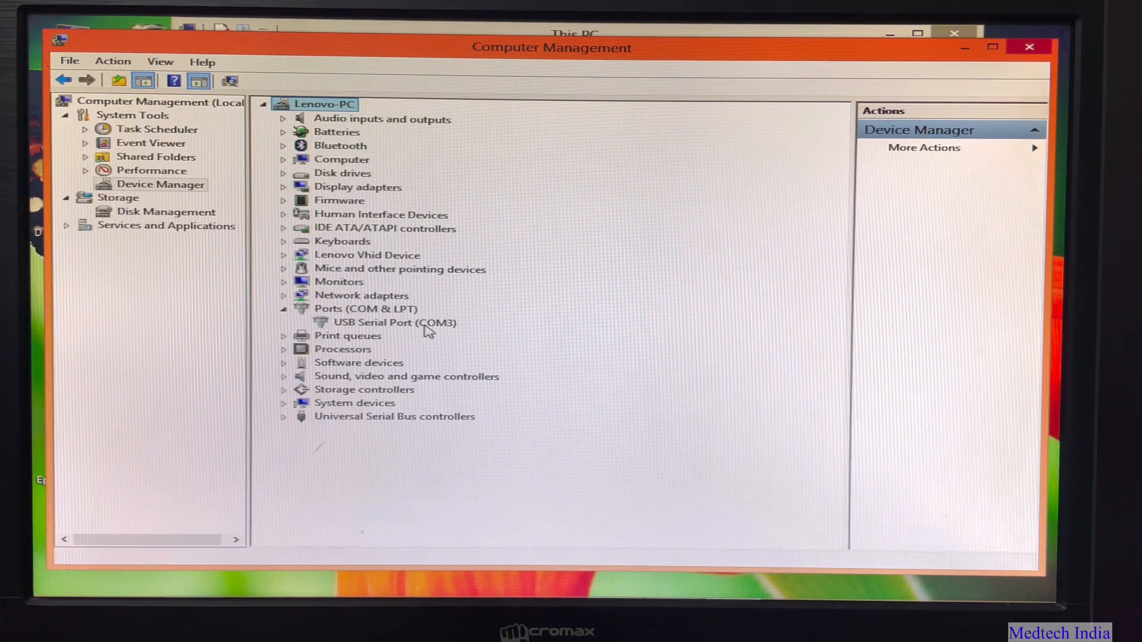
{"action": "mouse_move", "coordinate": [412, 348]}
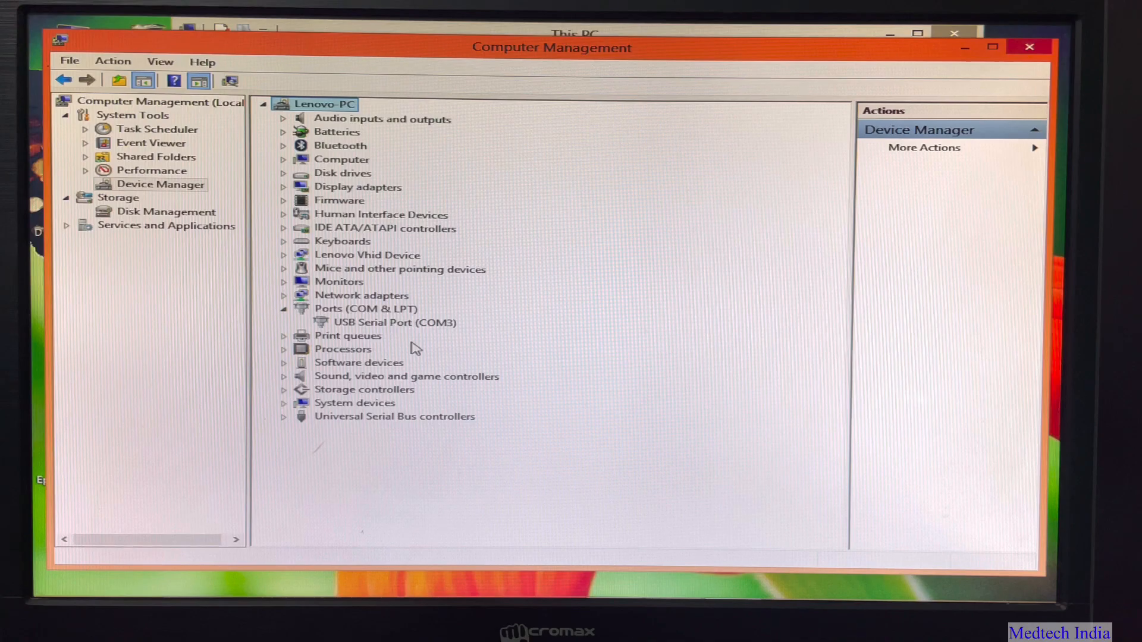
{"action": "left_click", "coordinate": [283, 308]}
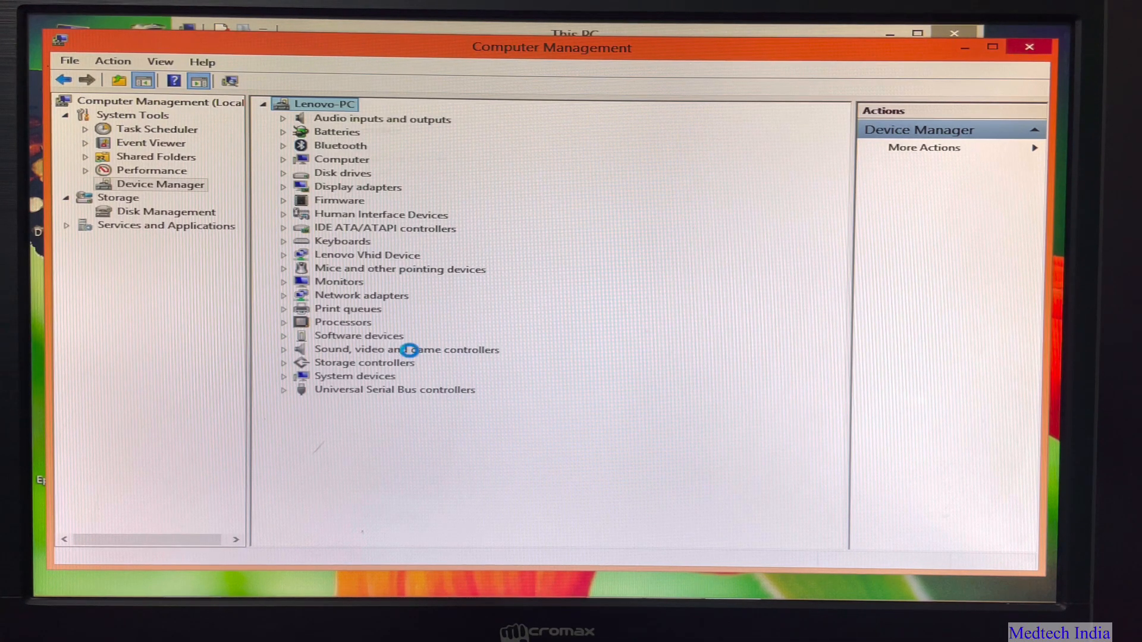
{"action": "left_click", "coordinate": [284, 308]}
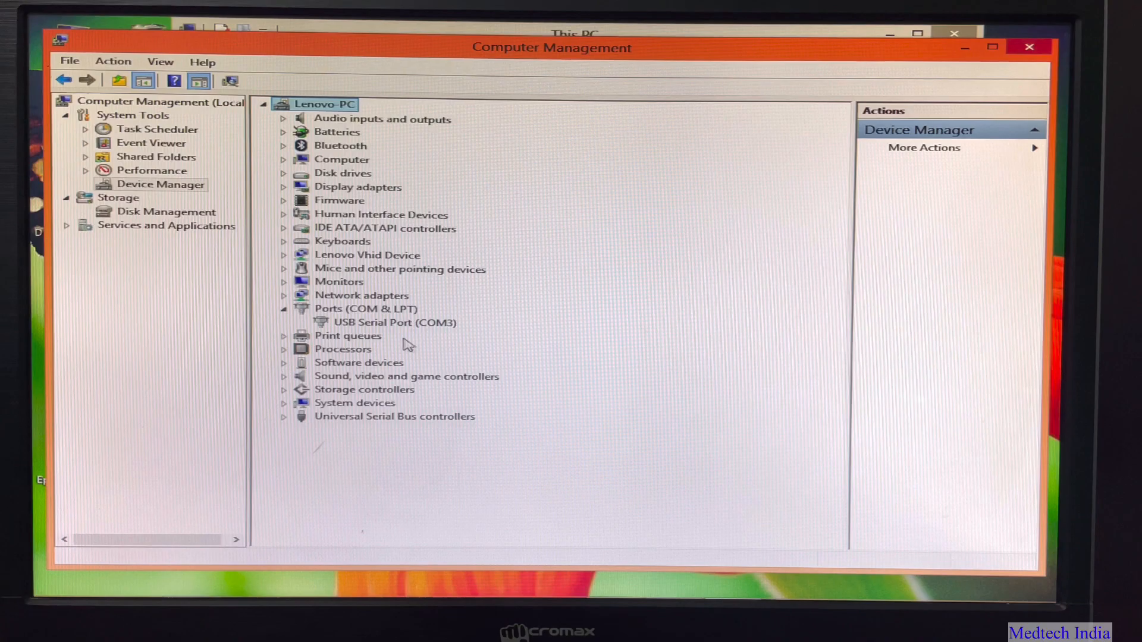
{"action": "mouse_move", "coordinate": [433, 335]}
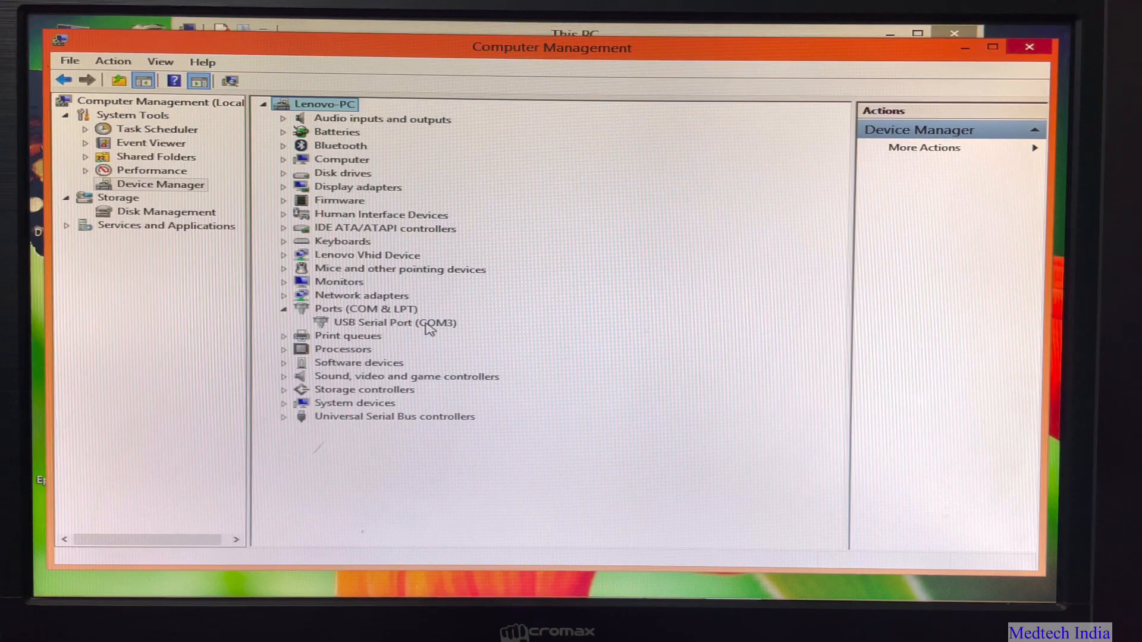
{"action": "right_click", "coordinate": [386, 322]}
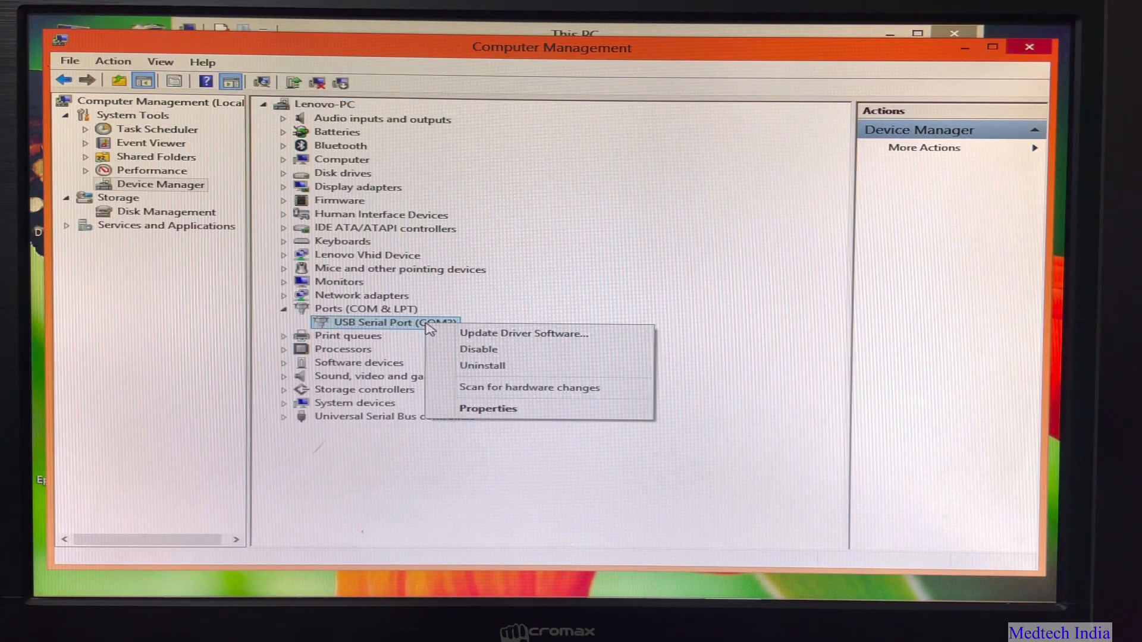
{"action": "mouse_move", "coordinate": [478, 349]}
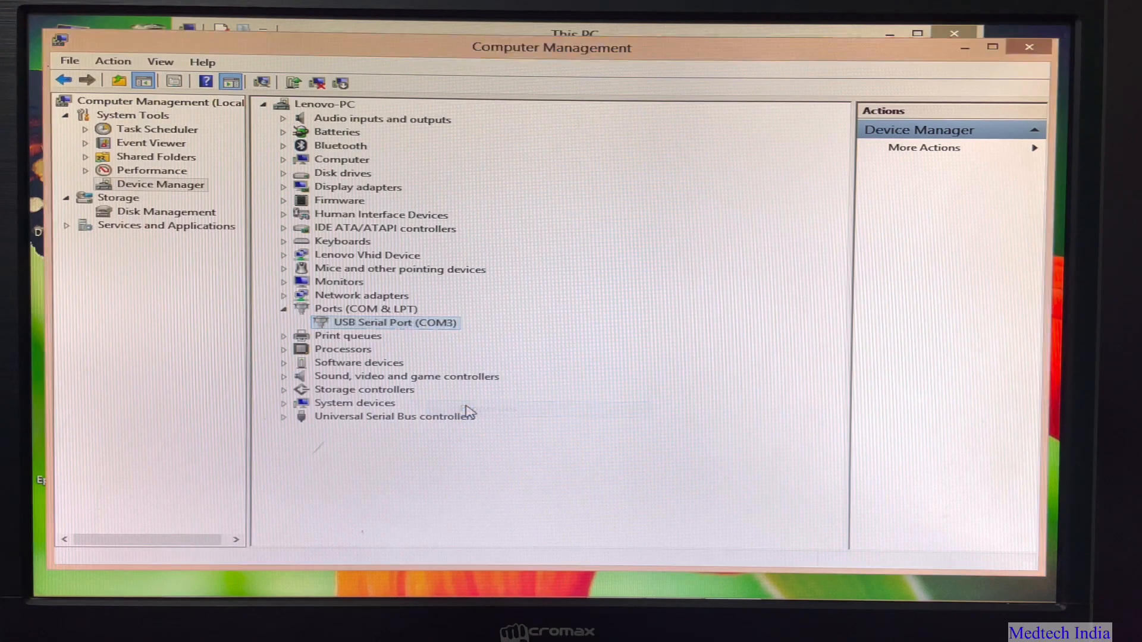
Set the USB Serial Port (COM3) latency timer to 1 ms in its advanced port settings and confirm.
{"action": "double_click", "coordinate": [394, 323]}
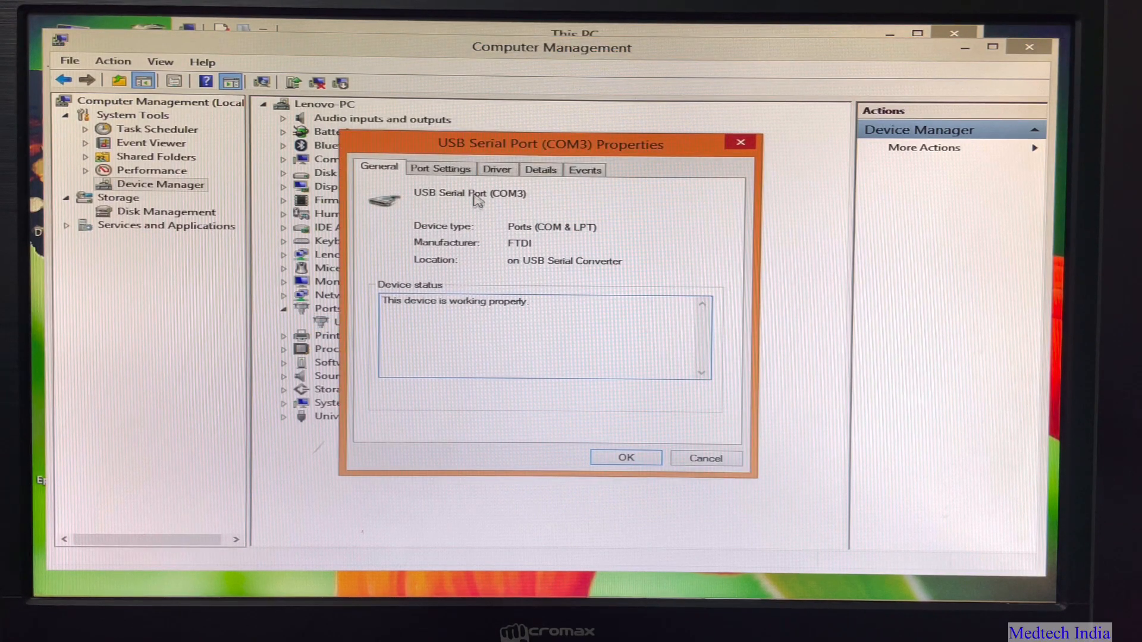
{"action": "left_click", "coordinate": [440, 168]}
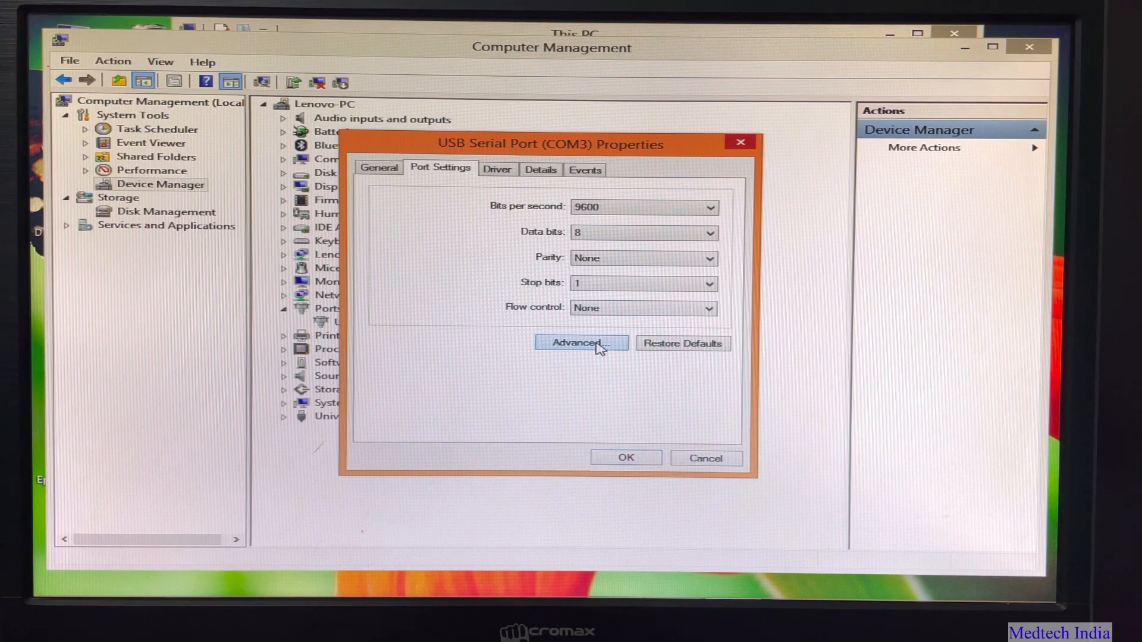
{"action": "left_click", "coordinate": [581, 343]}
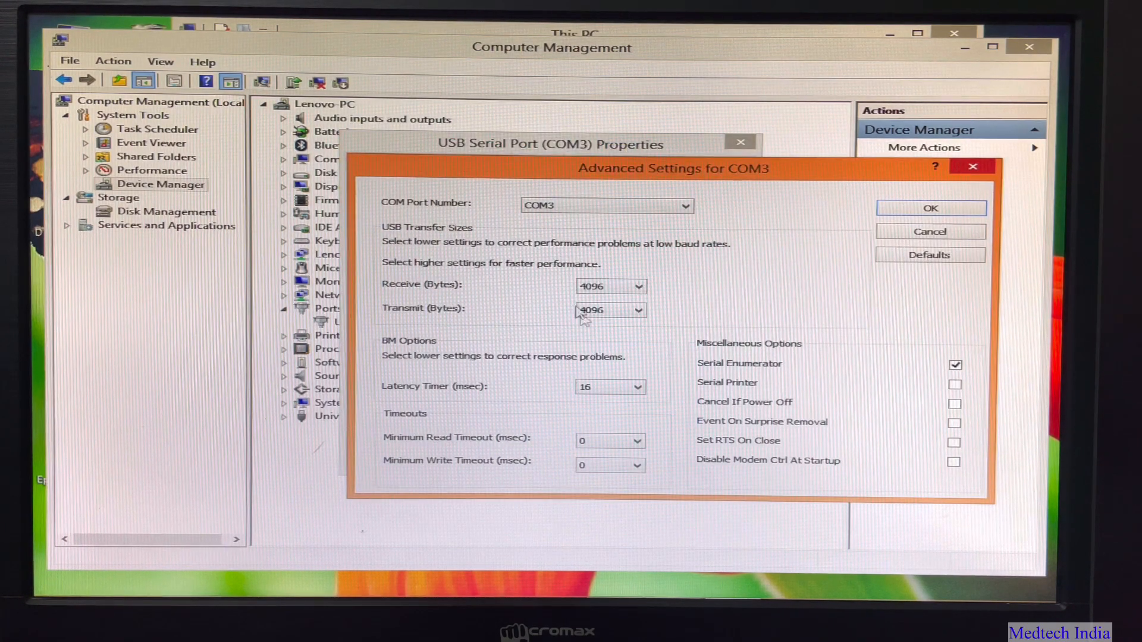
{"action": "left_click", "coordinate": [638, 386]}
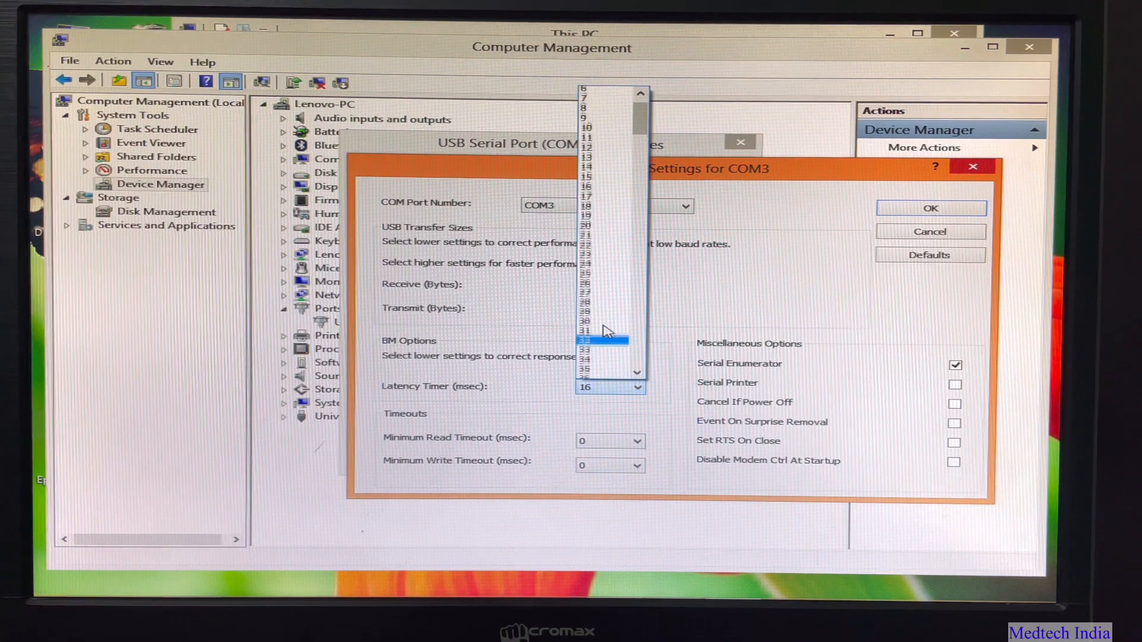
{"action": "scroll", "scroll_direction": "up", "scroll_amount": 3}
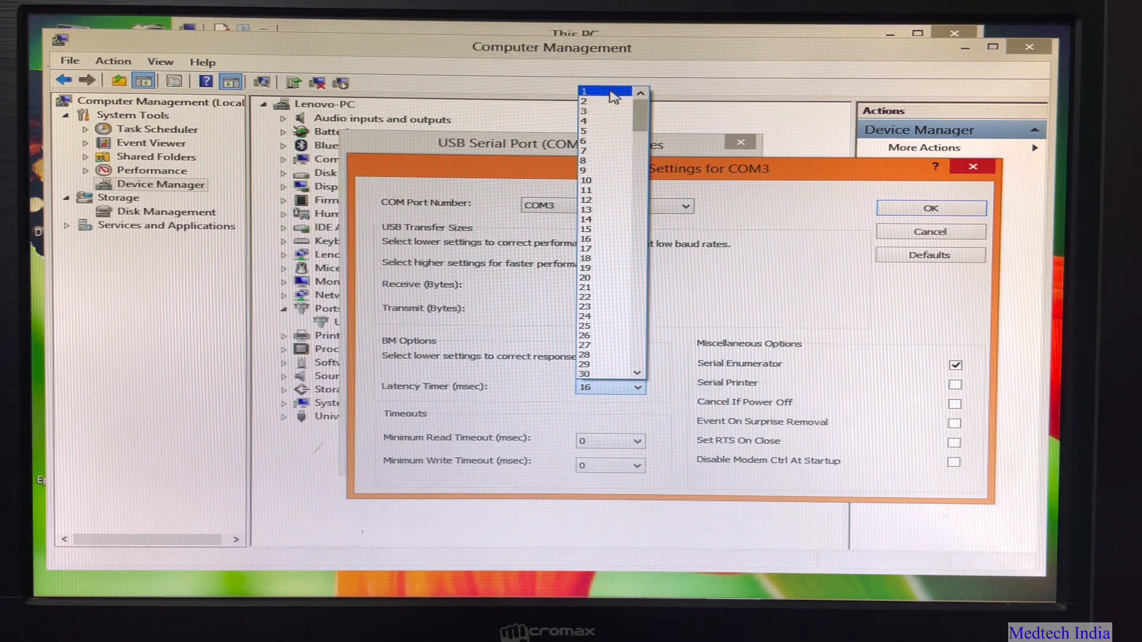
{"action": "left_click", "coordinate": [585, 91]}
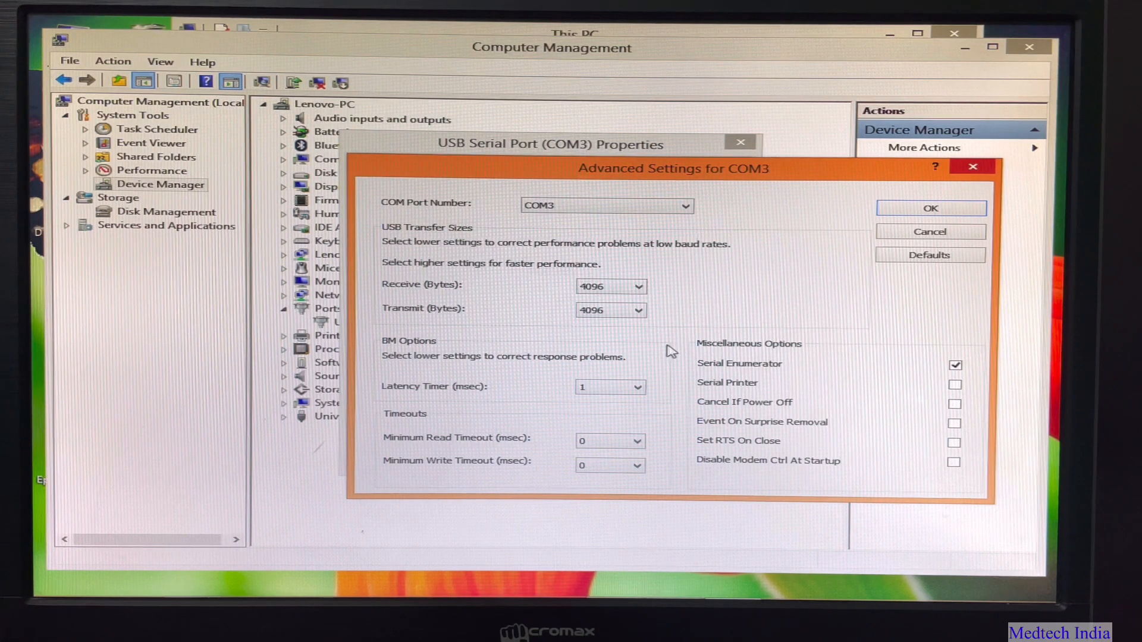
{"action": "mouse_move", "coordinate": [920, 292]}
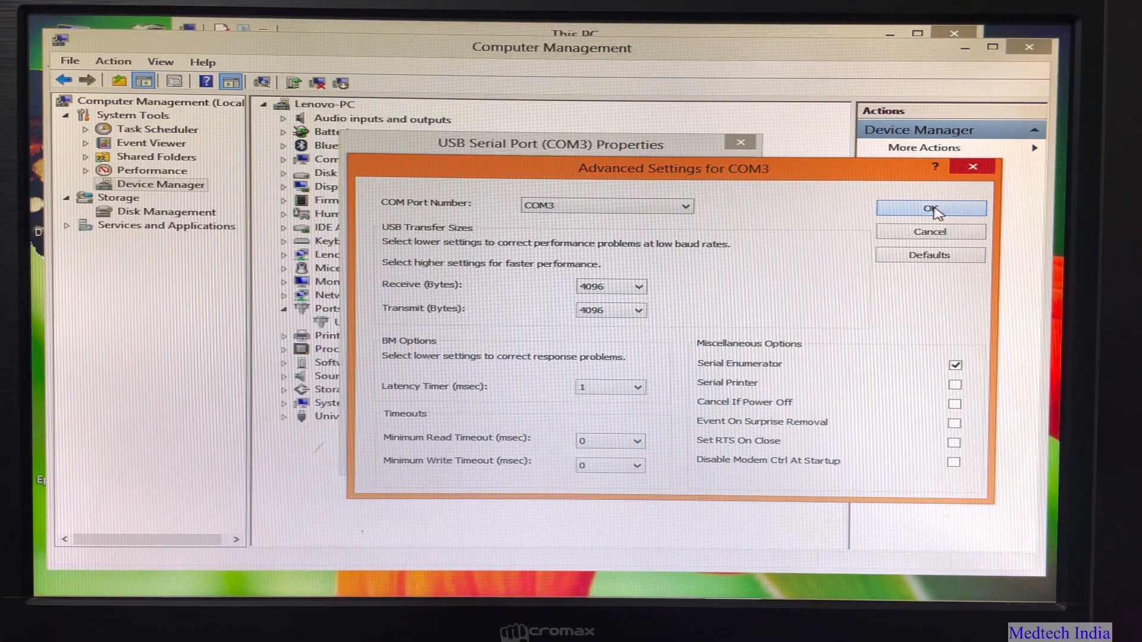
{"action": "left_click", "coordinate": [929, 209]}
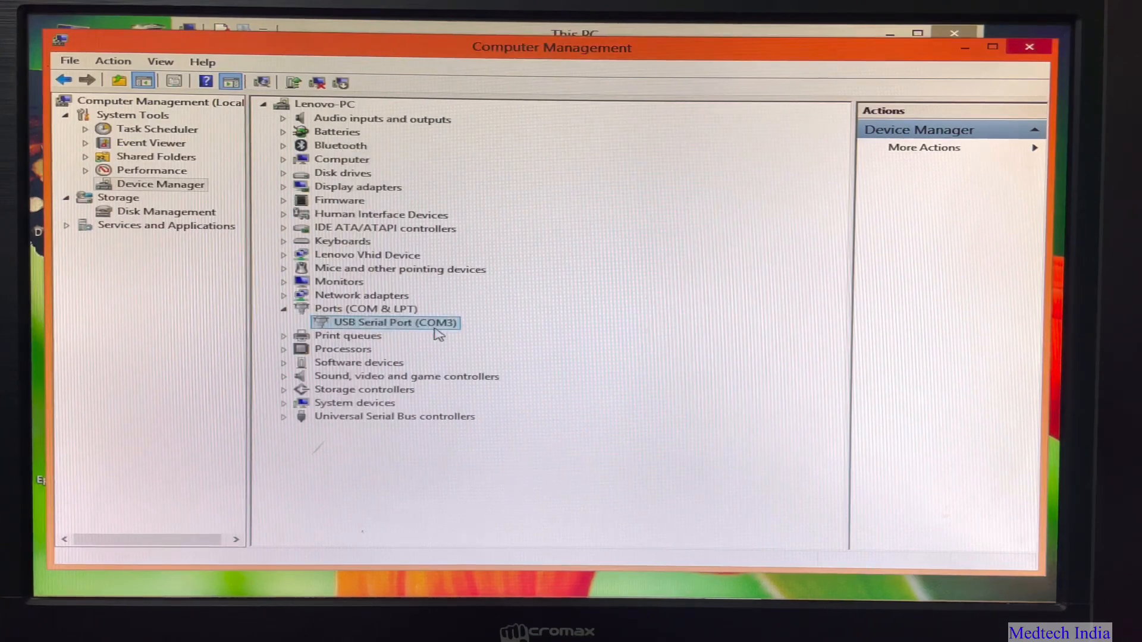
{"action": "mouse_move", "coordinate": [1029, 48]}
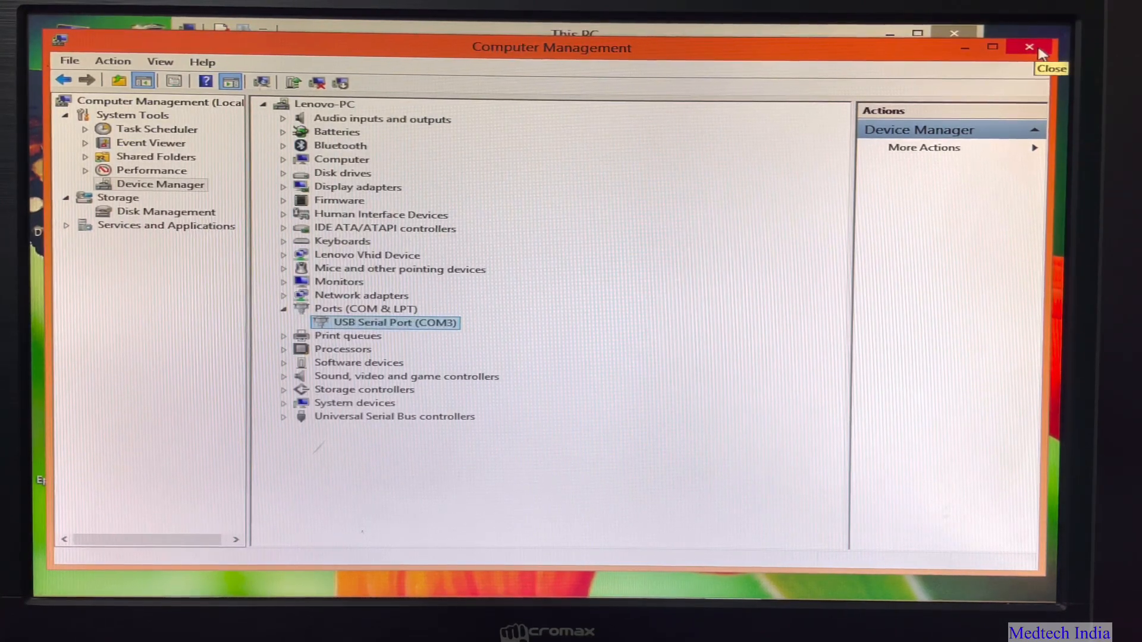
Close Computer Management and launch RMS Helios from its desktop shortcut.
{"action": "left_click", "coordinate": [1029, 47]}
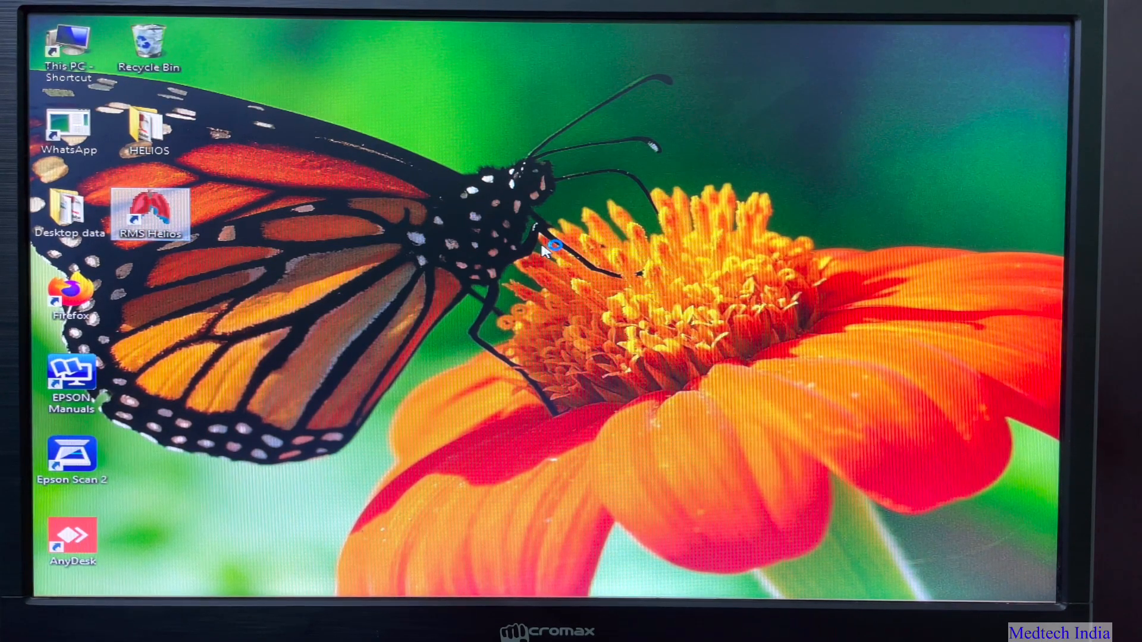
{"action": "double_click", "coordinate": [150, 212]}
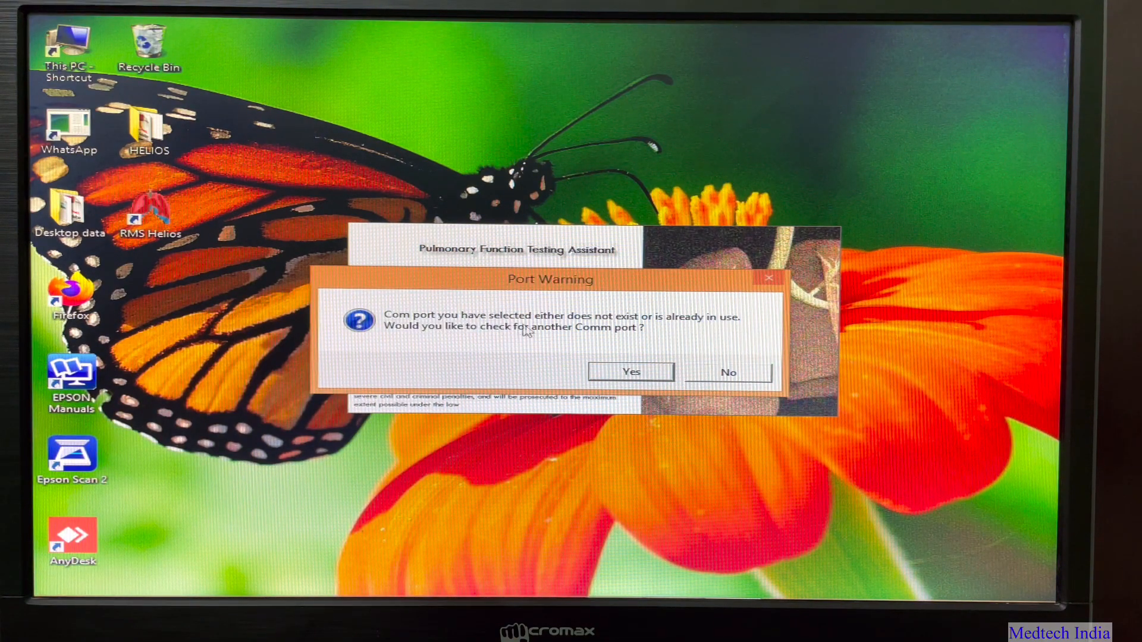
{"action": "mouse_move", "coordinate": [690, 333]}
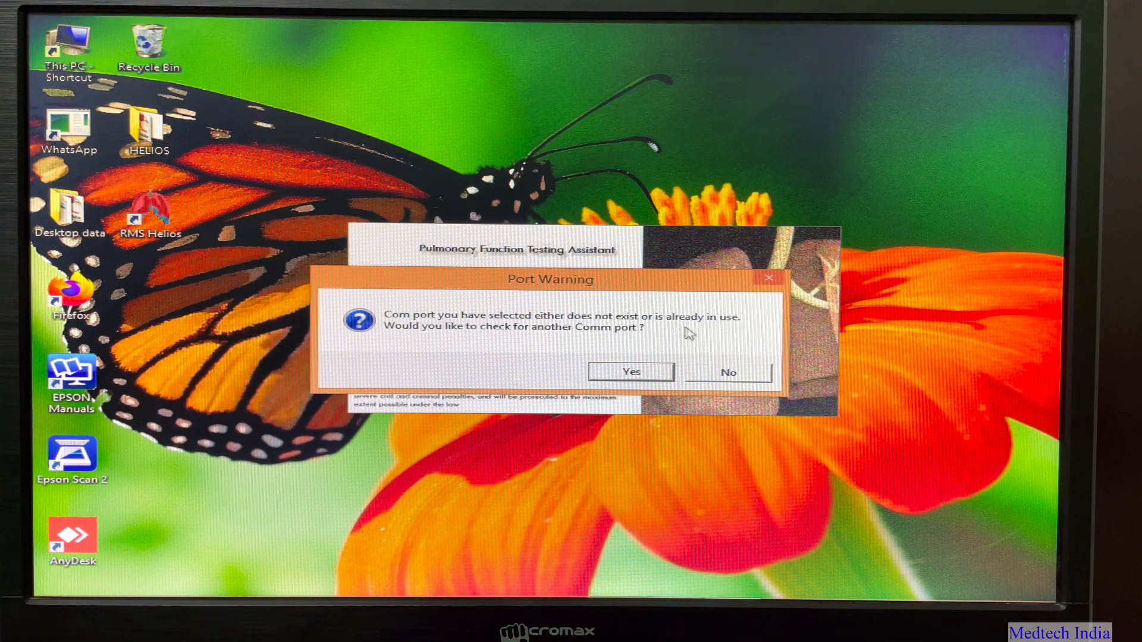
{"action": "mouse_move", "coordinate": [594, 342]}
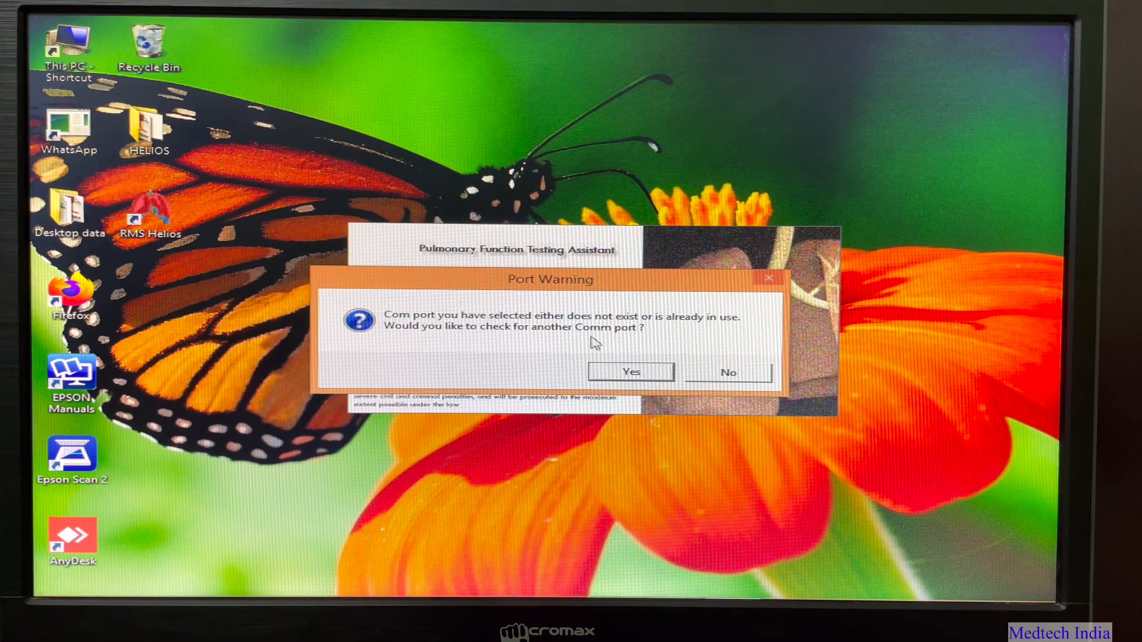
Accept the port check, keep COM3, choose Non Tele Health System mode and Helios 401 as device.
{"action": "left_click", "coordinate": [630, 372]}
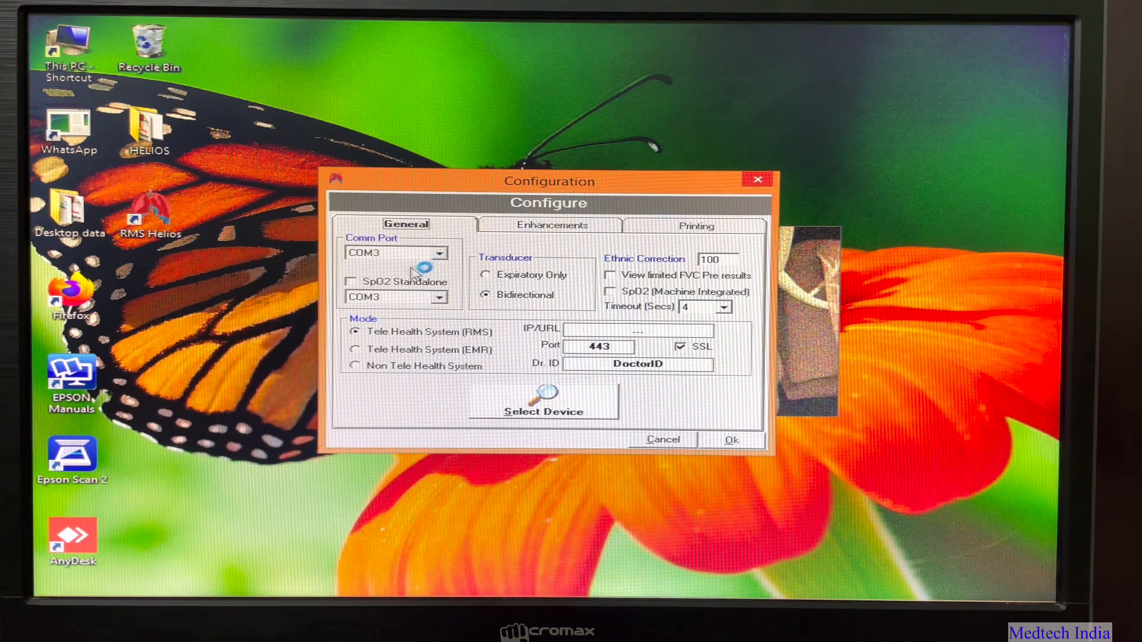
{"action": "mouse_move", "coordinate": [405, 267]}
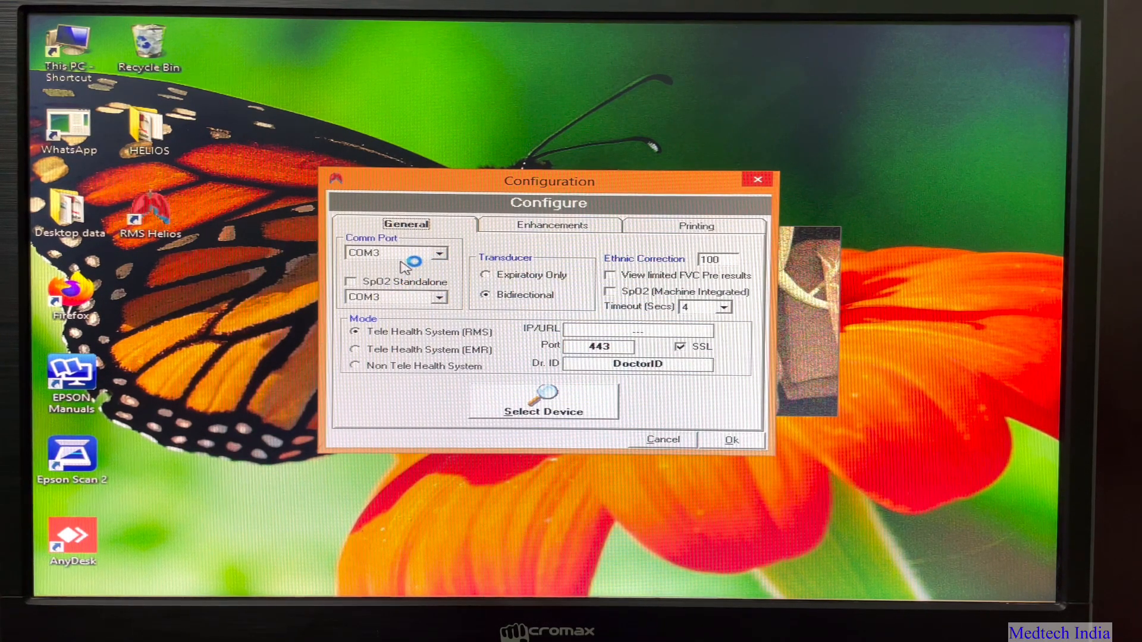
{"action": "mouse_move", "coordinate": [386, 368]}
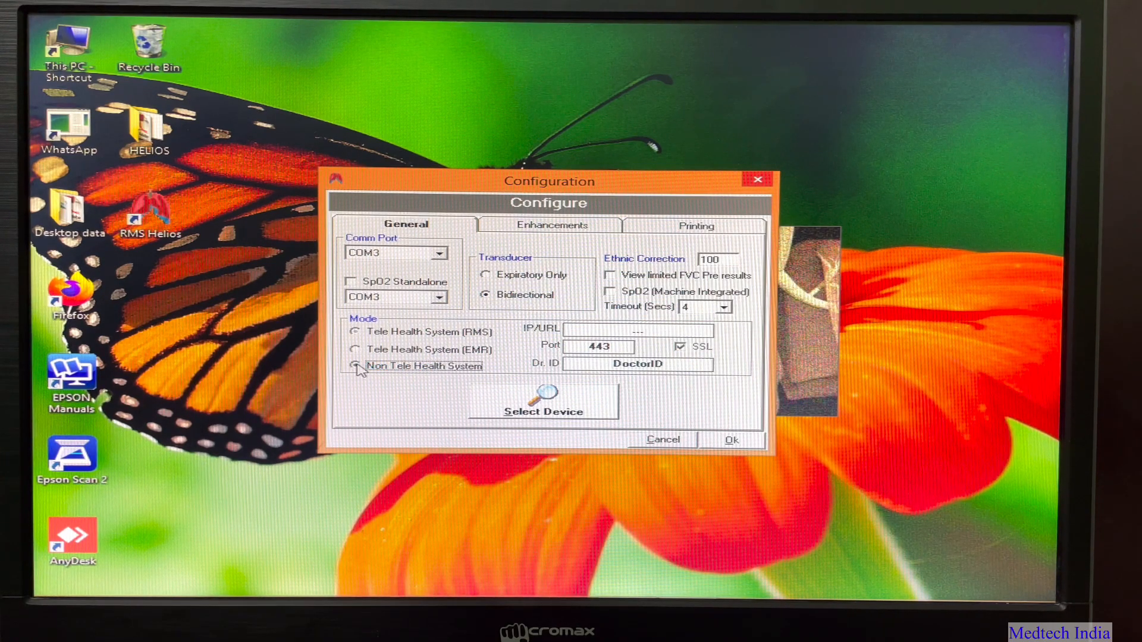
{"action": "left_click", "coordinate": [355, 365]}
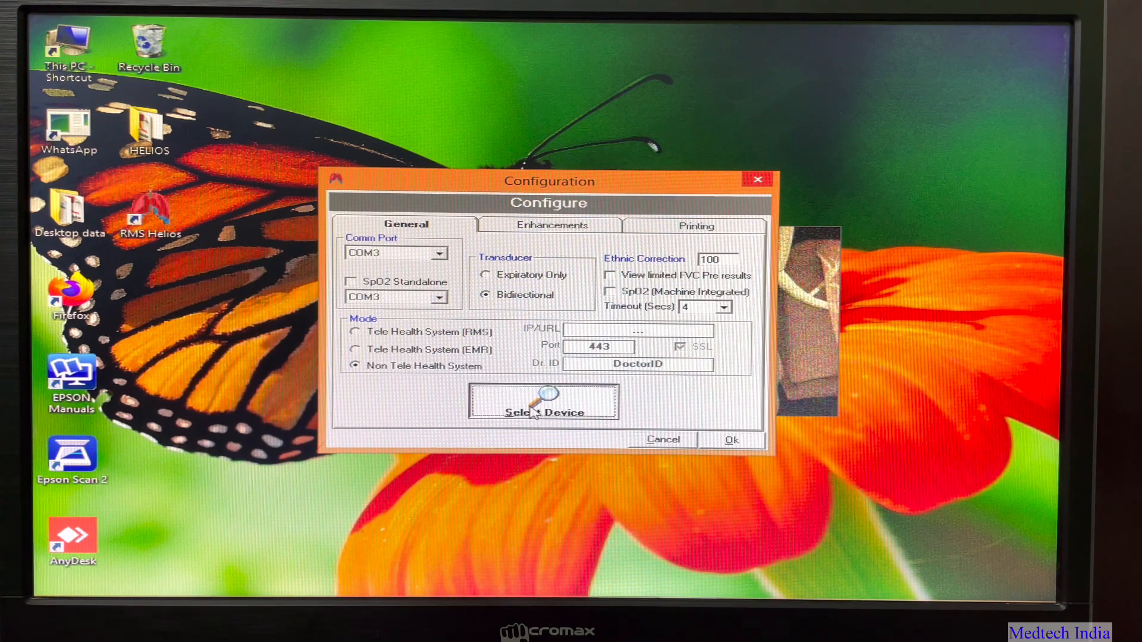
{"action": "left_click", "coordinate": [543, 401]}
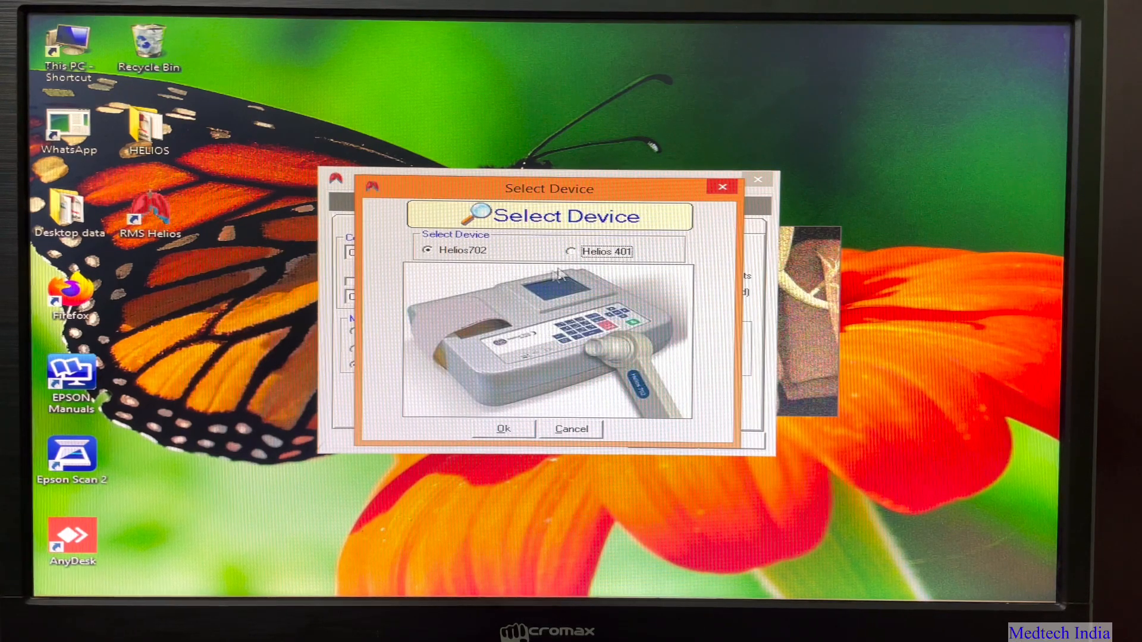
{"action": "left_click", "coordinate": [573, 251]}
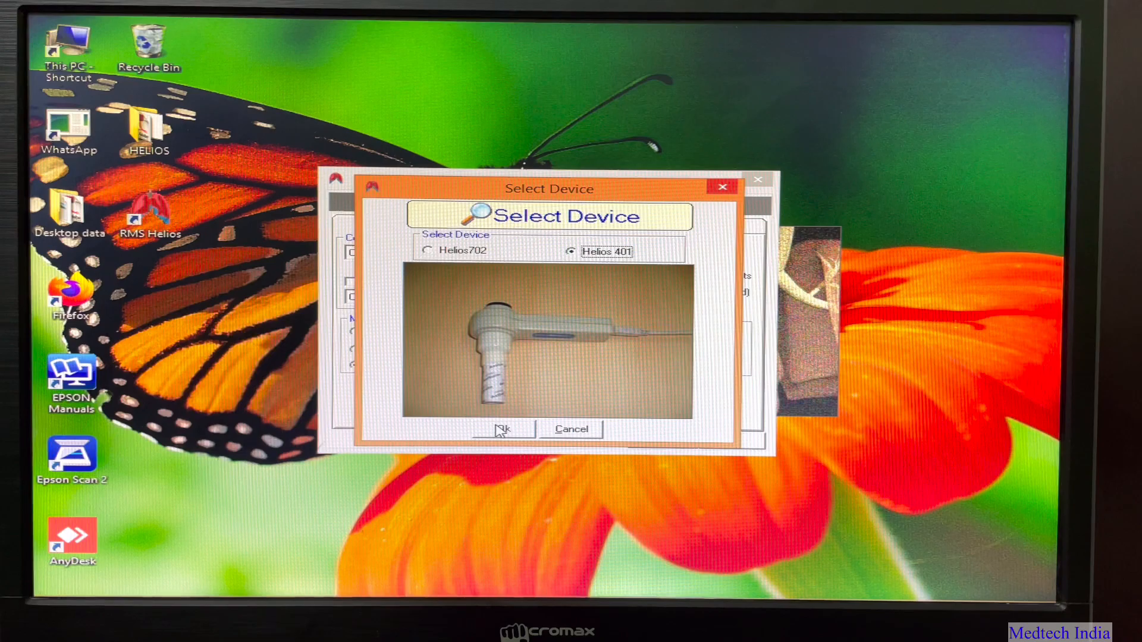
{"action": "left_click", "coordinate": [501, 428]}
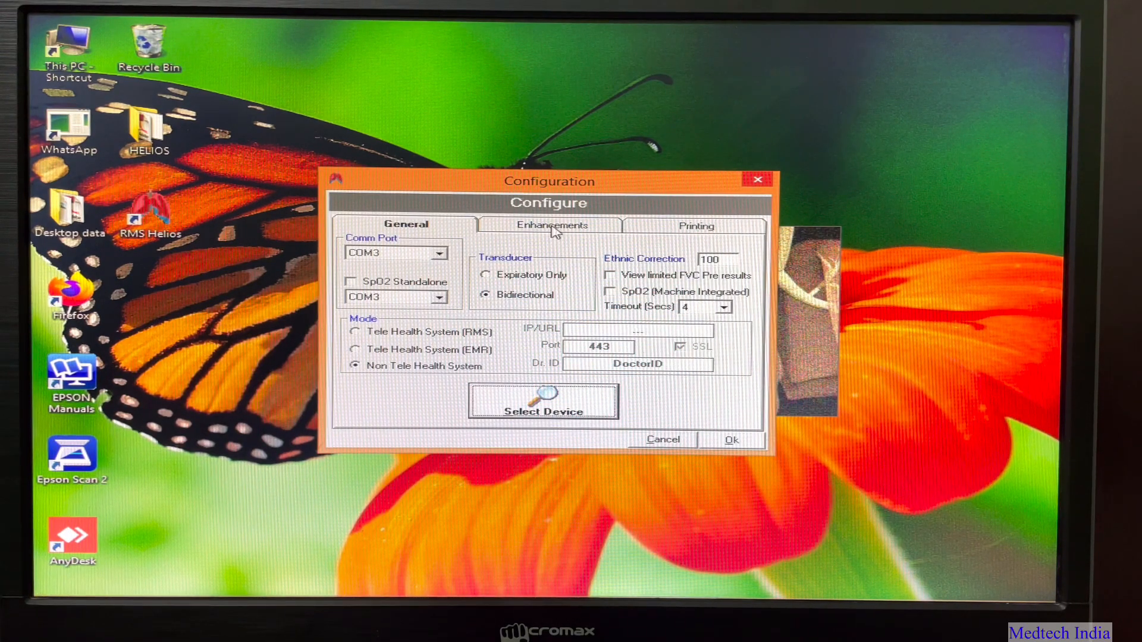
In Enhancements > Printing, set clinic name to 'Pulse Hospital' and address to 'Bangalore'.
{"action": "left_click", "coordinate": [551, 225]}
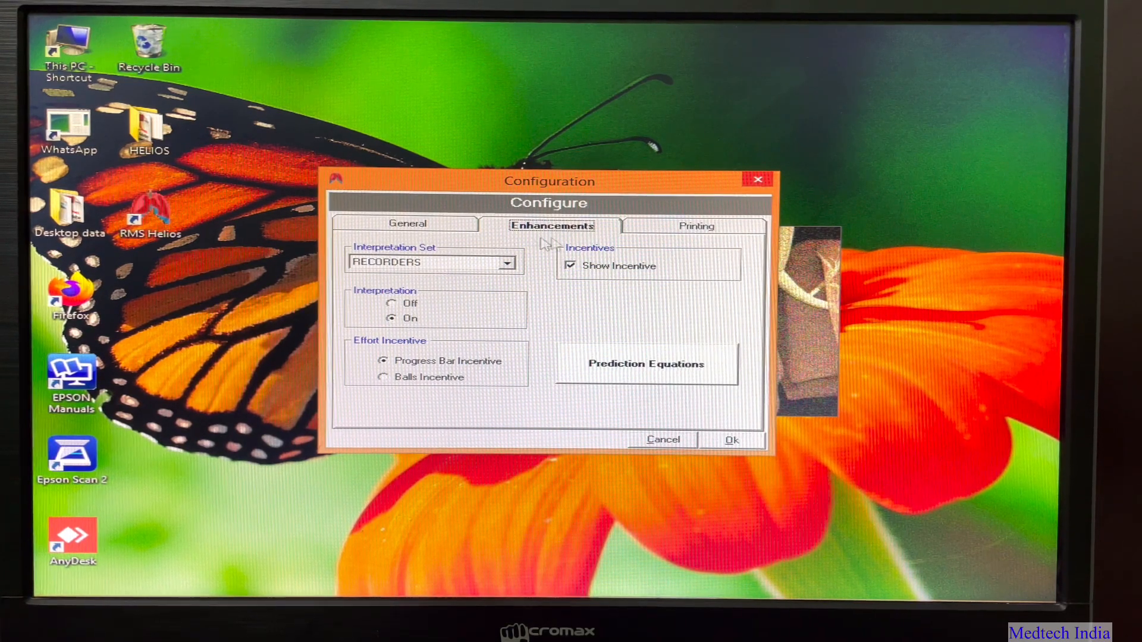
{"action": "left_click", "coordinate": [694, 226]}
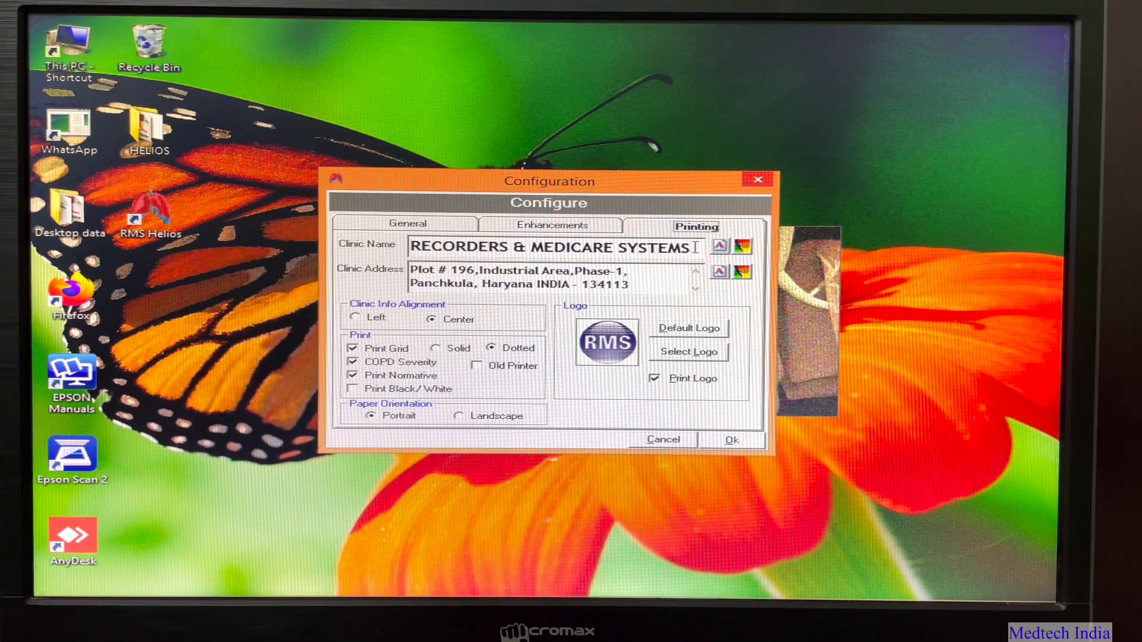
{"action": "triple_click", "coordinate": [546, 248]}
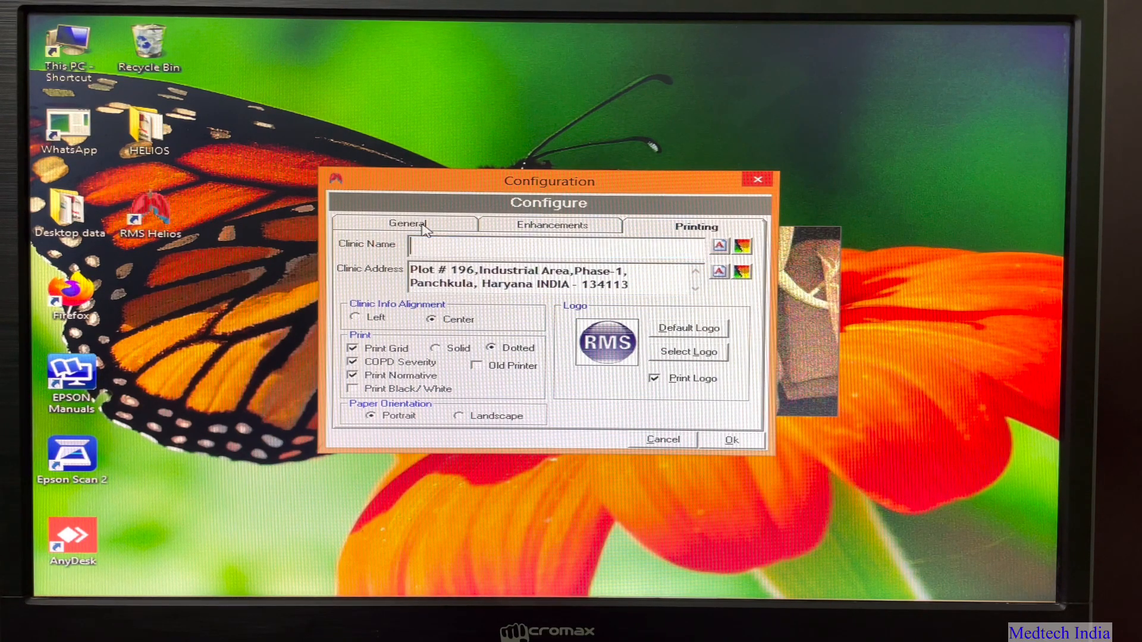
{"action": "type", "text": "Pulse Hospital"}
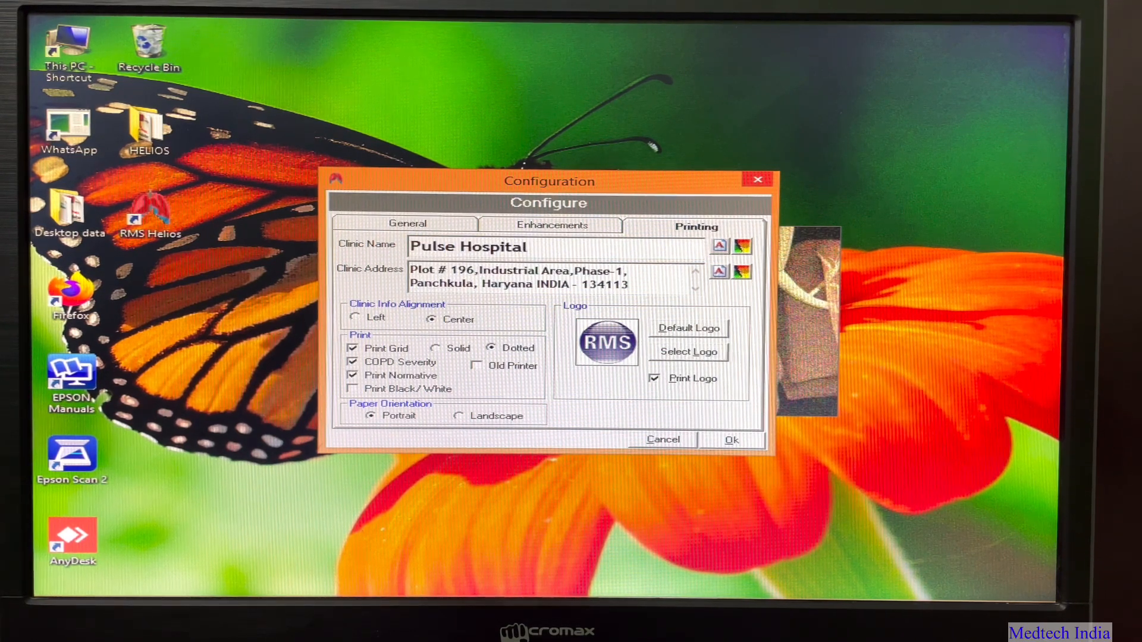
{"action": "type", "text": "Bangalore"}
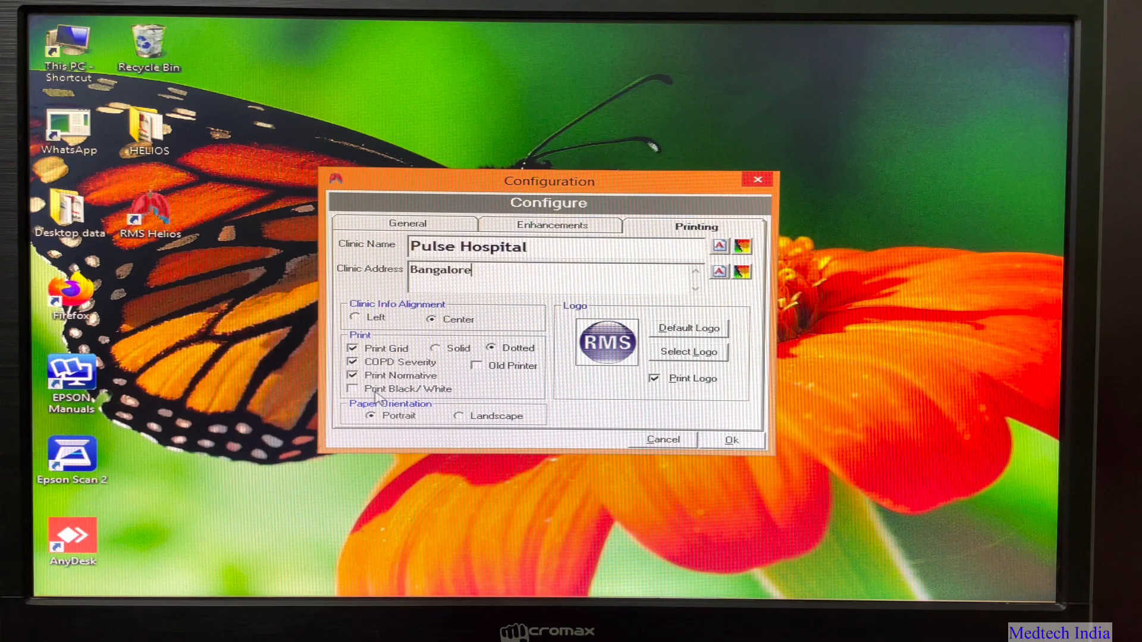
{"action": "mouse_move", "coordinate": [433, 405]}
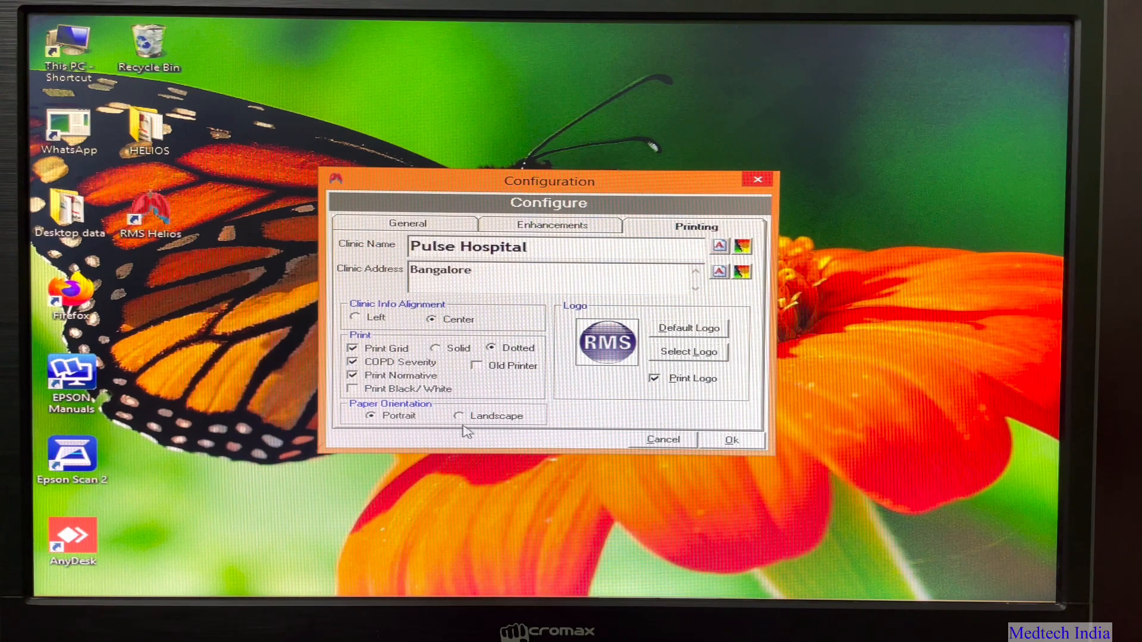
{"action": "mouse_move", "coordinate": [611, 414]}
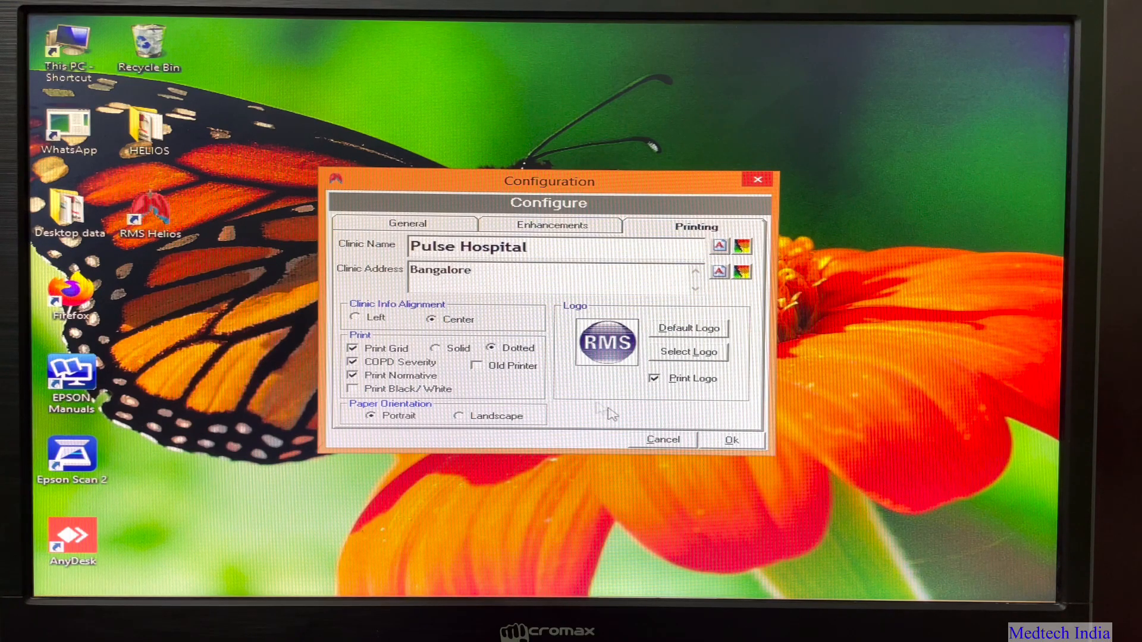
{"action": "mouse_move", "coordinate": [690, 414]}
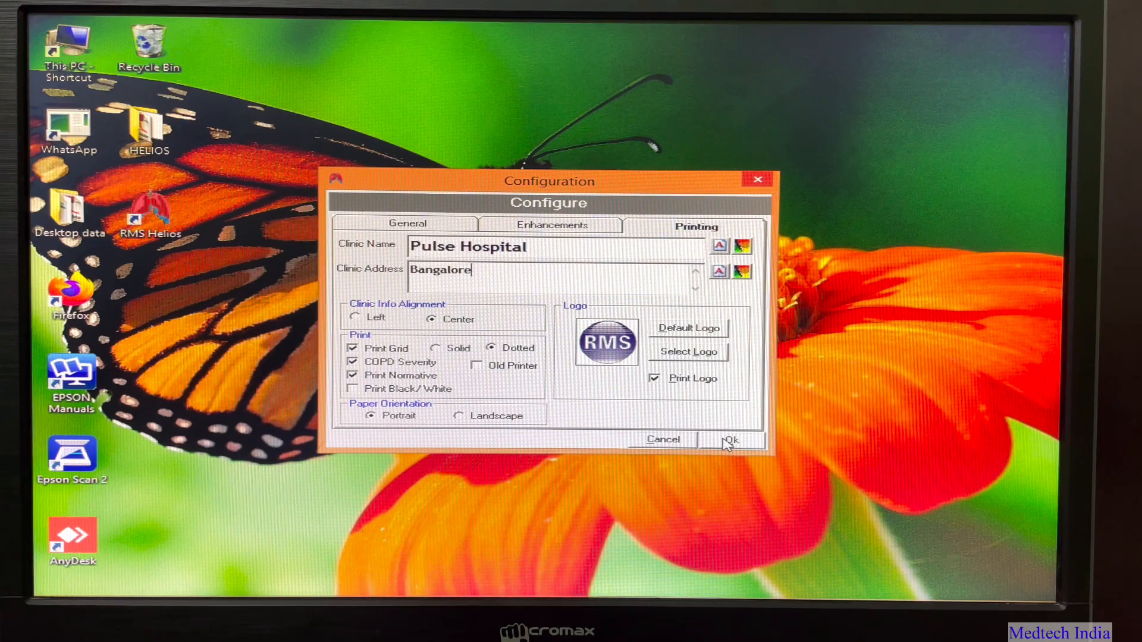
Save the configuration with Ok, returning to the main spirometry test window.
{"action": "left_click", "coordinate": [731, 440]}
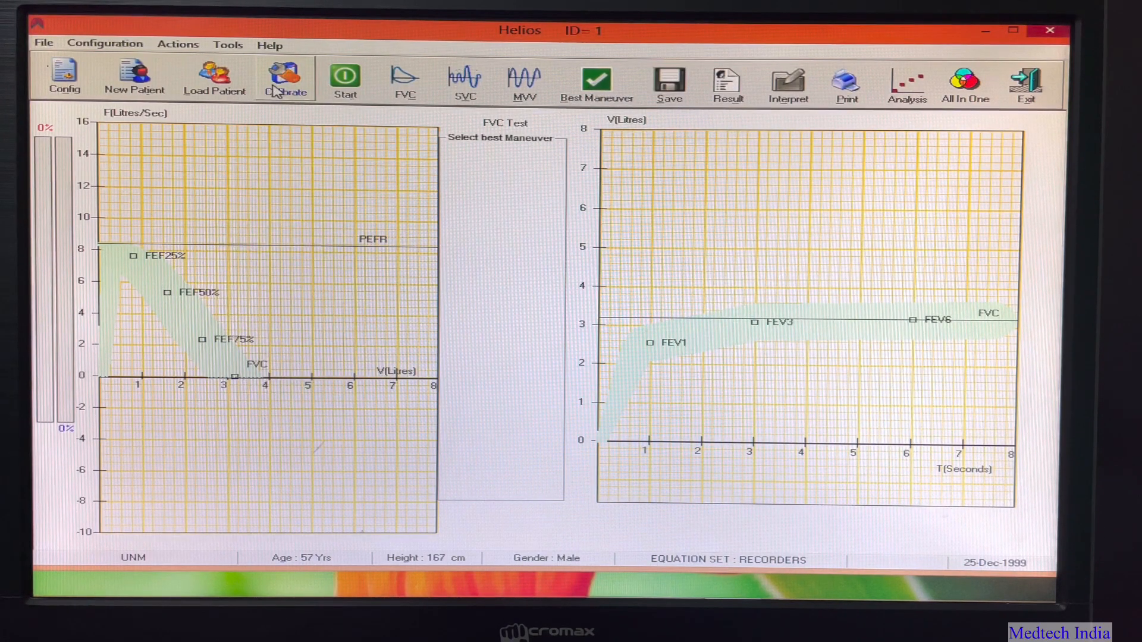
Run the transducer check from Calibrate, giving a reading of 387.11 ml.
{"action": "left_click", "coordinate": [285, 78]}
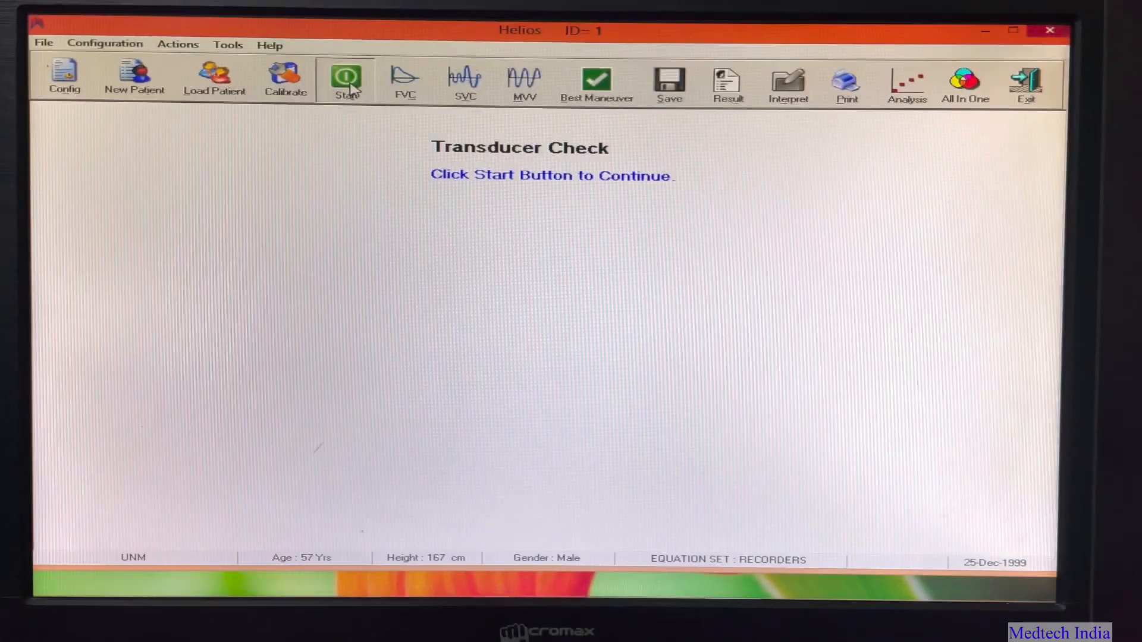
{"action": "left_click", "coordinate": [345, 79]}
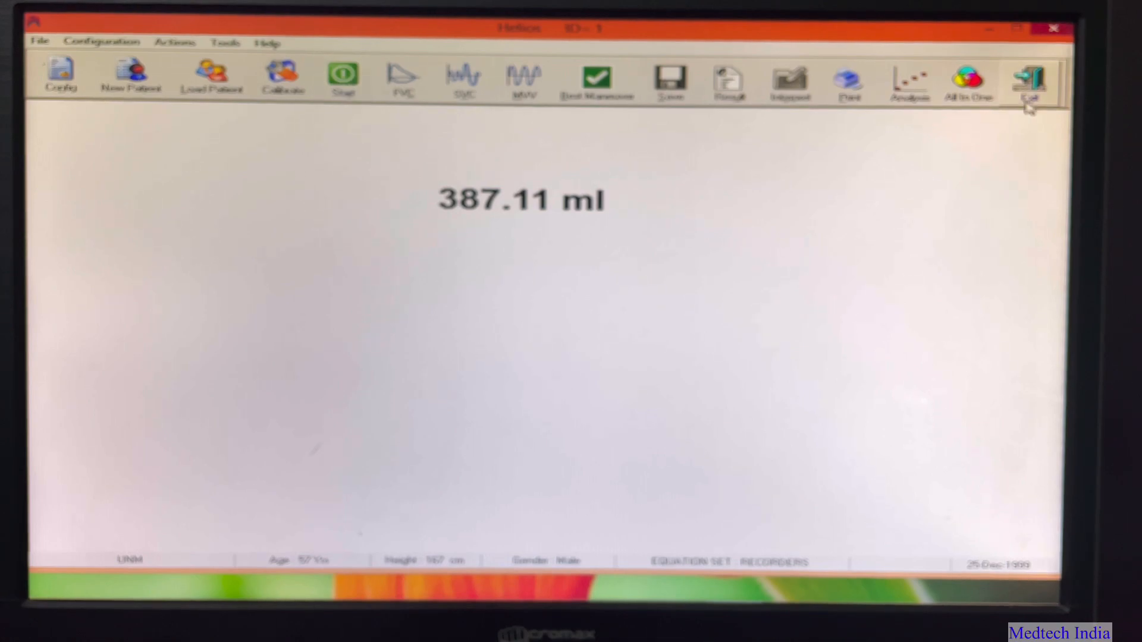
{"action": "mouse_move", "coordinate": [1029, 83]}
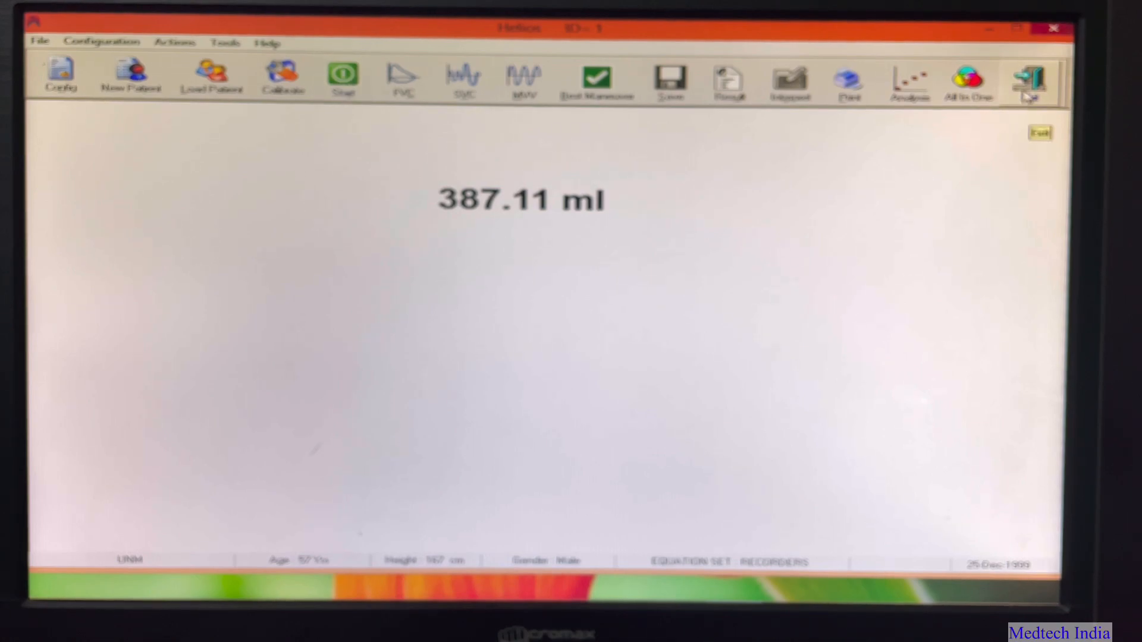